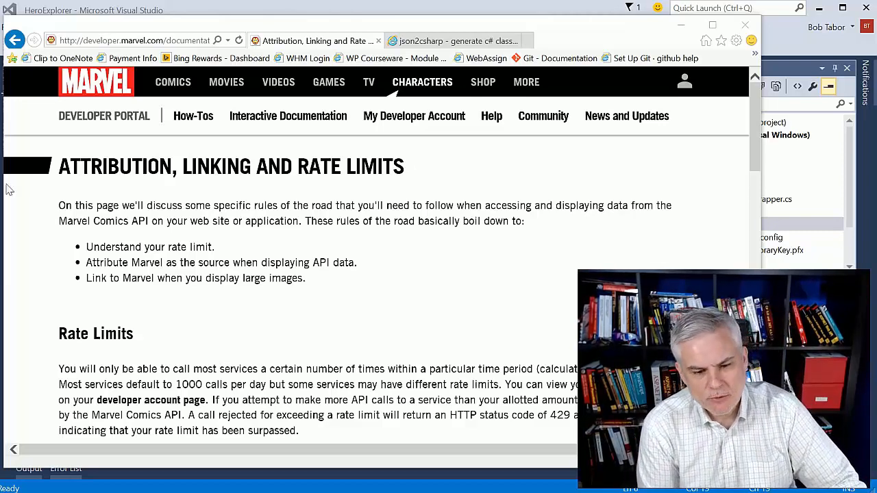
Read through the portal's API notes, highlighting the note about differing rate limits
scroll("down", 3)
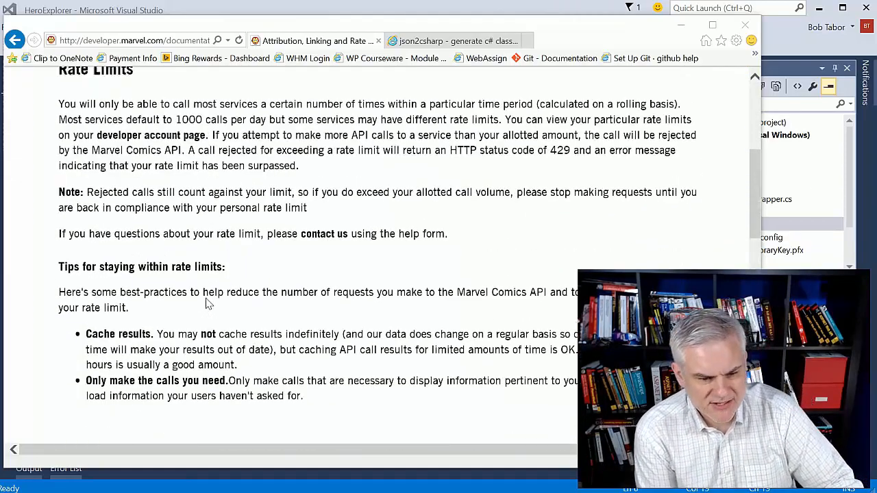
scroll("up", 3)
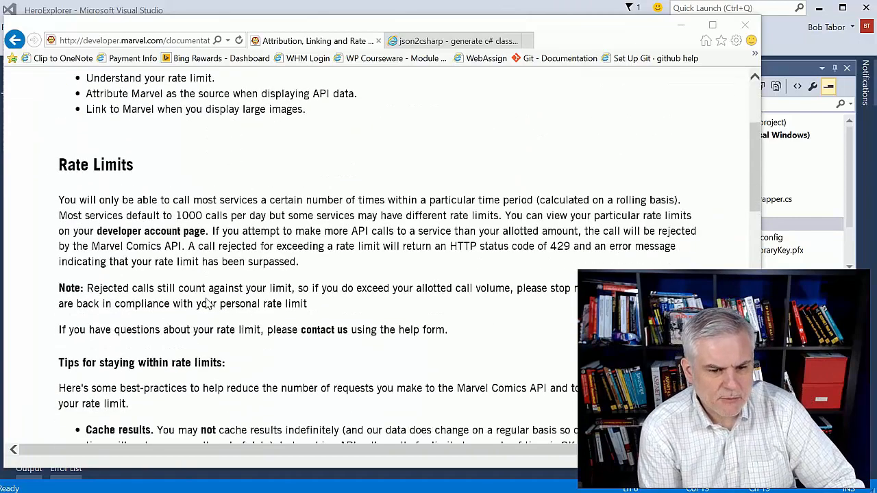
scroll("down", 3)
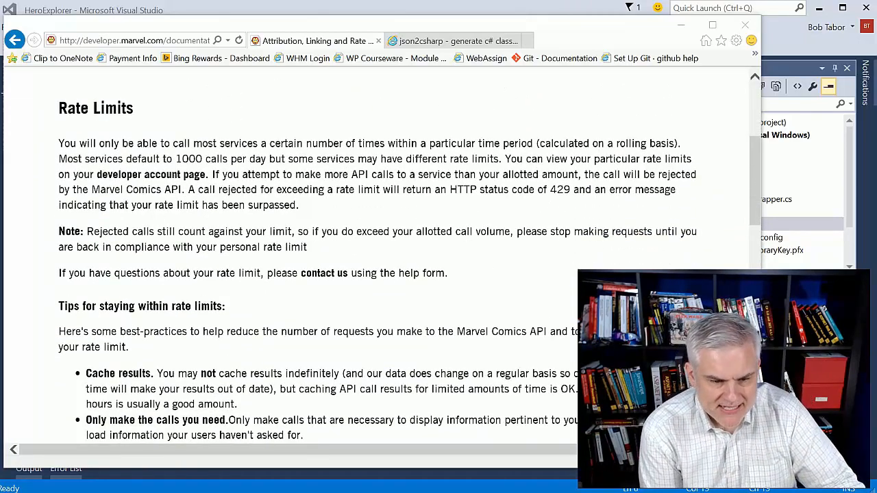
left_click_drag(58, 158, 229, 159)
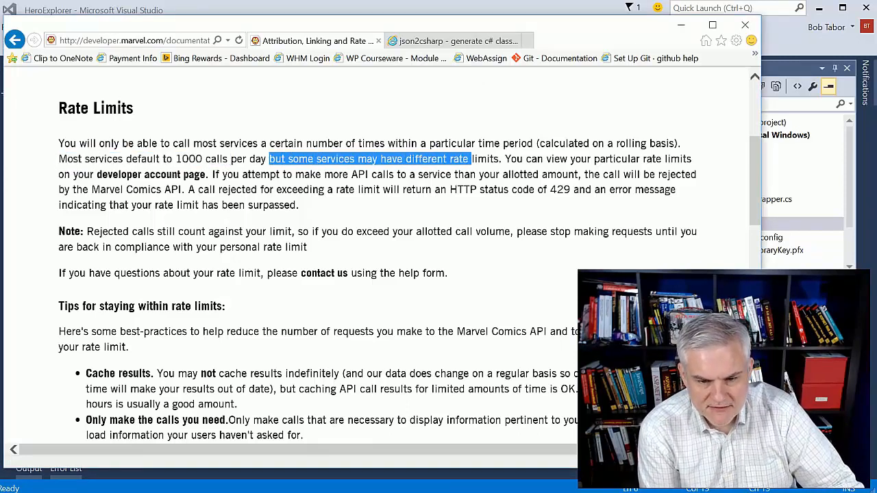
left_click_drag(469, 159, 499, 159)
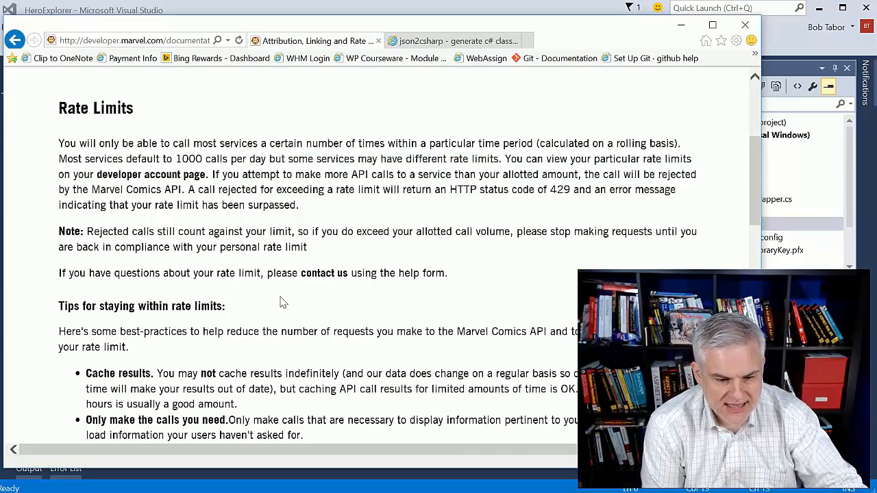
scroll("down", 3)
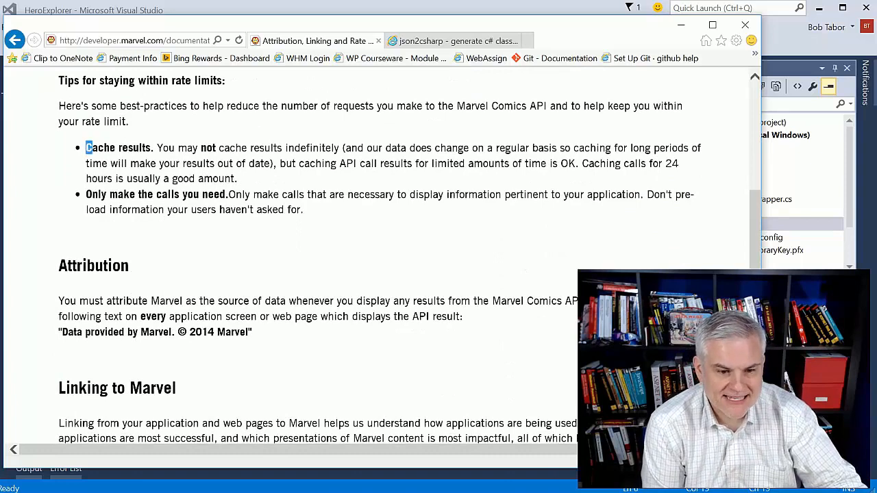
left_click_drag(85, 147, 238, 178)
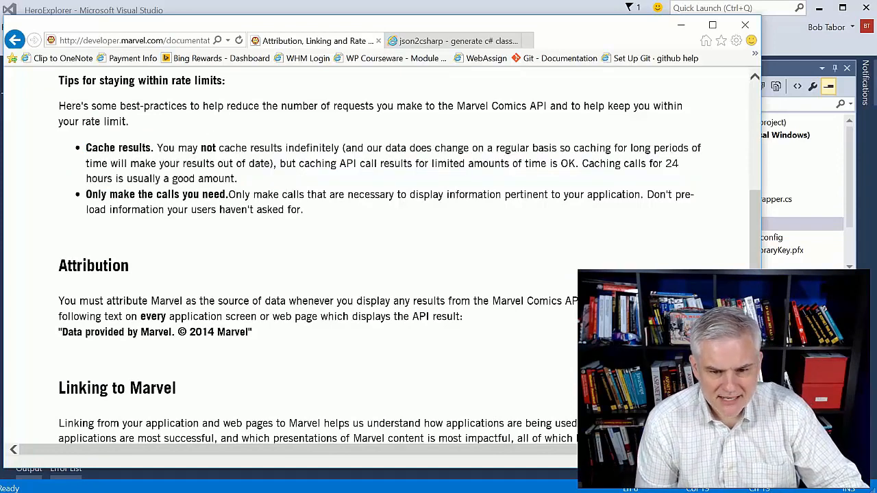
left_click_drag(342, 147, 495, 147)
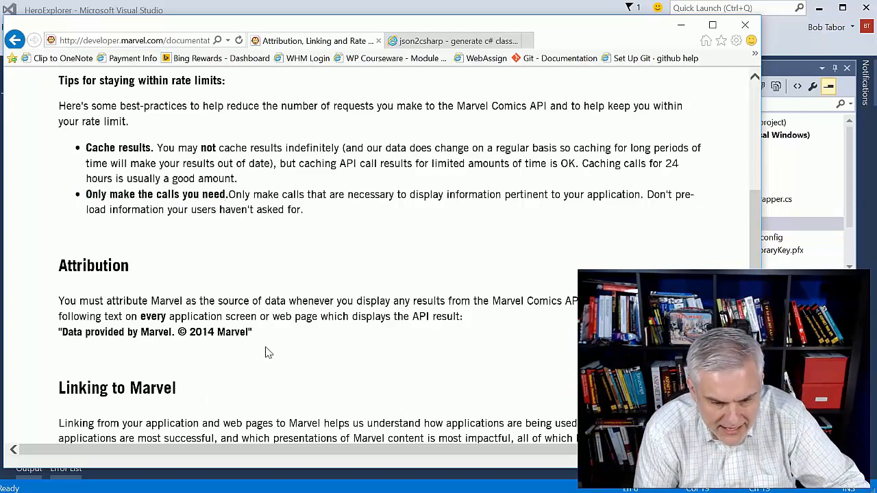
scroll("up", 3)
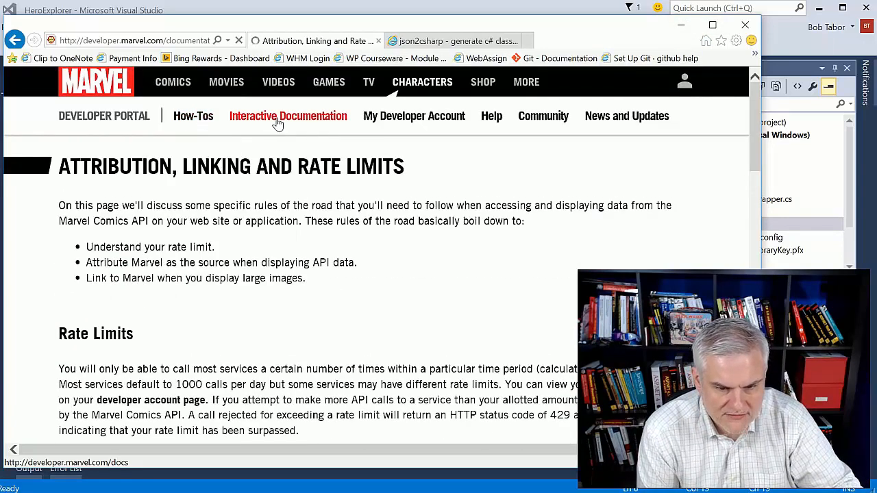
Open the interactive API documentation page and scroll through its endpoint list
left_click(288, 115)
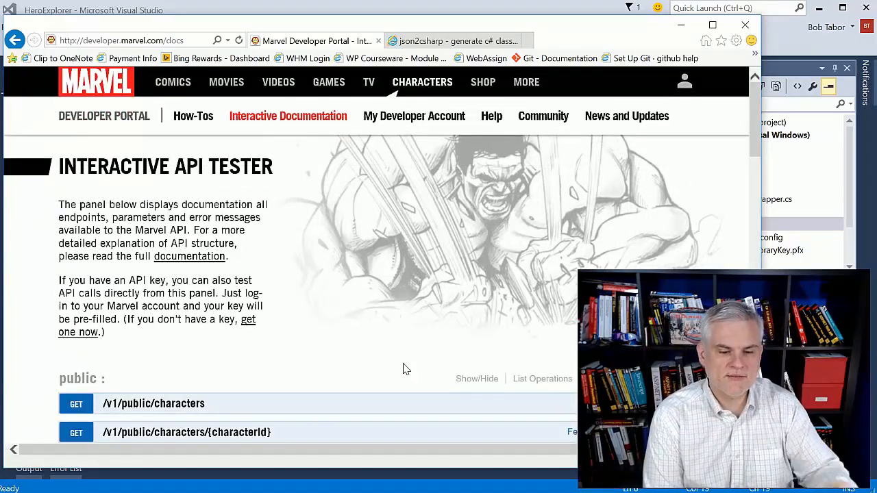
scroll("down", 3)
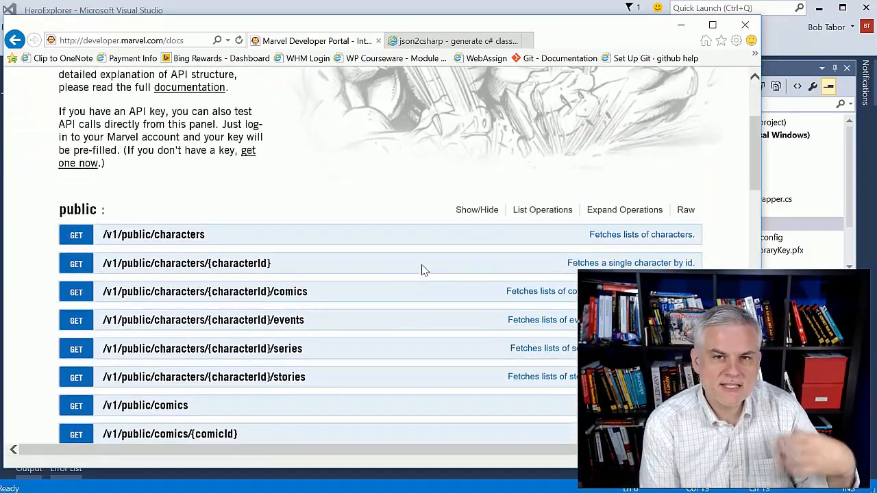
scroll("down", 3)
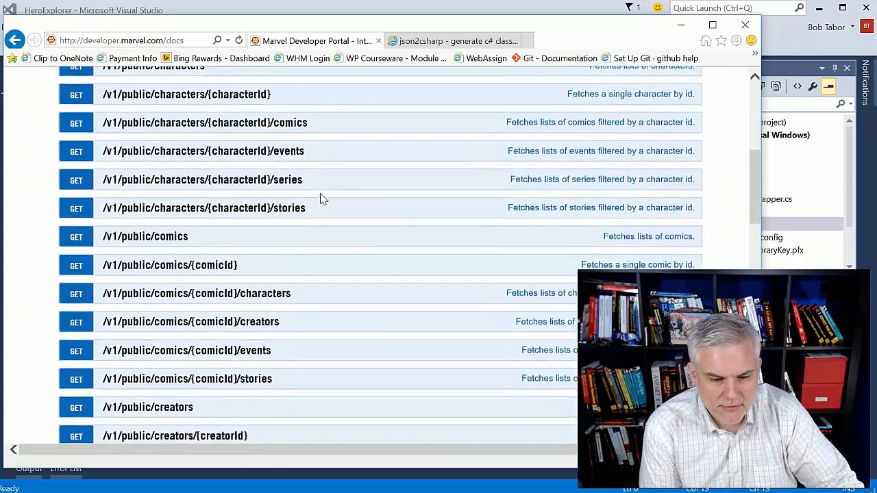
scroll("down", 3)
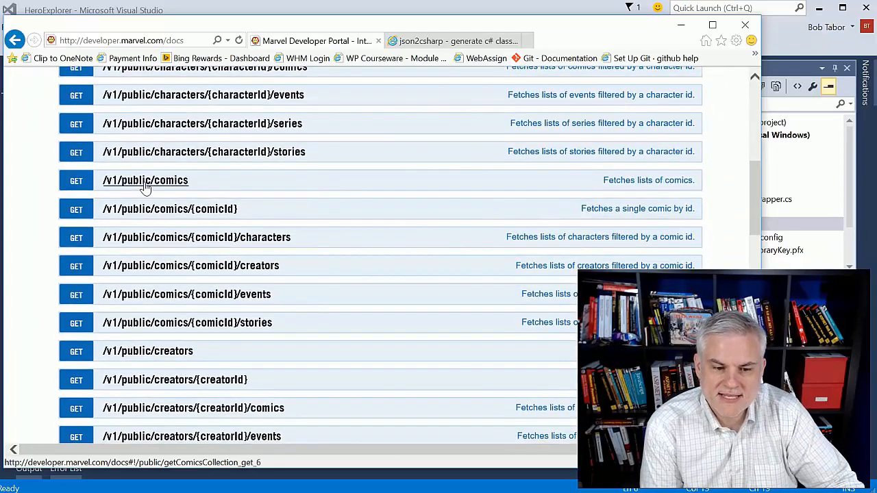
Expand GET /v1/public/comics and highlight the characters filter description
left_click(145, 180)
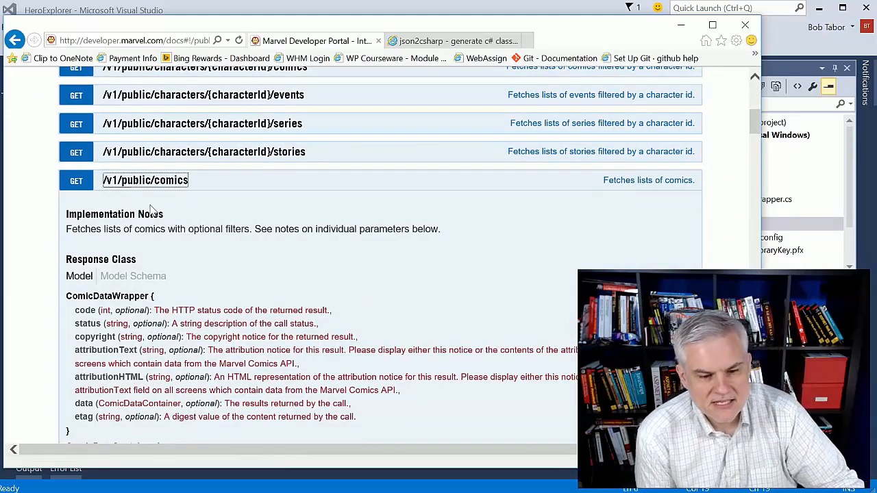
scroll("down", 3)
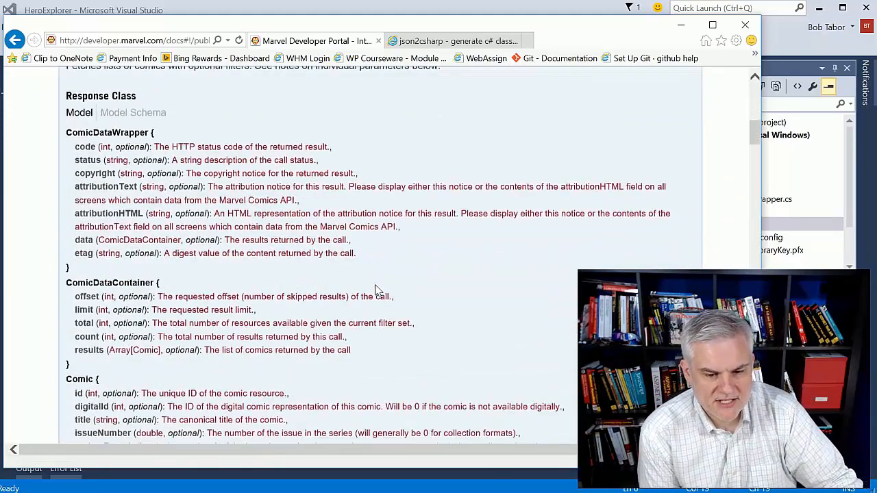
scroll("down", 3)
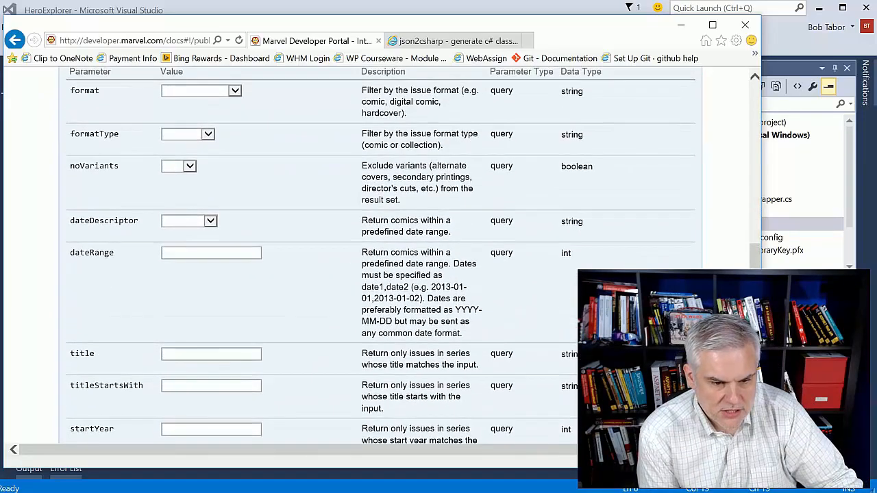
scroll("down", 3)
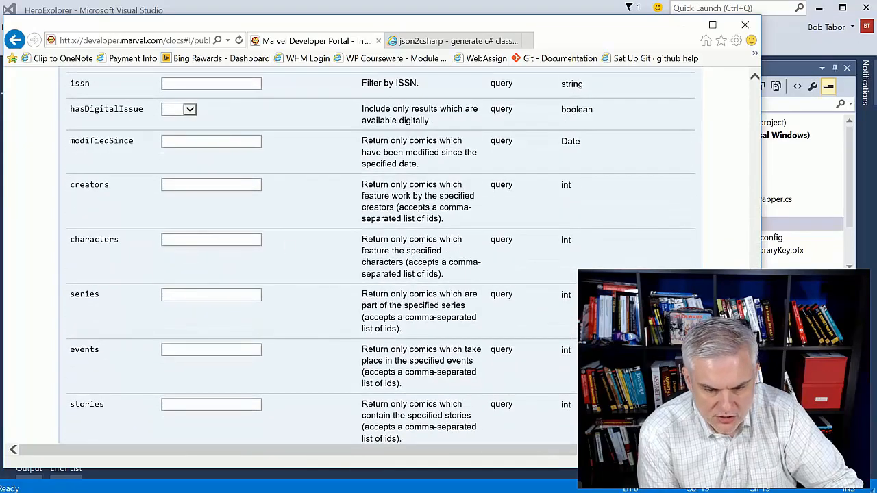
left_click_drag(362, 239, 404, 250)
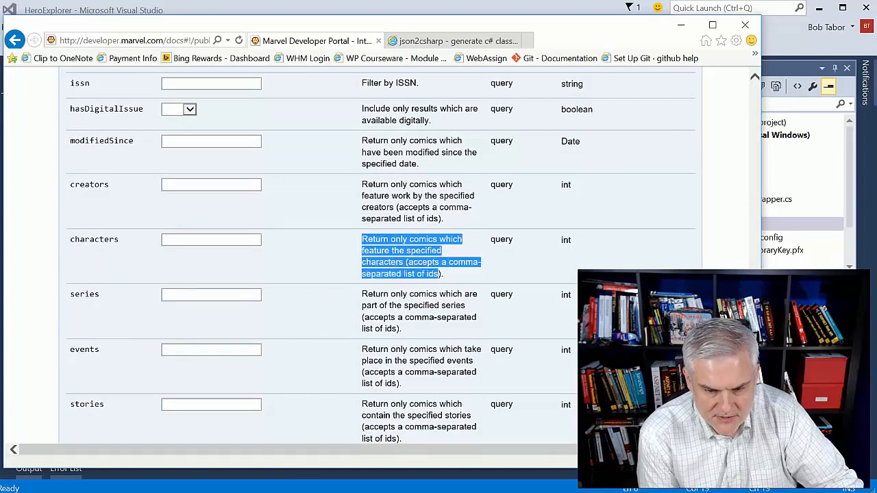
Set the characters parameter to 1009610 and limit to 1 in the comics request
left_click(211, 240)
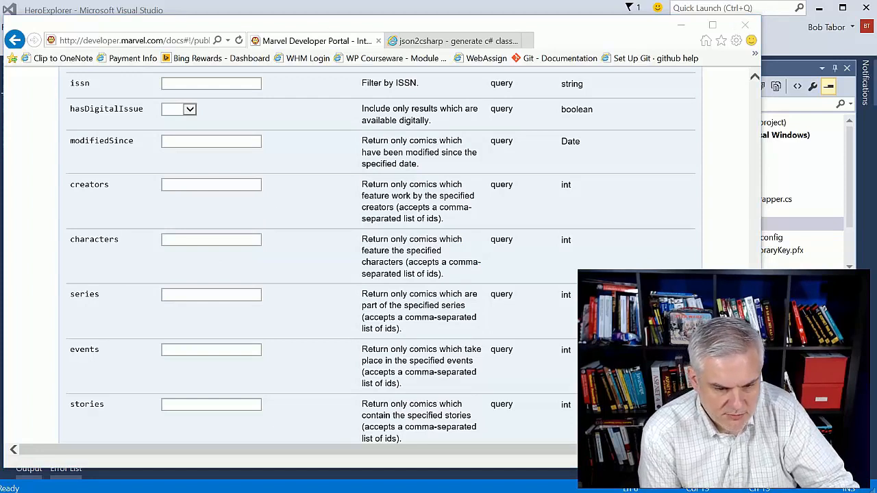
type("1009610")
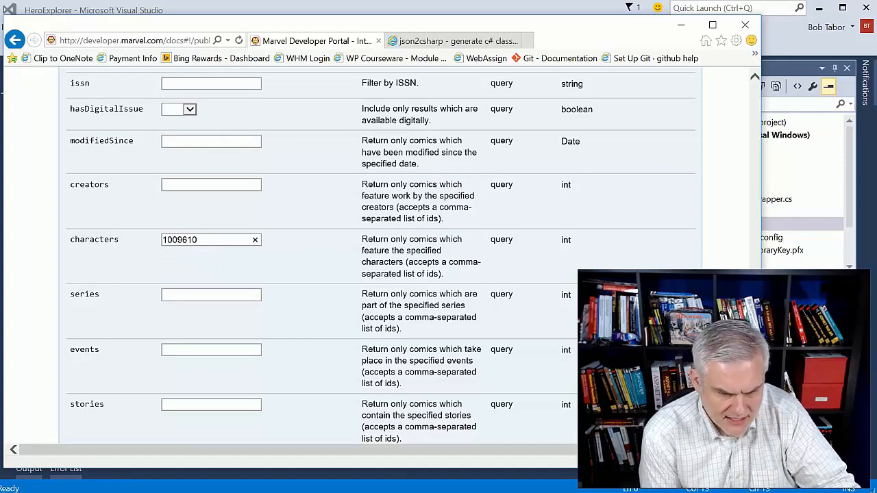
scroll("down", 3)
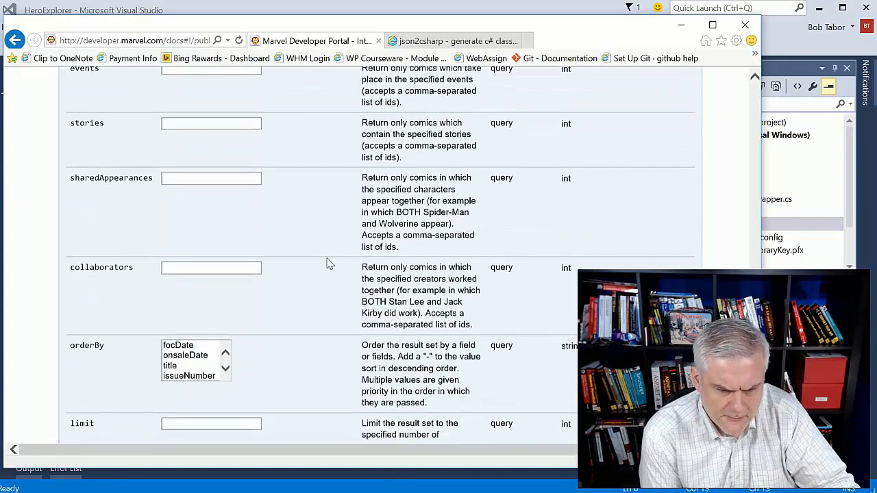
scroll("down", 3)
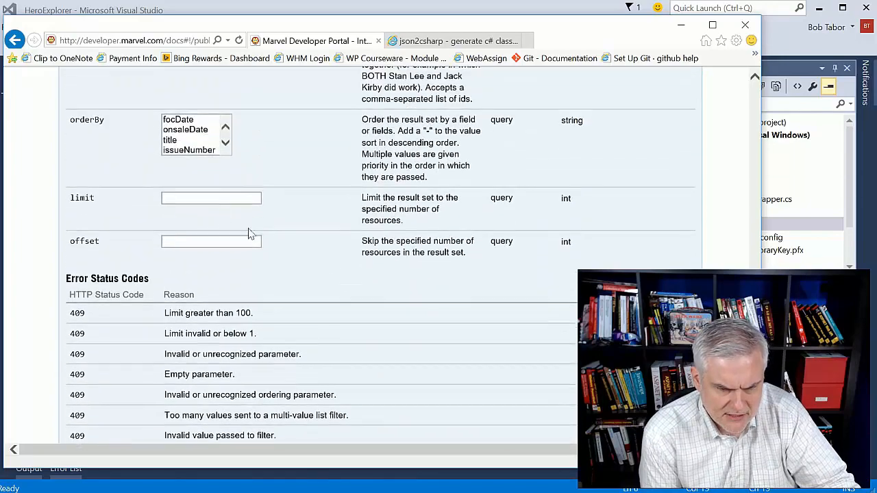
type("1")
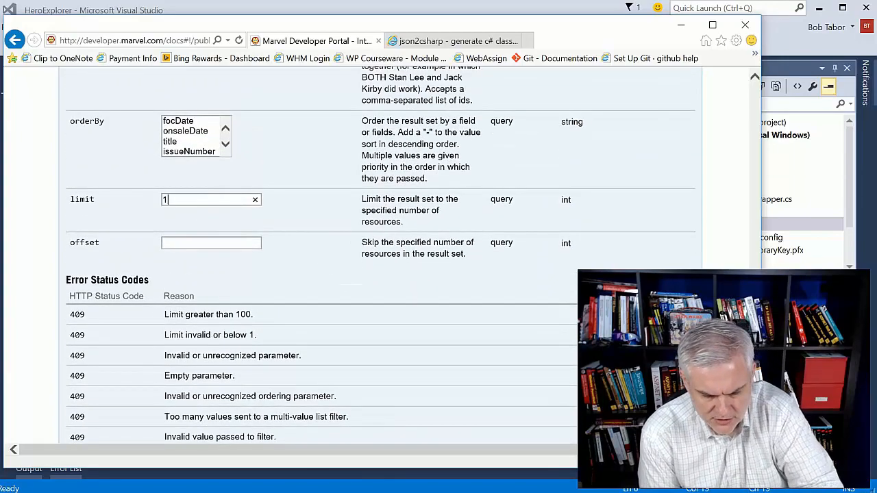
scroll("down", 3)
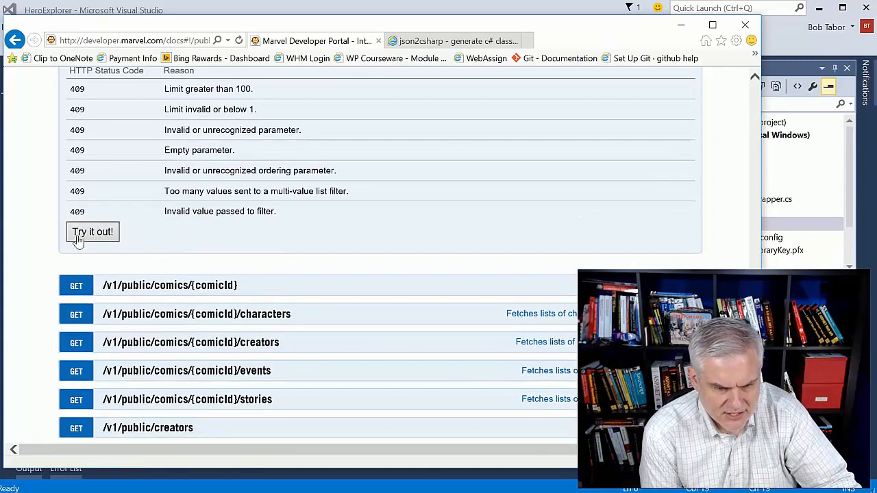
Run the comics request and scroll down to the JSON body and 200 response code
left_click(91, 232)
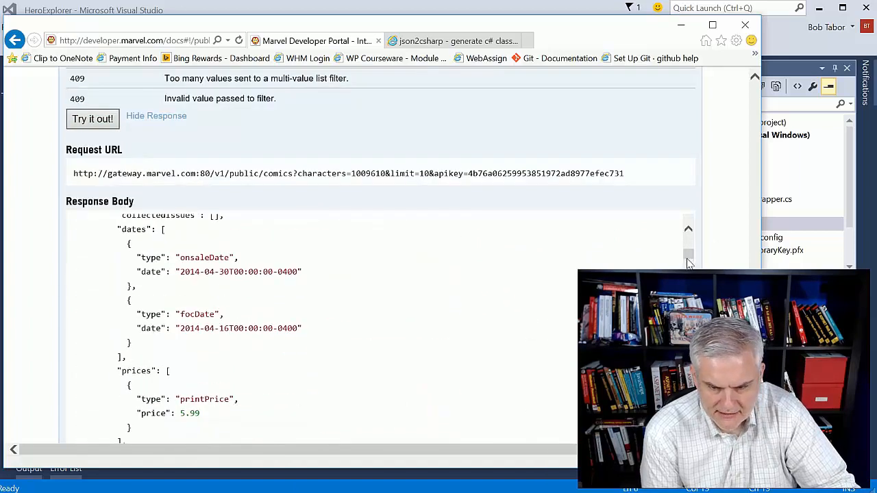
scroll("down", 3)
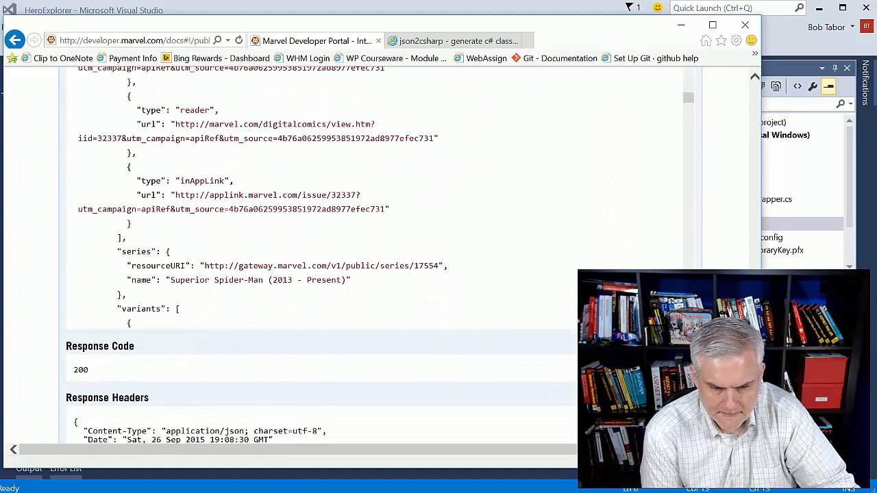
scroll("down", 3)
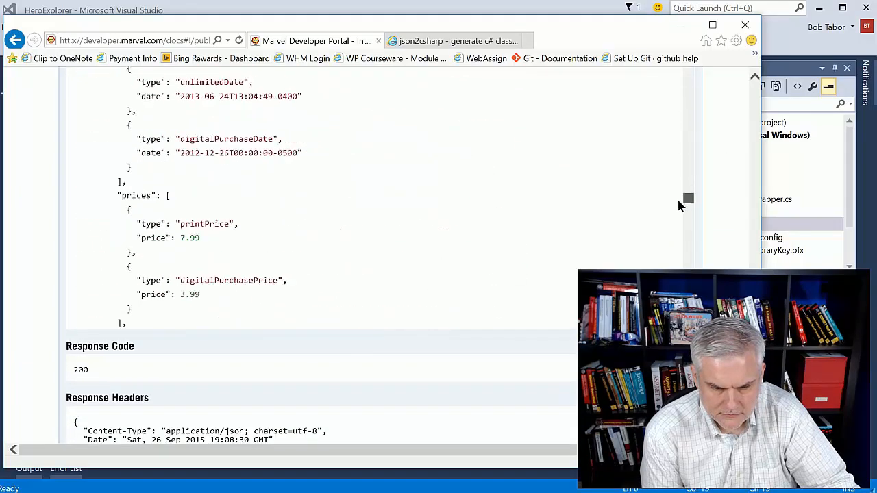
scroll("down", 3)
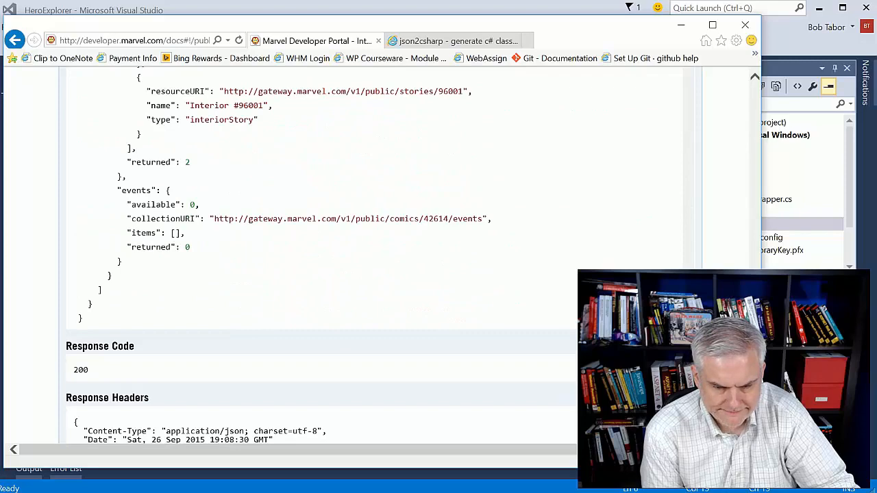
mouse_move(123, 307)
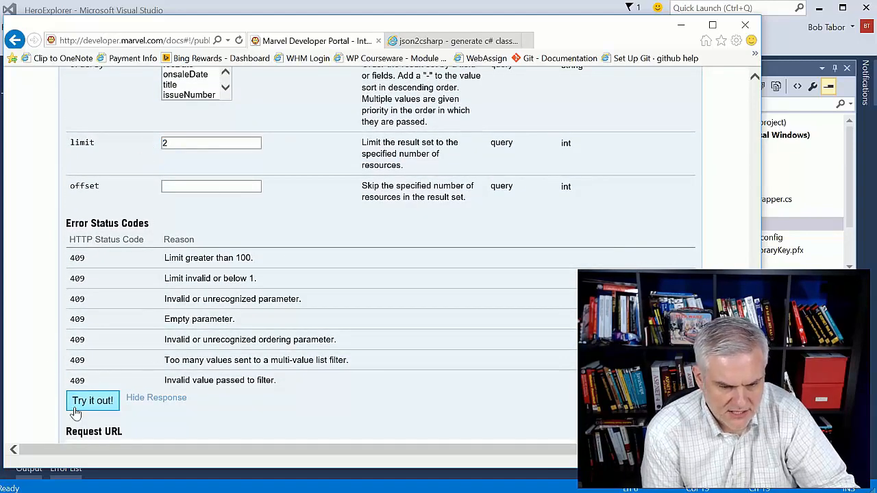
mouse_move(723, 250)
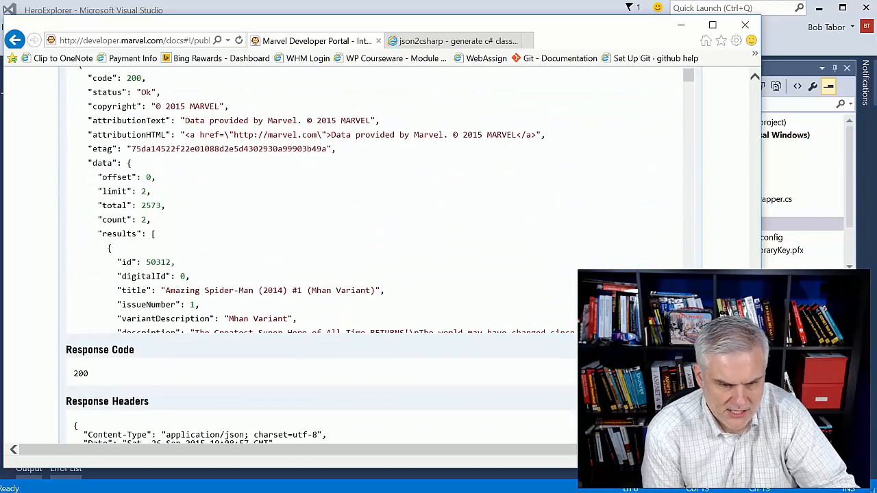
Scroll through the Spider-Man comics JSON response body
scroll("down", 3)
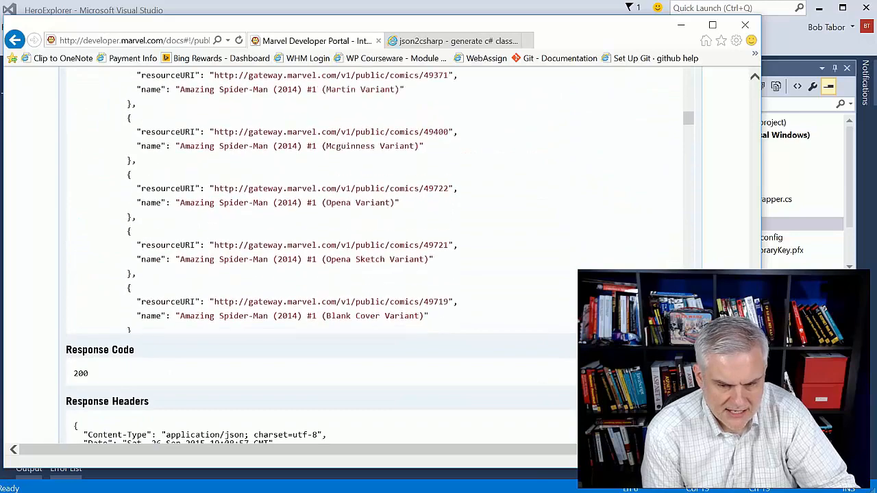
scroll("down", 3)
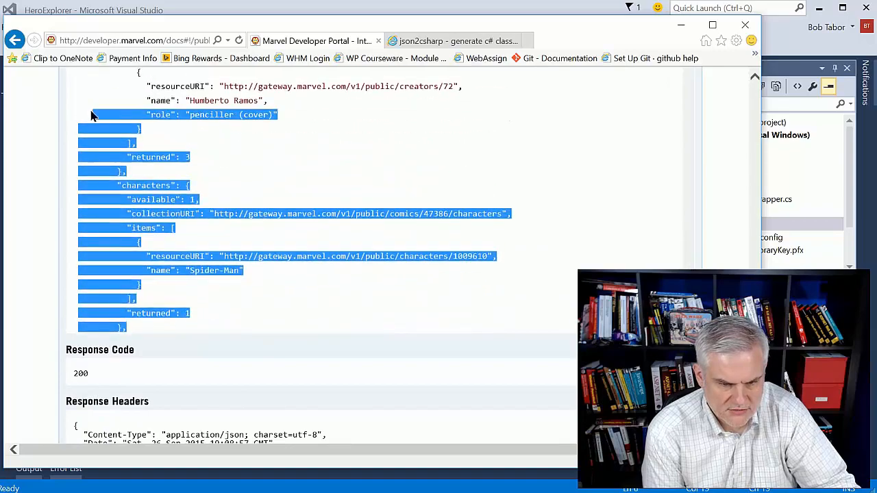
scroll("down", 3)
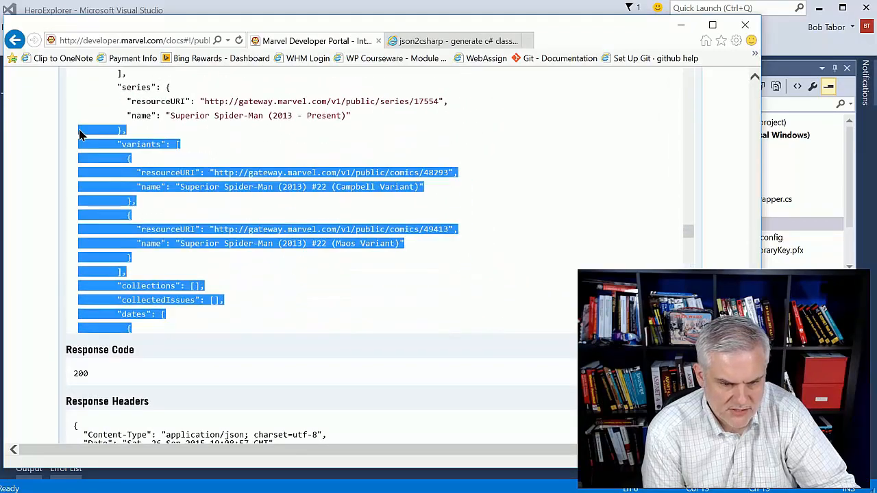
scroll("down", 3)
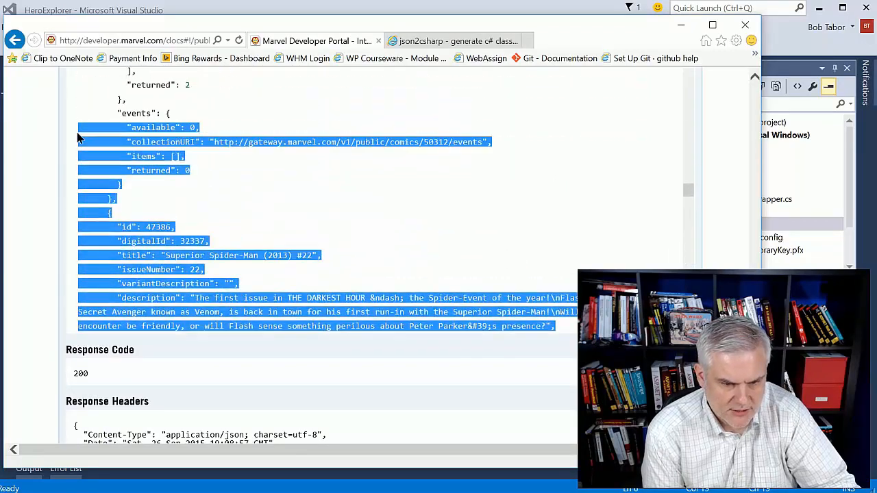
scroll("down", 3)
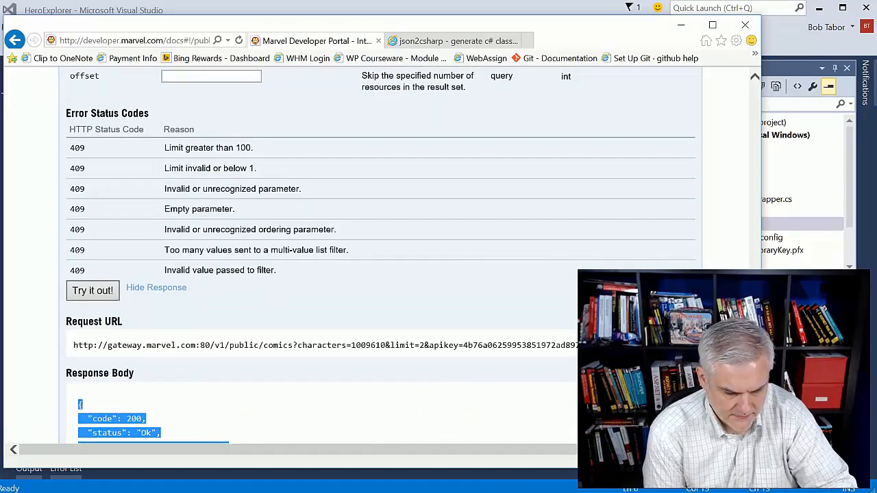
scroll("down", 3)
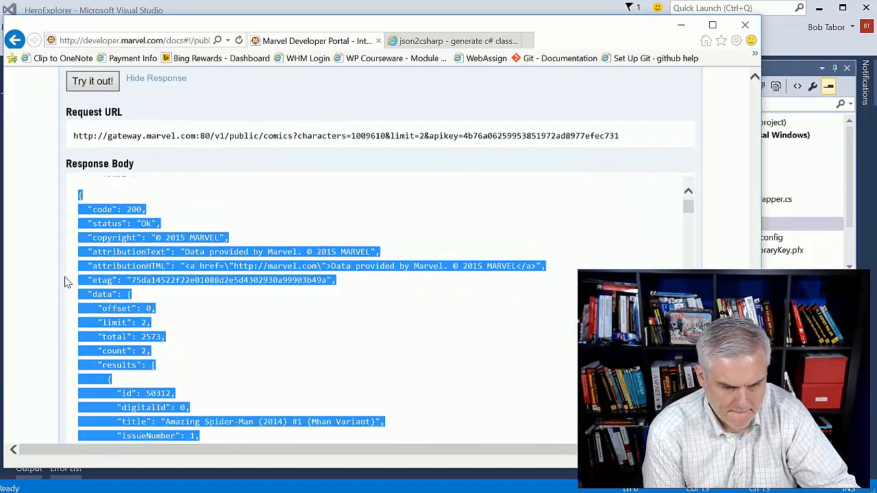
Generate C# classes like Series, Variant and Price from the comics JSON on json2csharp, then select the code
left_click(452, 40)
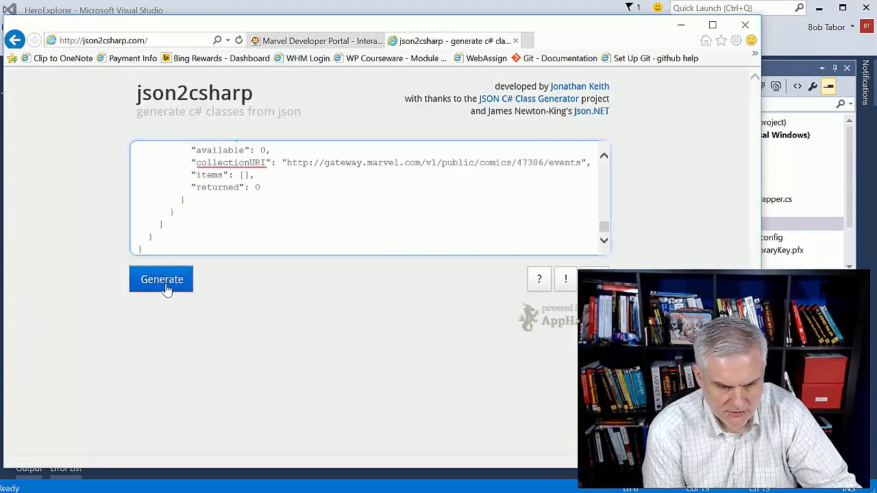
left_click(161, 279)
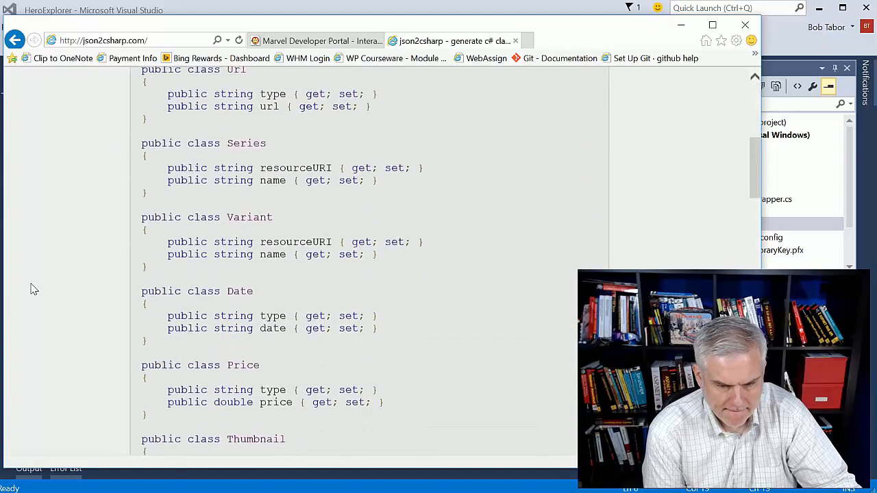
left_click(161, 166)
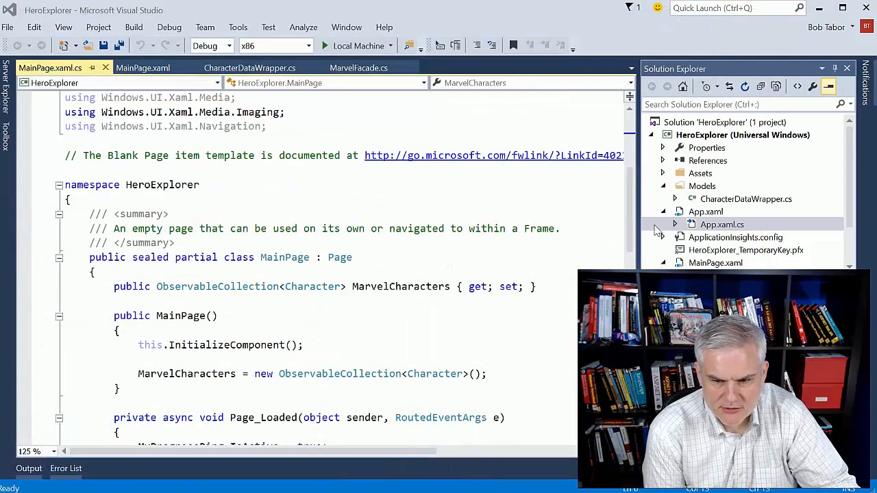
Select the Models folder in Solution Explorer and open the Project menu to add a class
left_click(702, 186)
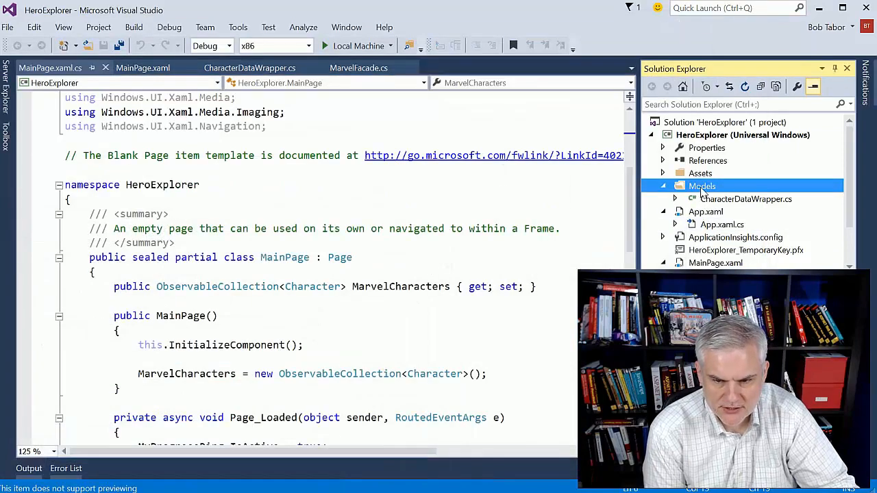
left_click(99, 26)
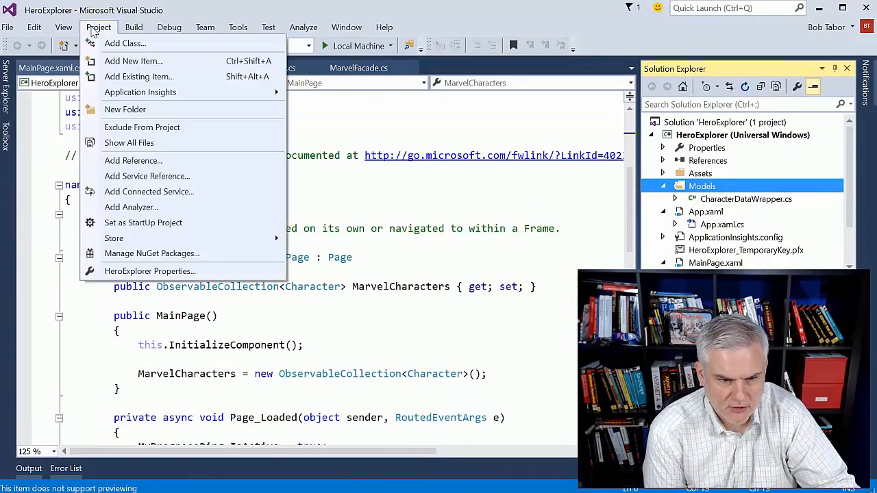
mouse_move(124, 43)
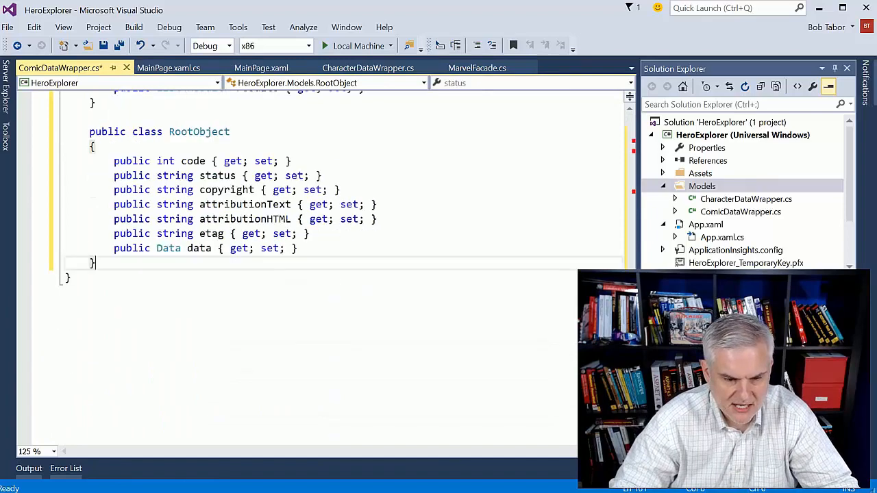
mouse_move(198, 132)
type("ComicData")
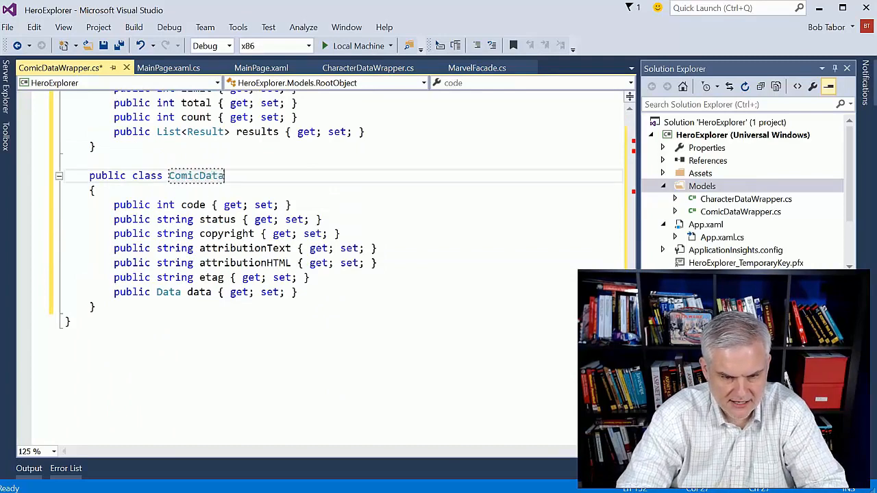
Rename the RootObject class to ComicDataWrapper in ComicDataWrapper.cs
type("Wrapper")
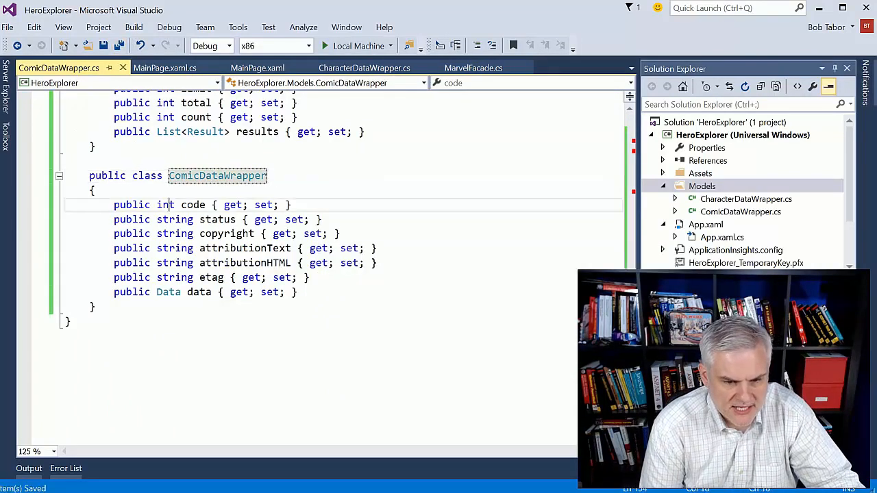
scroll("down", 3)
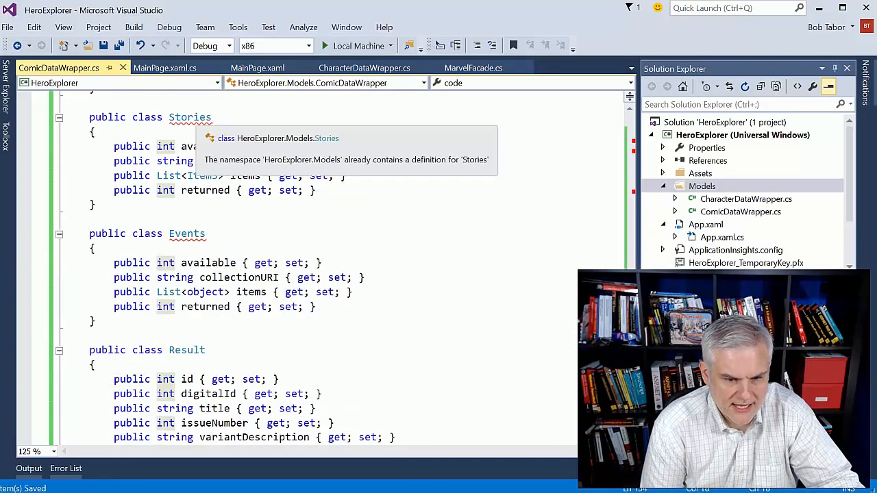
Delete the duplicate Series and Url classes, then scroll through the remaining classes
scroll("down", 3)
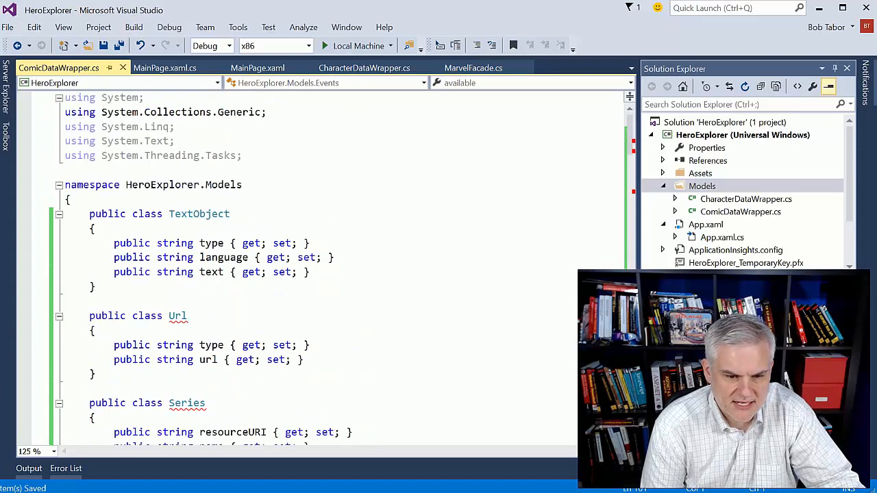
mouse_move(199, 214)
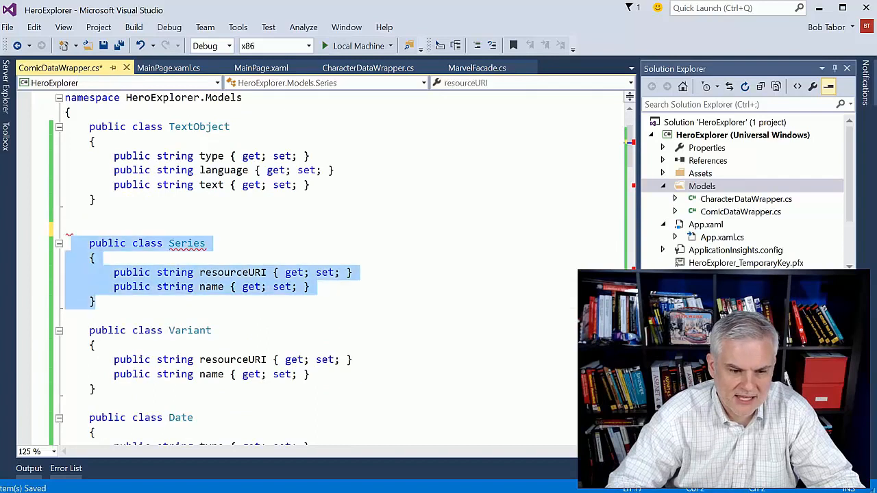
key("Delete")
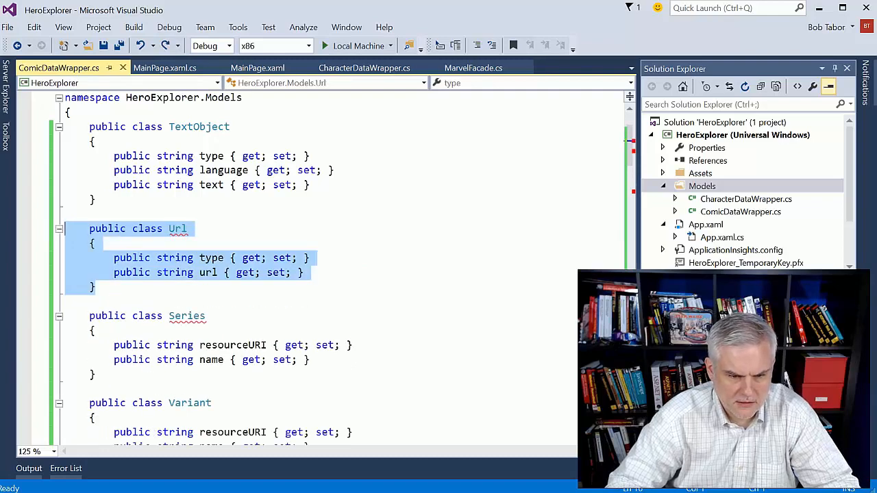
key("Delete")
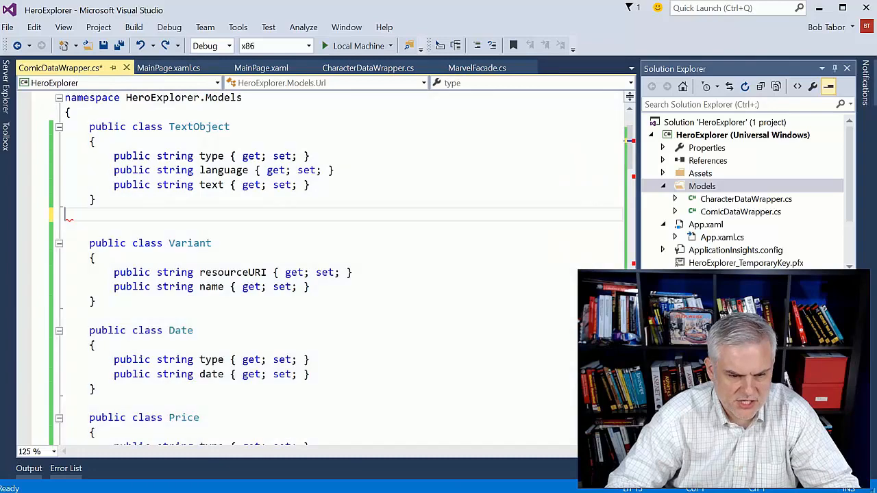
scroll("down", 3)
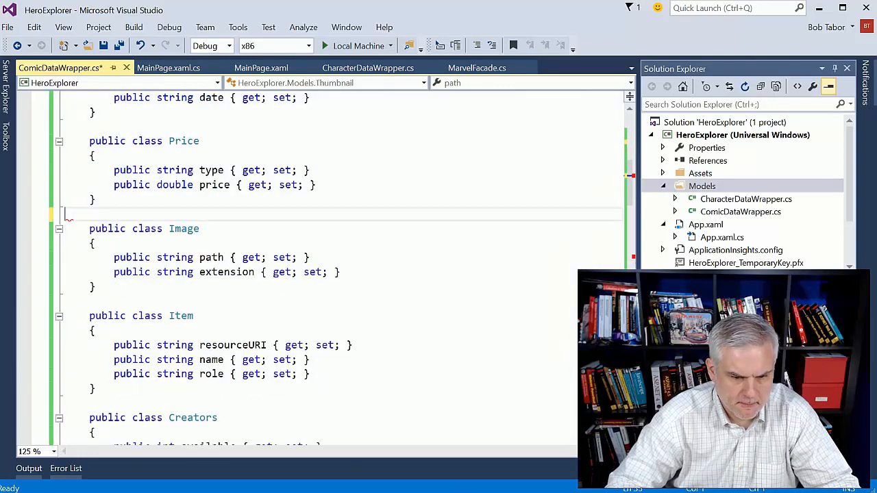
scroll("down", 3)
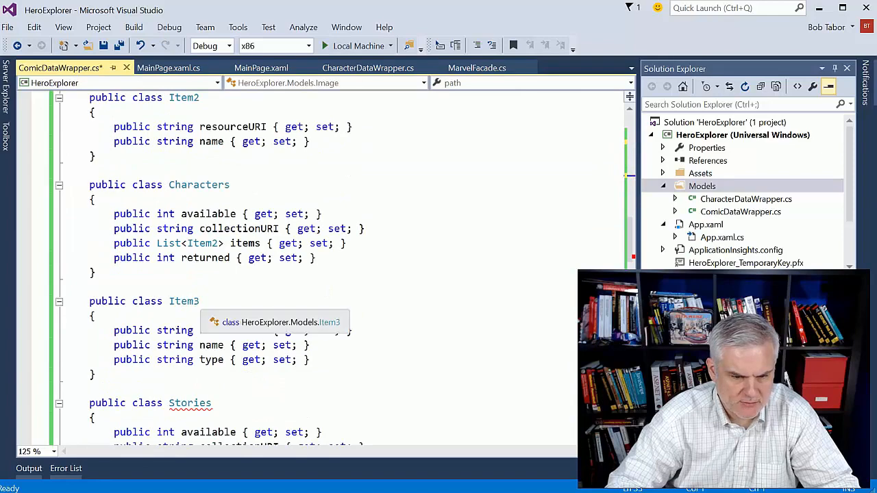
scroll("down", 3)
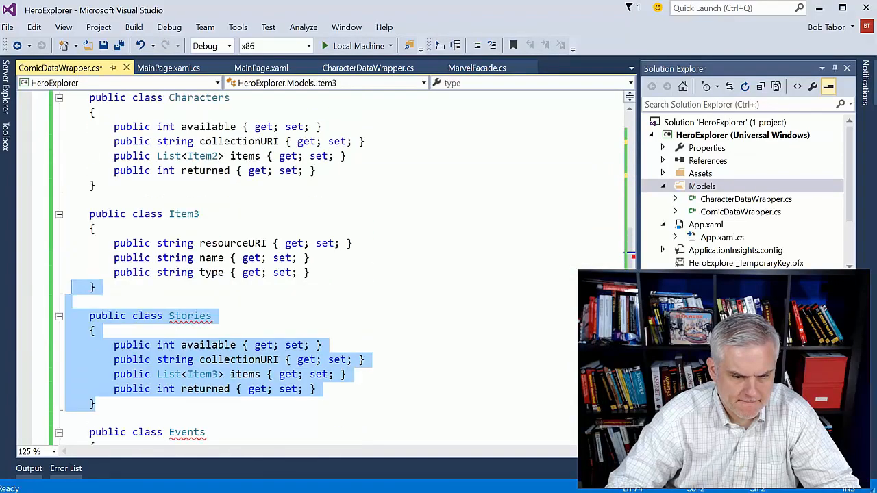
scroll("down", 3)
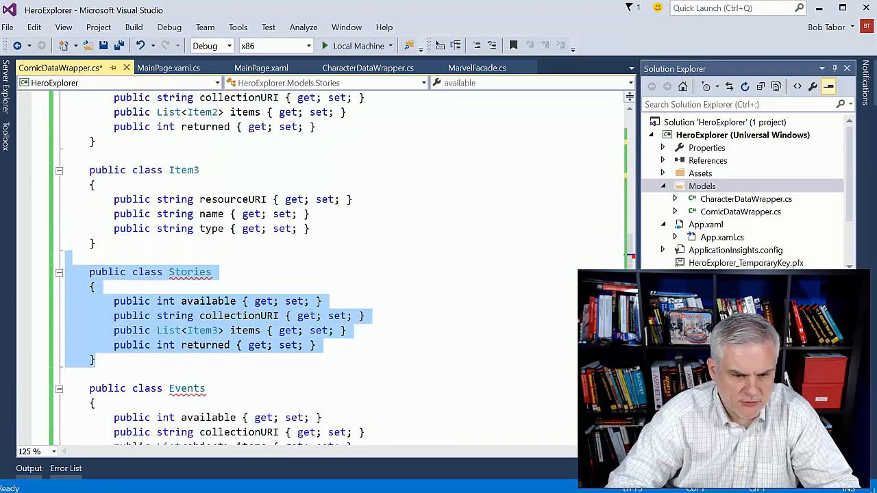
mouse_move(205, 331)
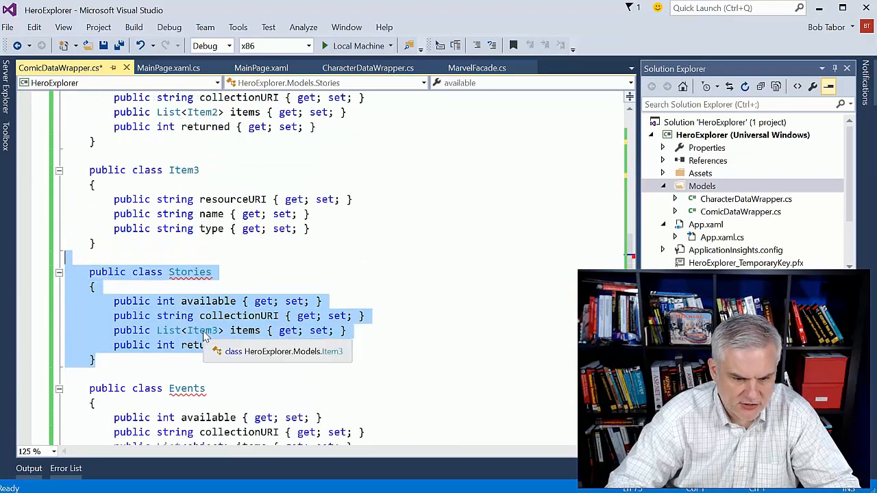
mouse_move(275, 345)
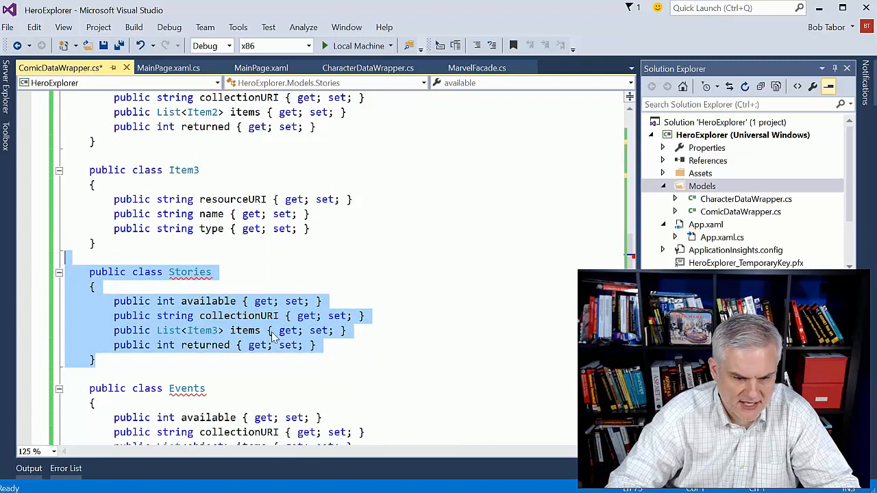
mouse_move(205, 330)
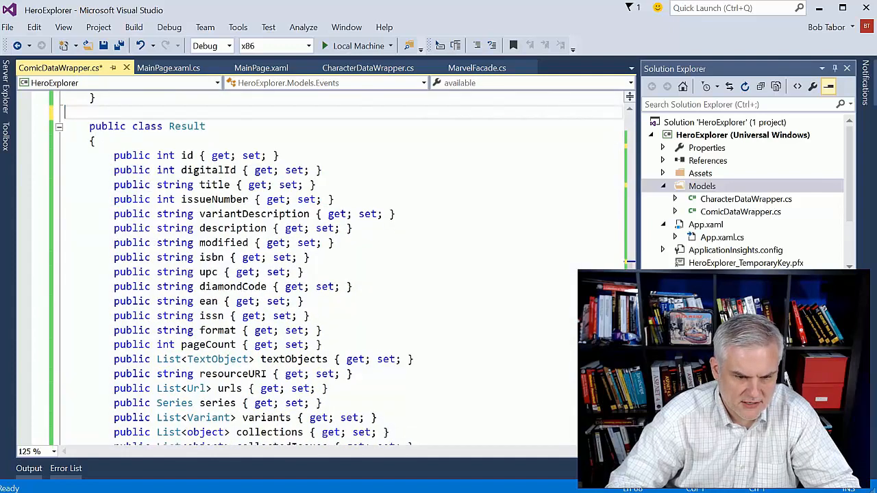
scroll("down", 3)
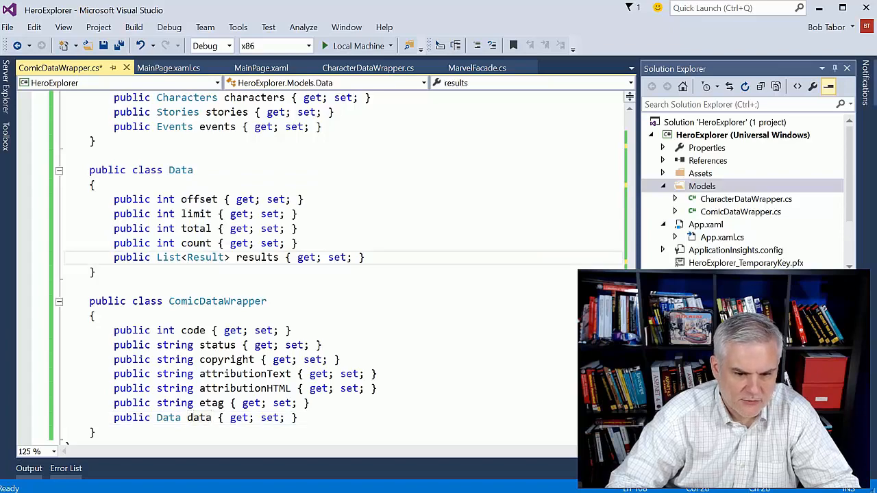
scroll("down", 3)
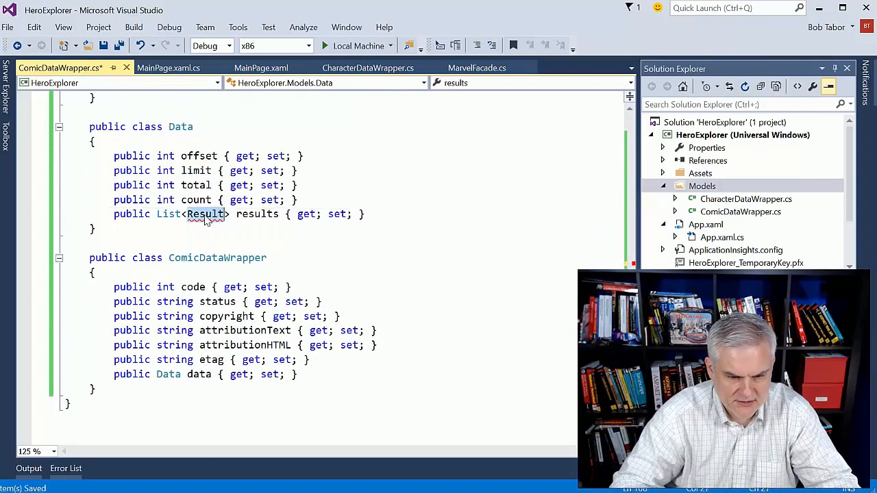
Type ComicDataContainer as the new name for the Data class
type("Comic")
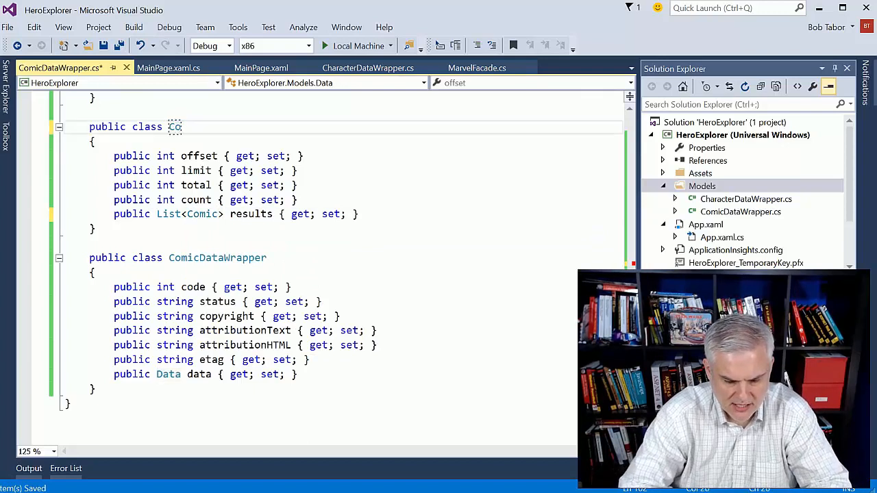
type("micDataCo")
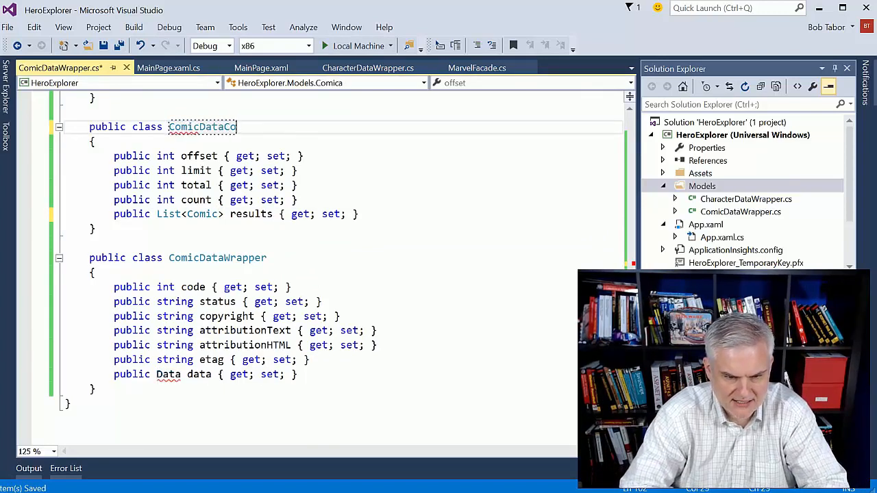
type("ntainer")
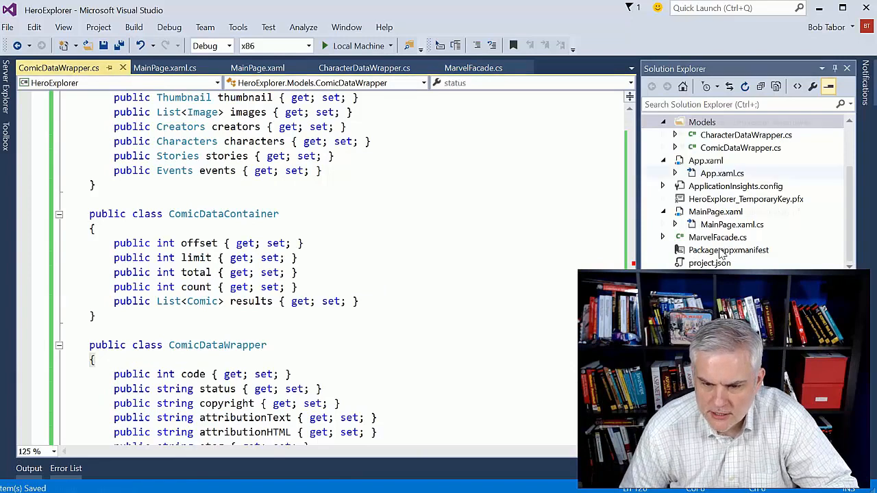
Open MarvelFacade.cs and select the GetCharacterDataWrapperAsync method to duplicate it
left_click(473, 68)
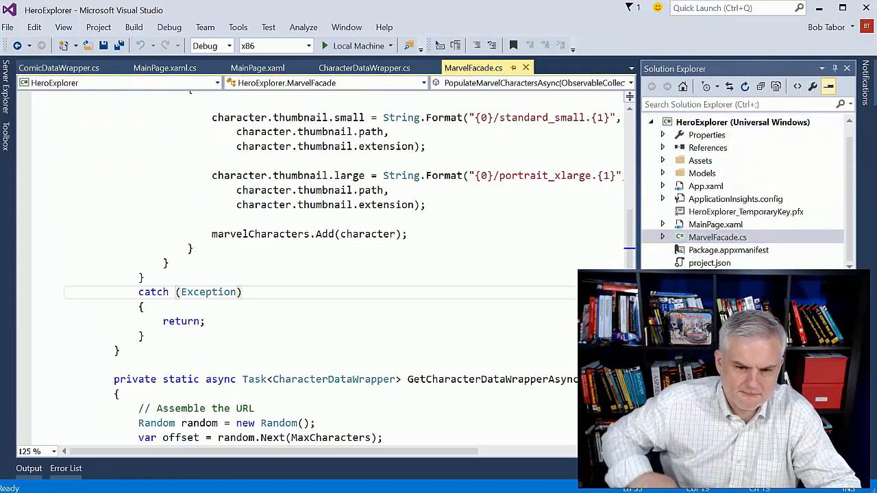
scroll("down", 3)
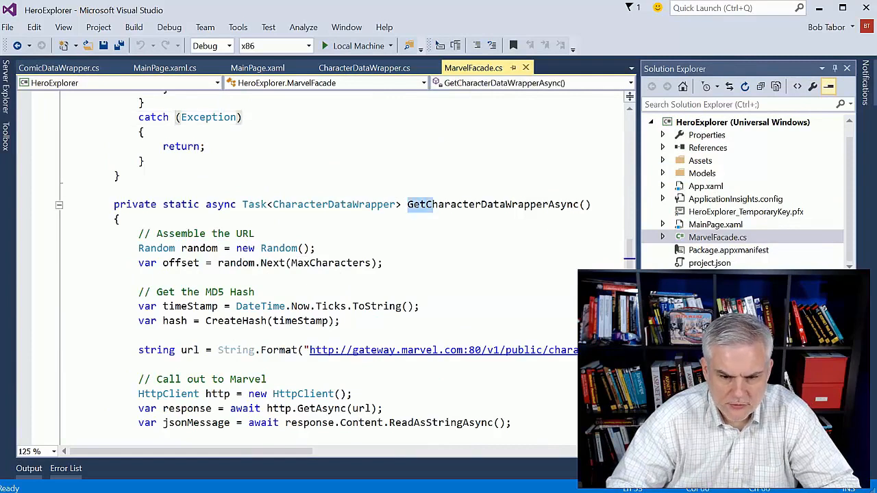
double_click(492, 204)
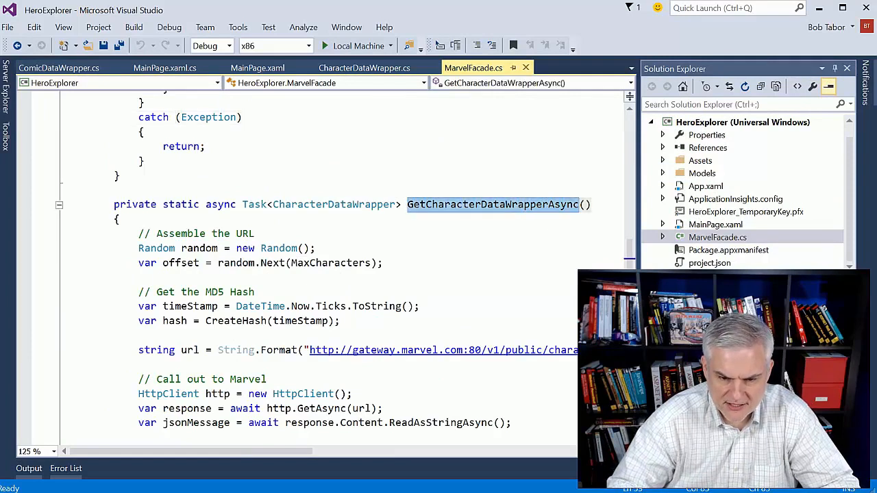
mouse_move(331, 263)
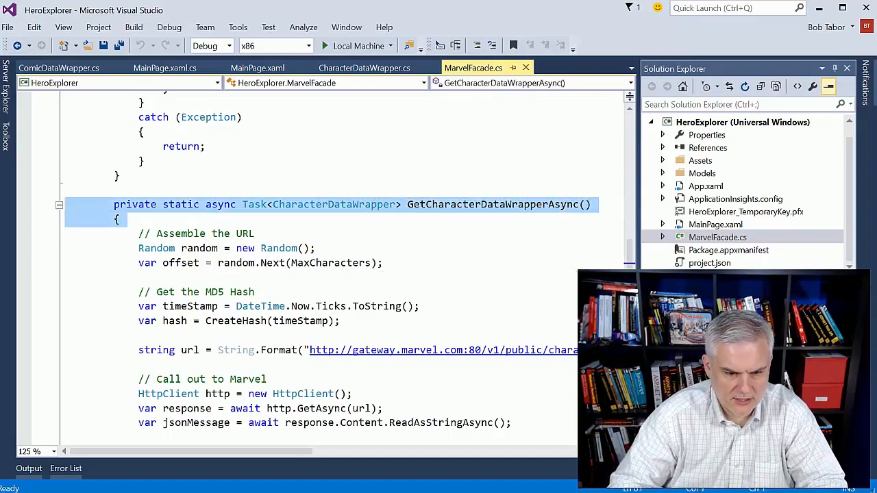
scroll("down", 3)
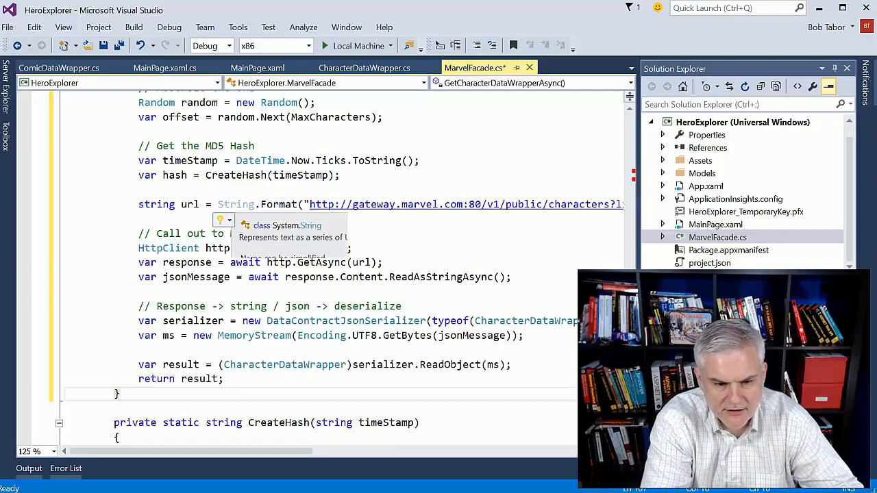
scroll("down", 3)
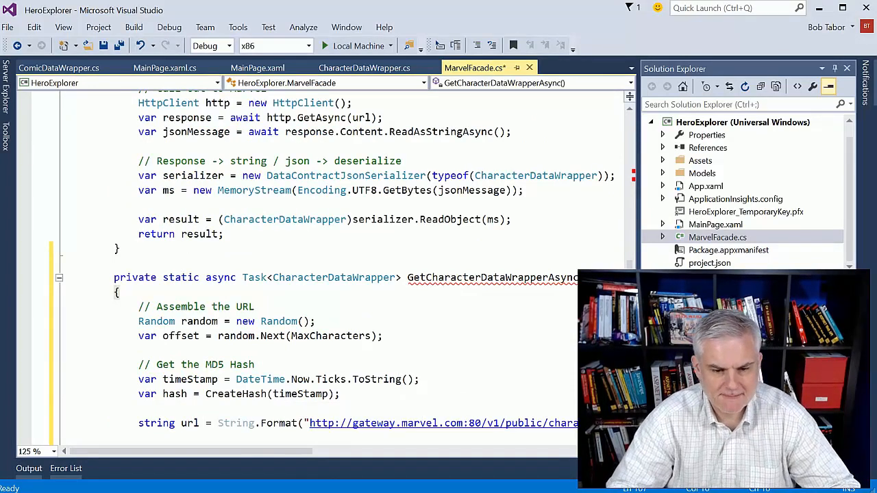
scroll("down", 3)
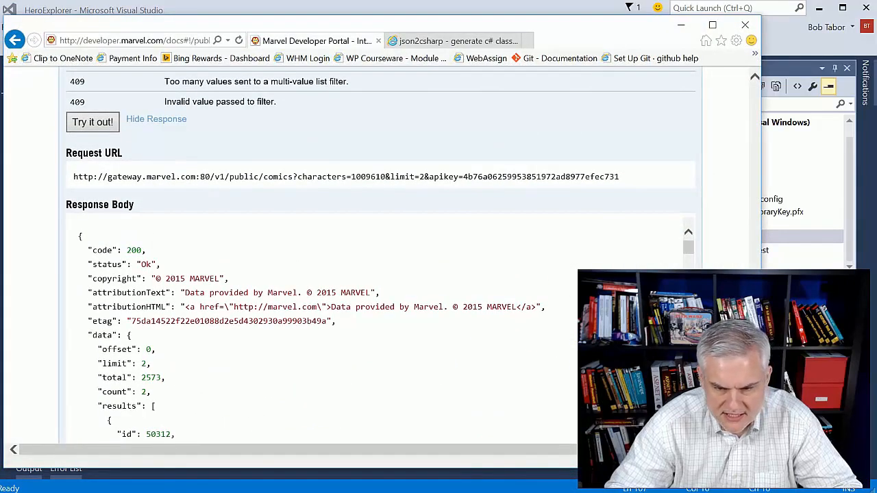
Select and copy the portal's comics Request URL from the test response
left_click_drag(65, 152, 620, 177)
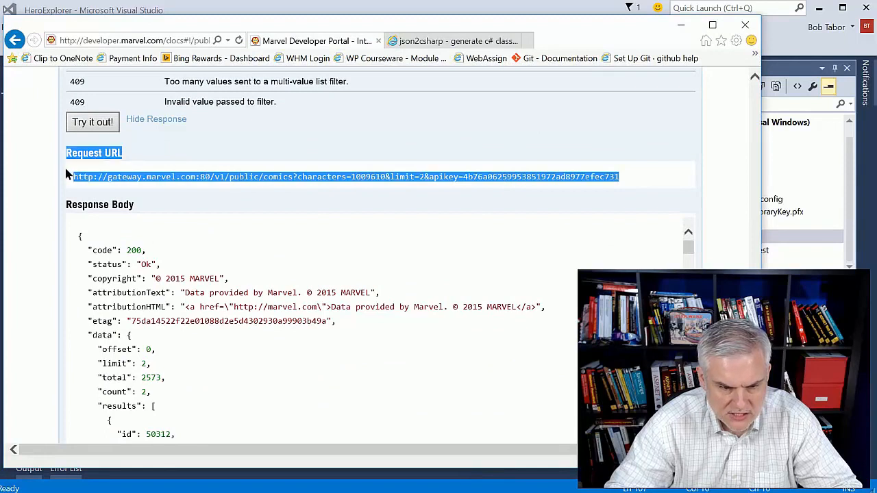
left_click(617, 177)
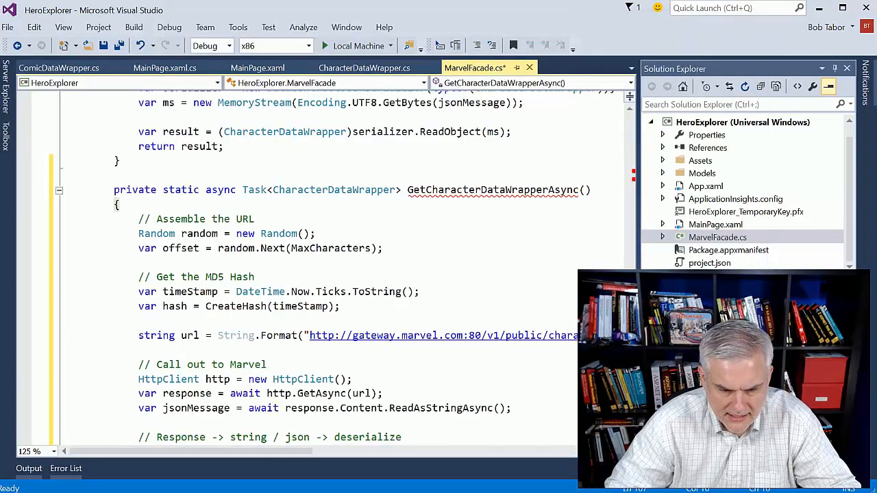
Replace the pasted comics URL's api key with {1}&ts={2}&hash={3} and set limit=10
scroll("right", 3)
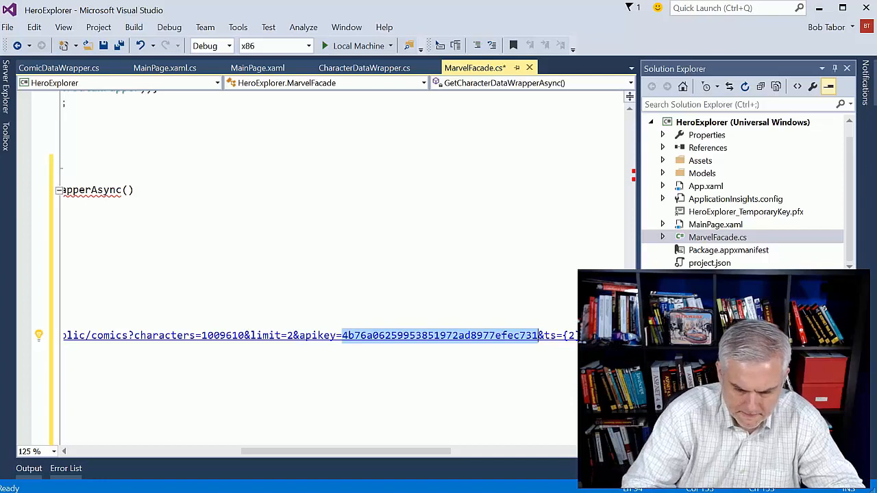
type("{1}&ts={2}&hash={3}\", offset, PublicKey,")
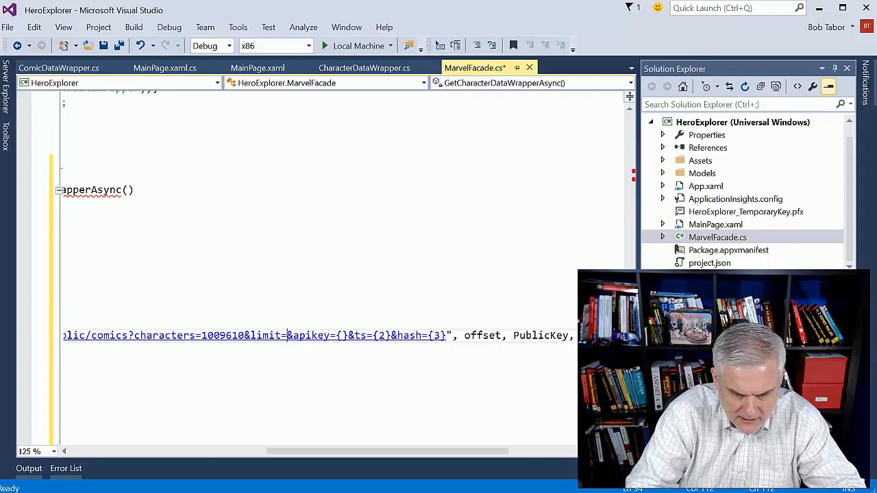
type("10")
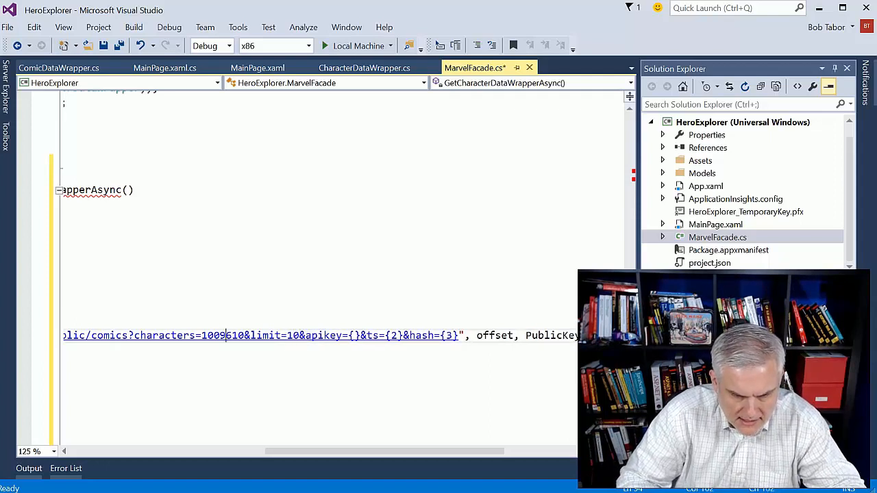
Set the character filter to characters={0} and change the offset argument to characterId
double_click(222, 335)
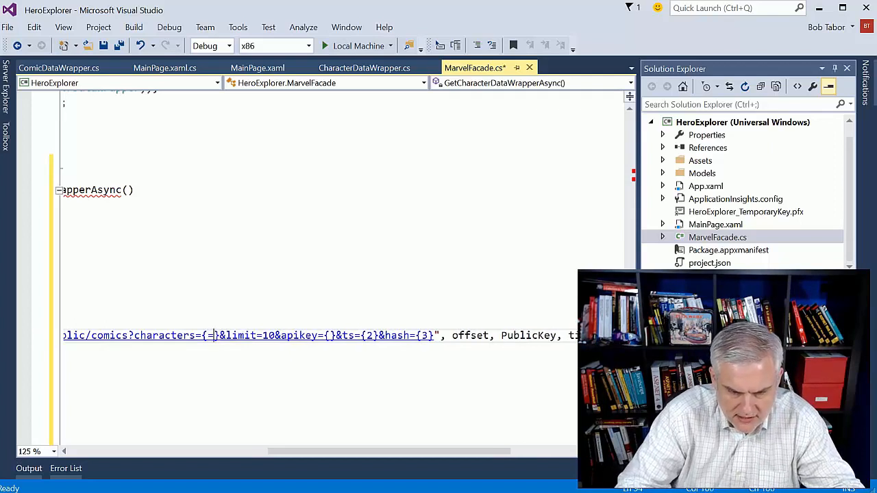
type("0")
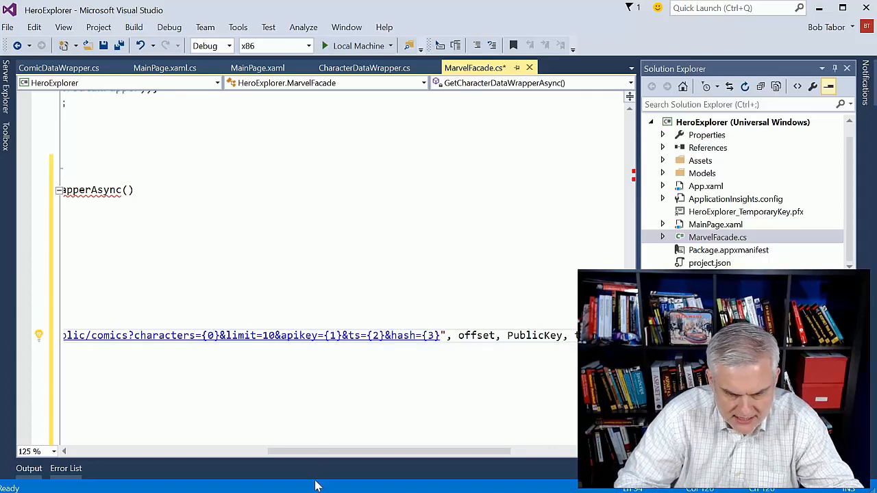
double_click(355, 335)
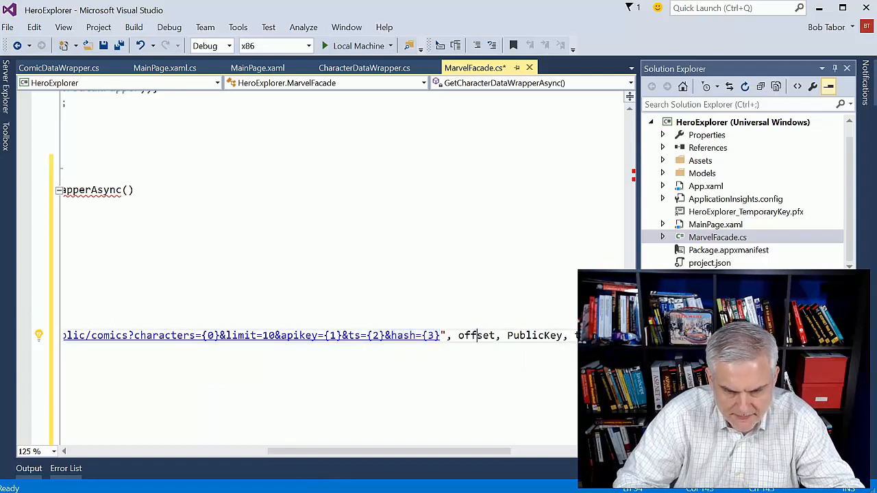
type("chica")
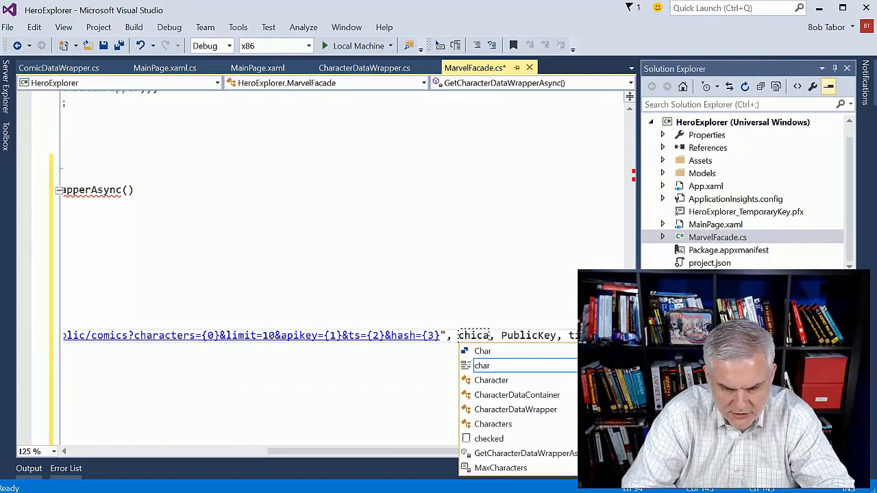
type("a")
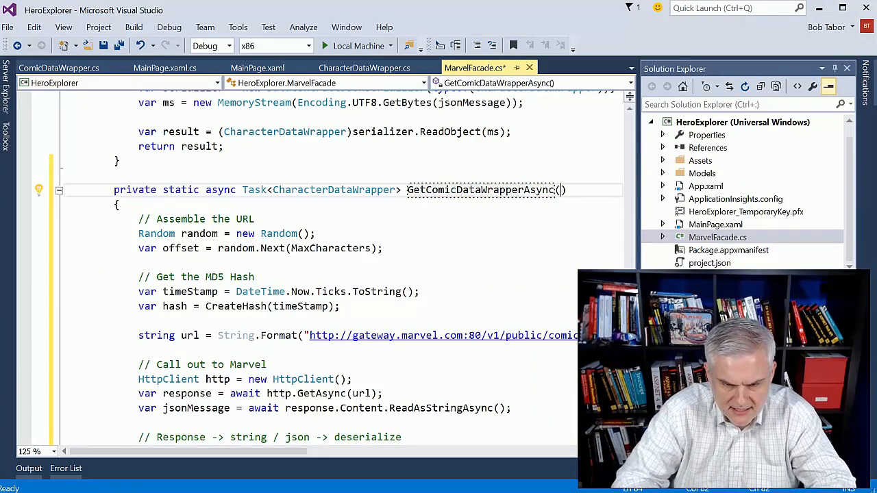
Change the duplicate method's signature to GetComicDataWrapperAsync(int characterId)
type("int charact")
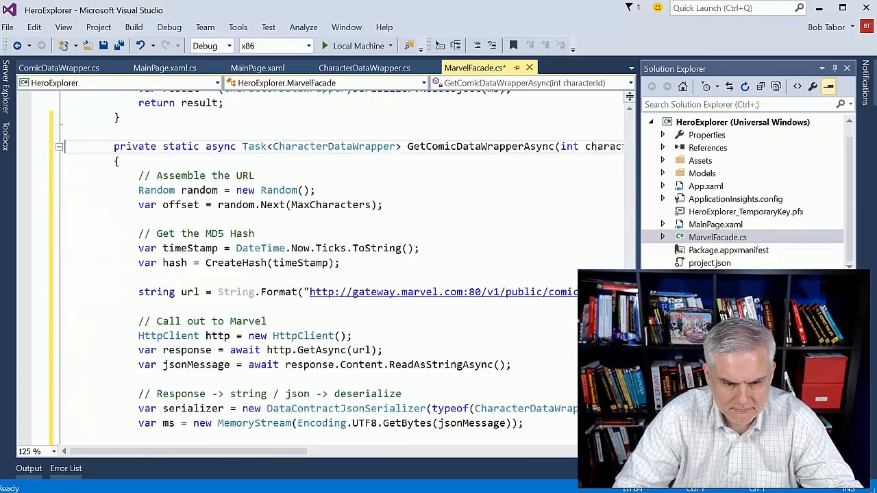
Copy the code from '// Assemble the URL' to ReadAsStringAsync and add a blank line above CreateHash
scroll("down", 3)
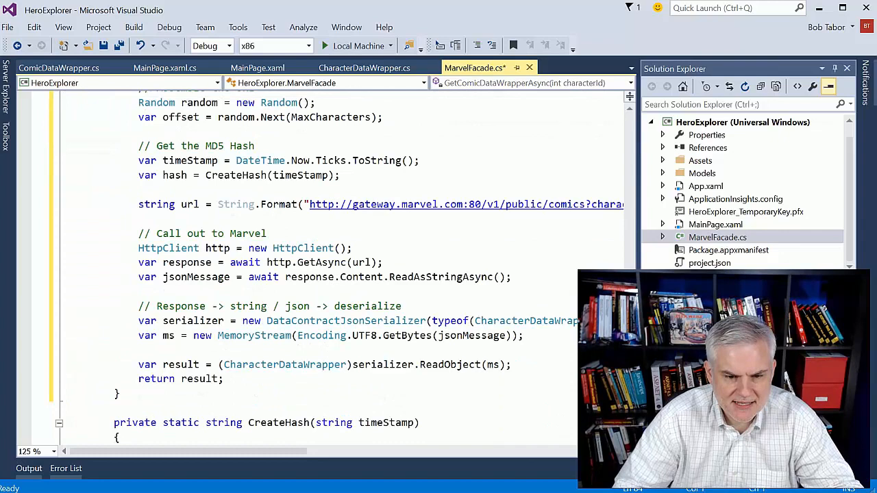
scroll("down", 3)
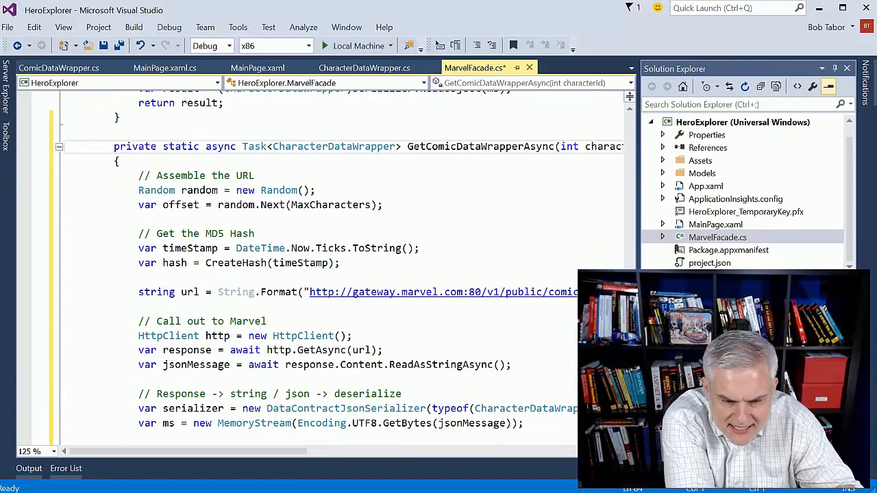
scroll("down", 3)
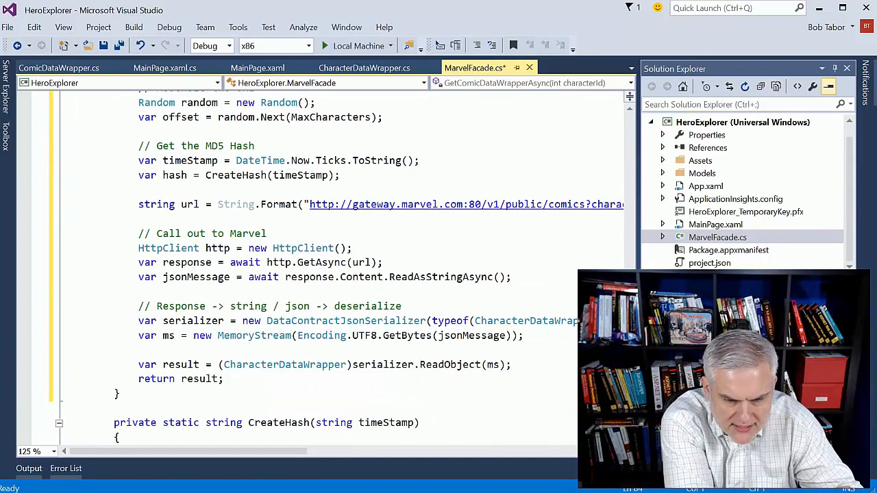
double_click(196, 277)
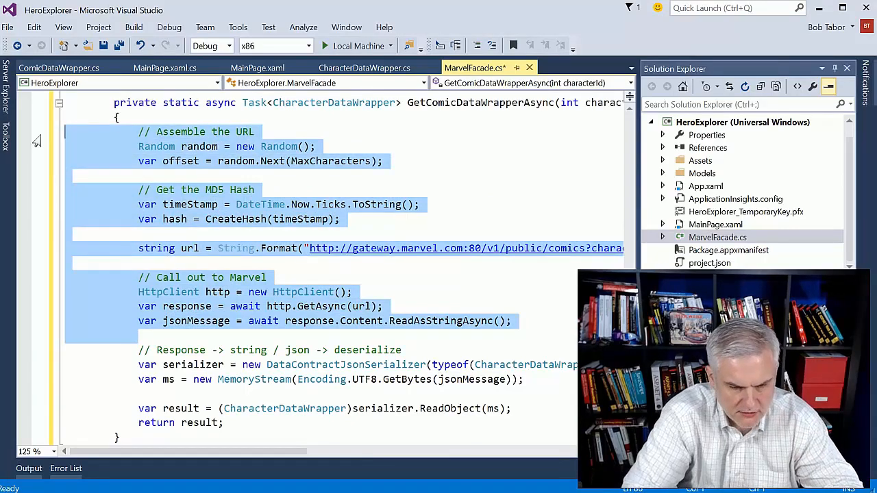
scroll("down", 3)
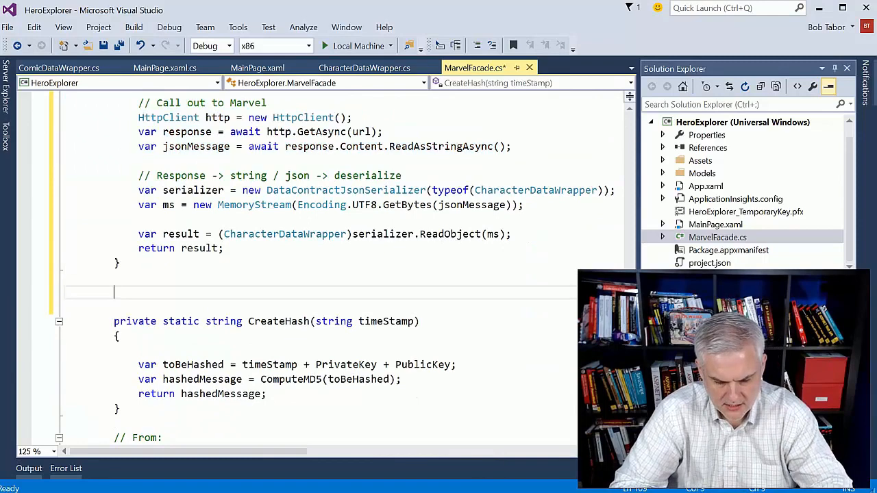
Create private static string CallMarvel(string url) holding the pasted URL-building and request code
type("private static string")
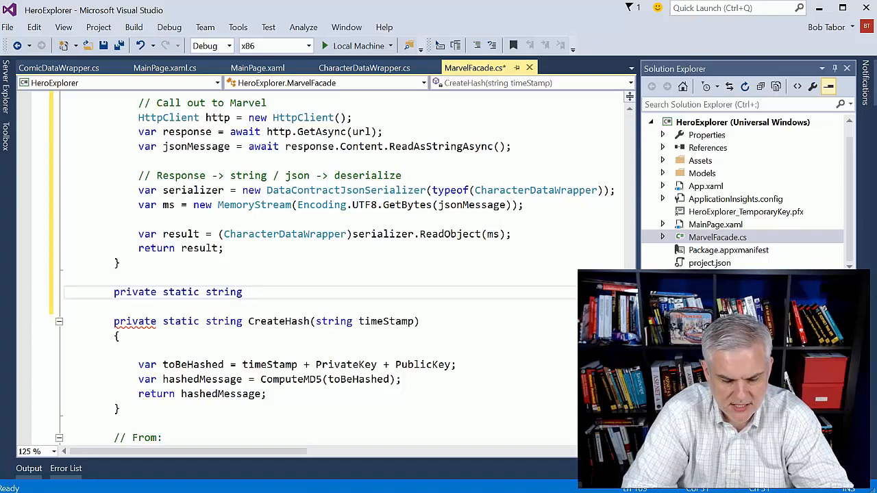
type("CallM")
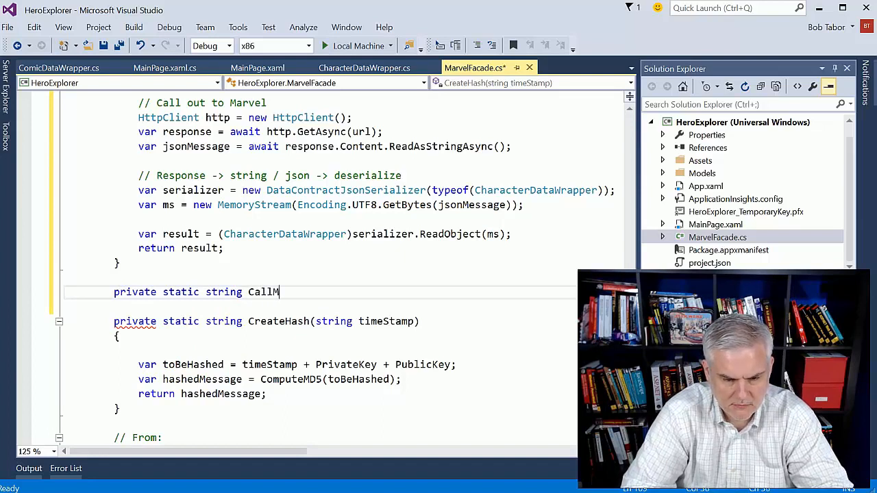
type("arvel()")
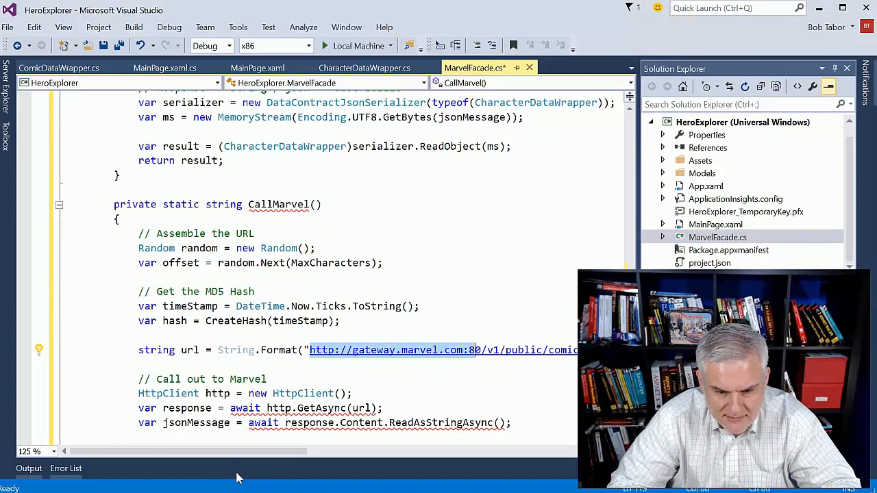
scroll("right", 3)
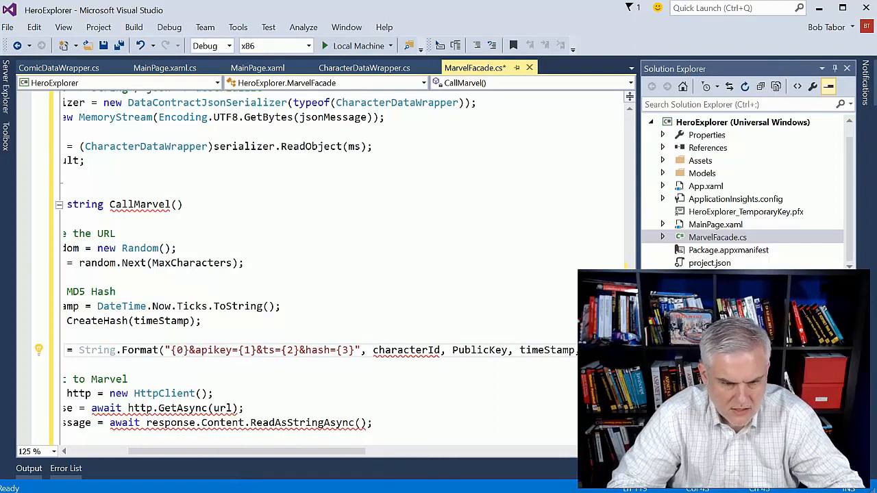
type("s")
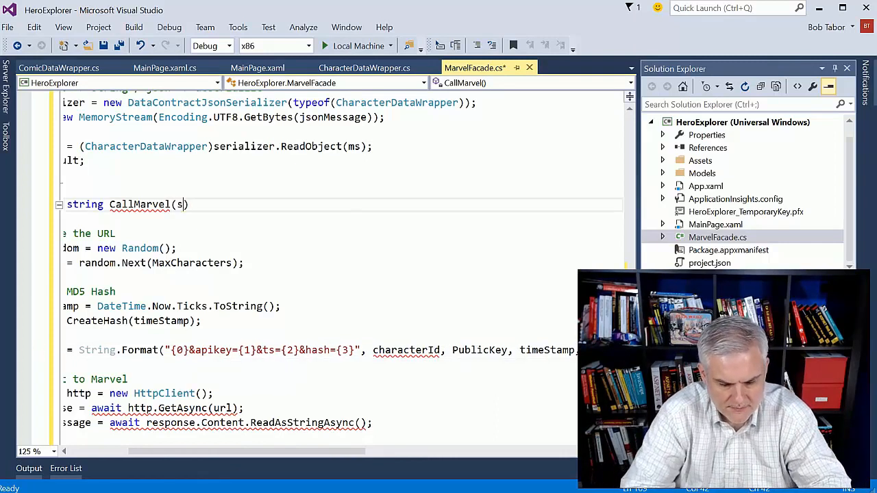
type("tring url")
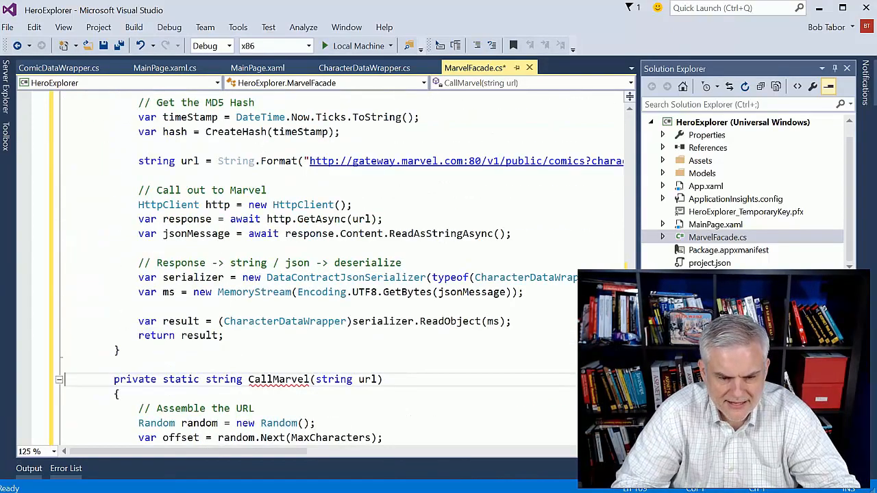
scroll("down", 3)
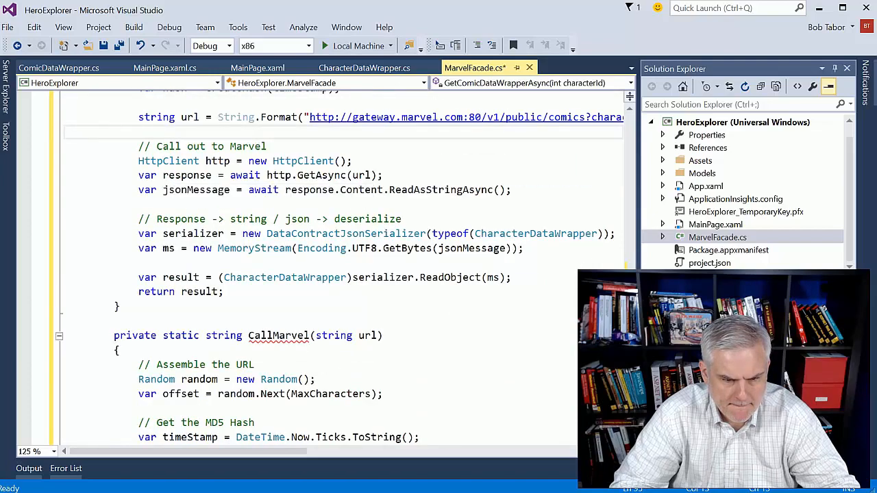
type("C")
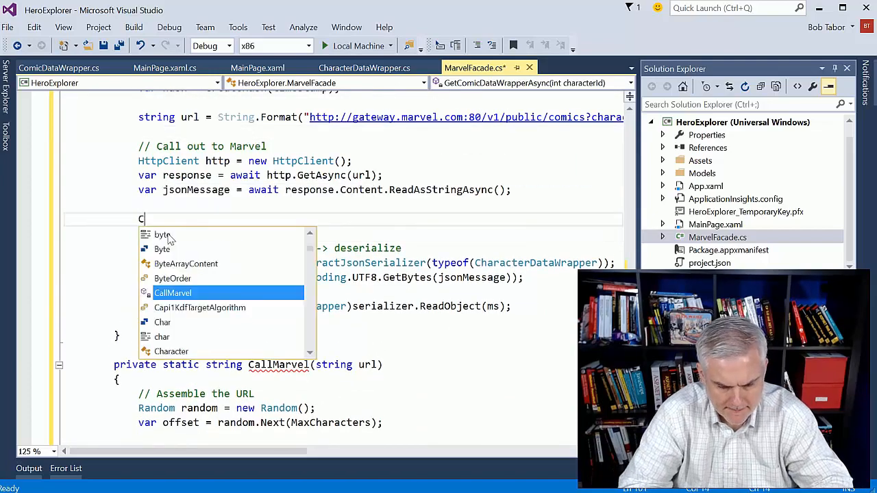
type("alMarvel")
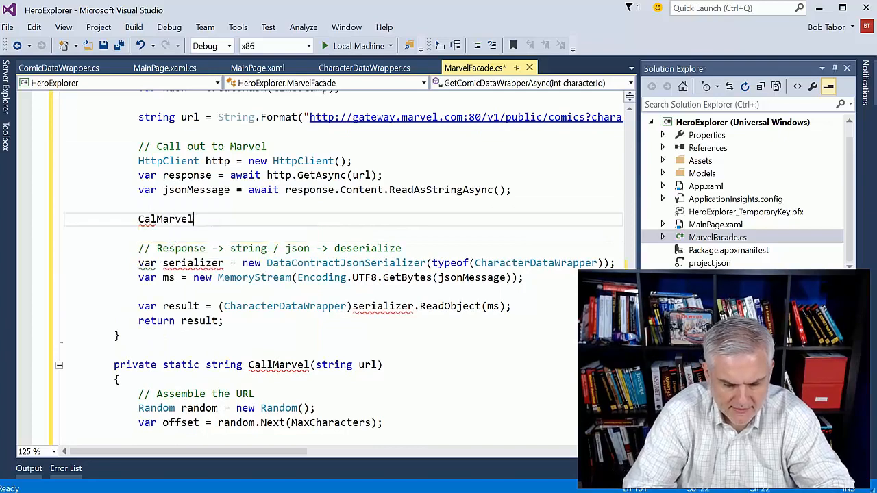
type("l(\"")
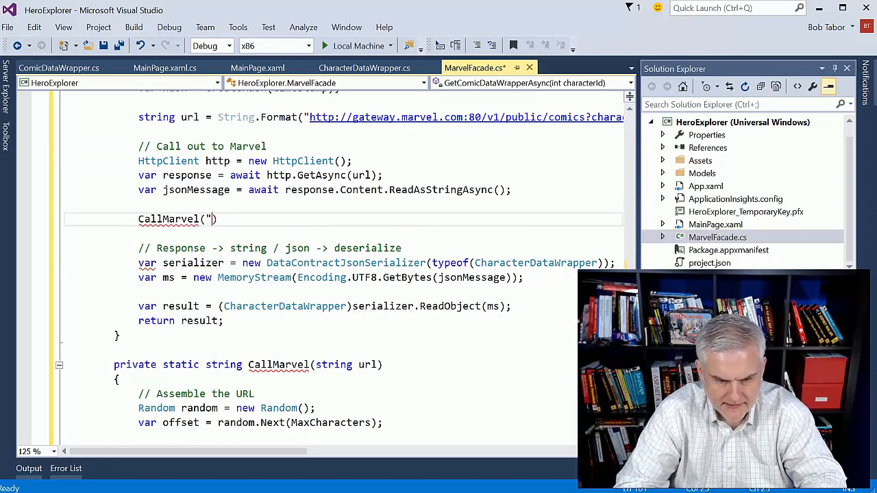
type("\"")
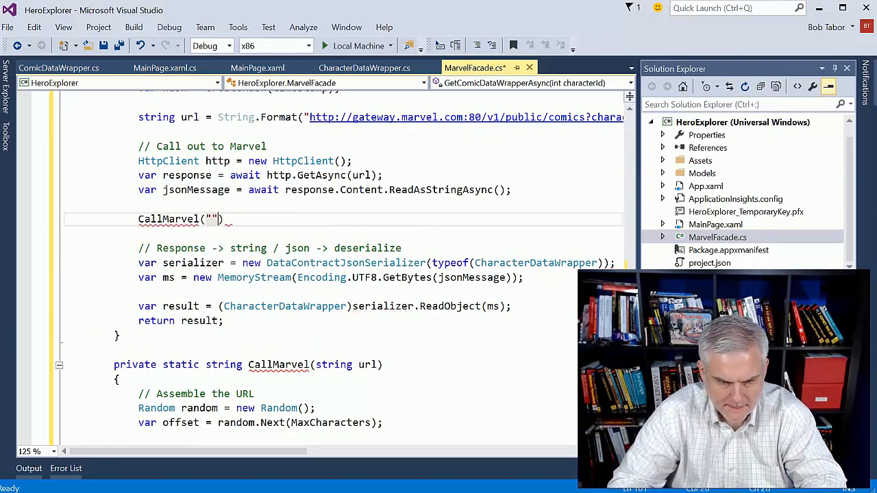
type("http://gateway.marvel.com:80/v1/public/comics?characters={0}&limit=")
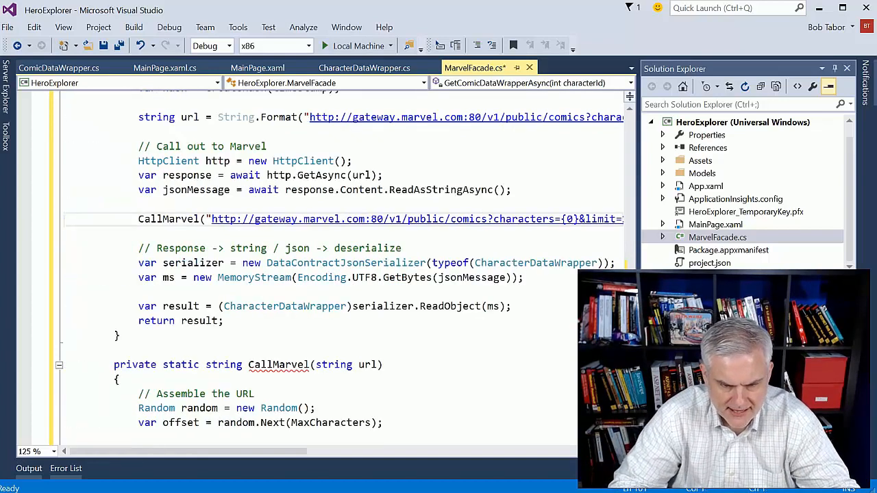
Make CallMarvel return the awaited response content instead of assigning jsonMessage
scroll("down", 3)
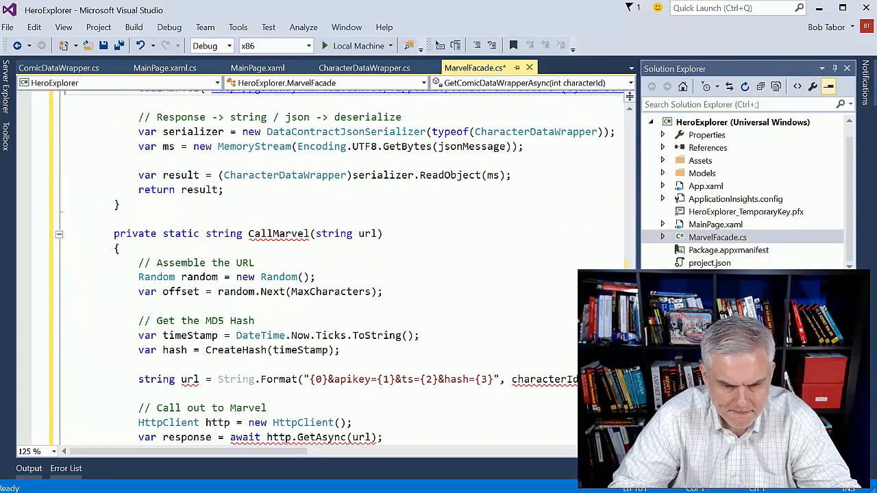
mouse_move(277, 234)
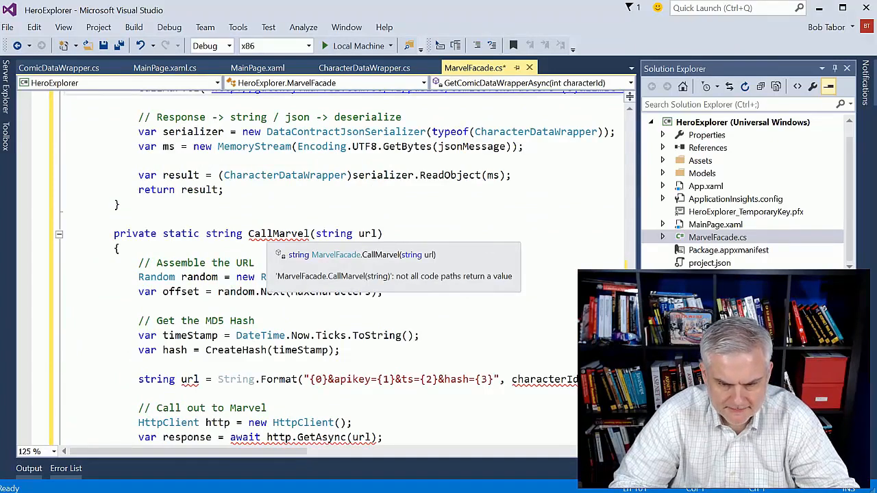
scroll("down", 3)
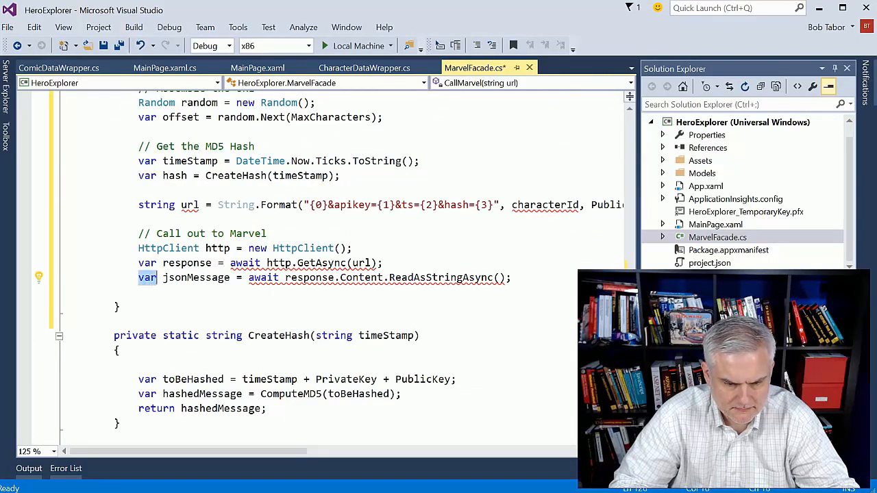
double_click(196, 277)
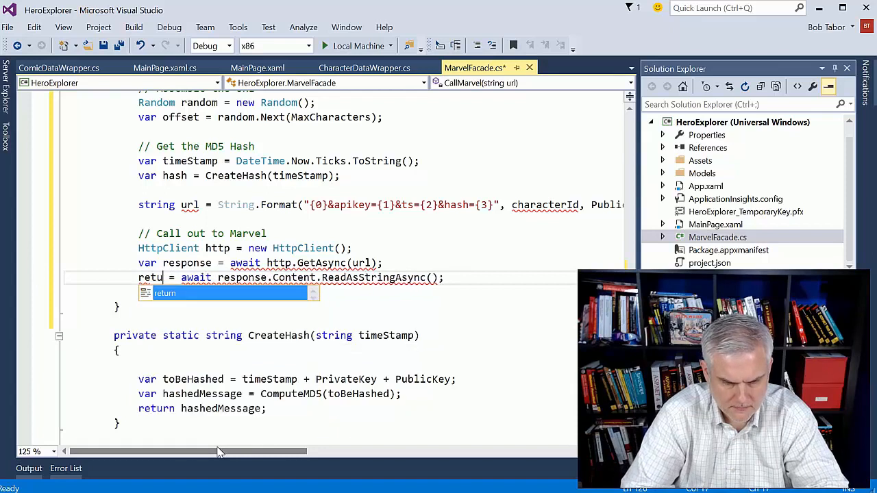
key("Tab")
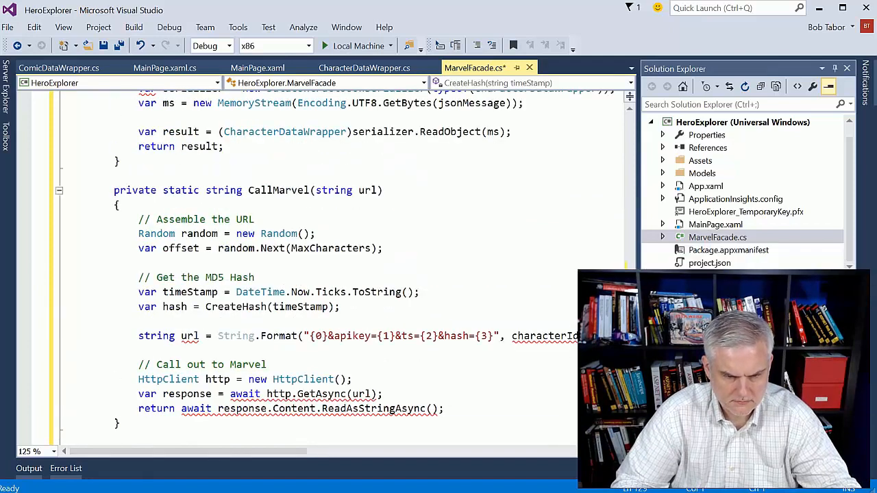
Mark CallMarvel async, rename it CallMarvelAsync returning Task<string>, and rename url to completeUrl
type("async")
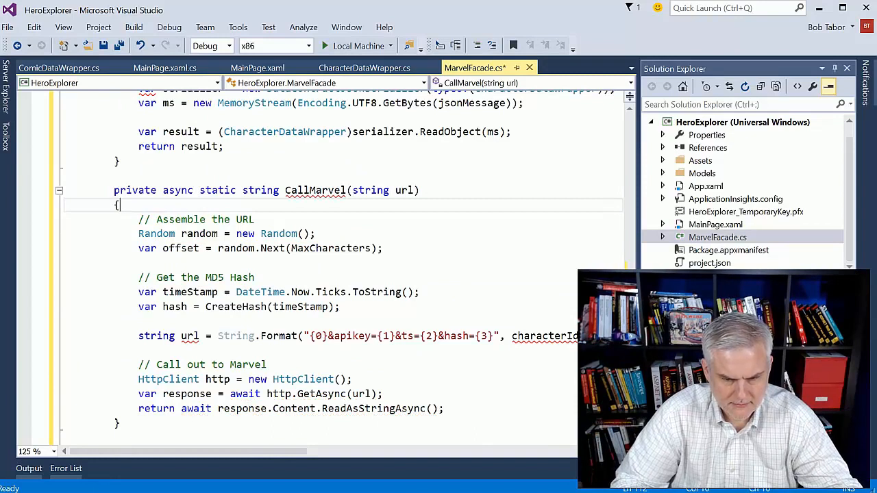
type("As")
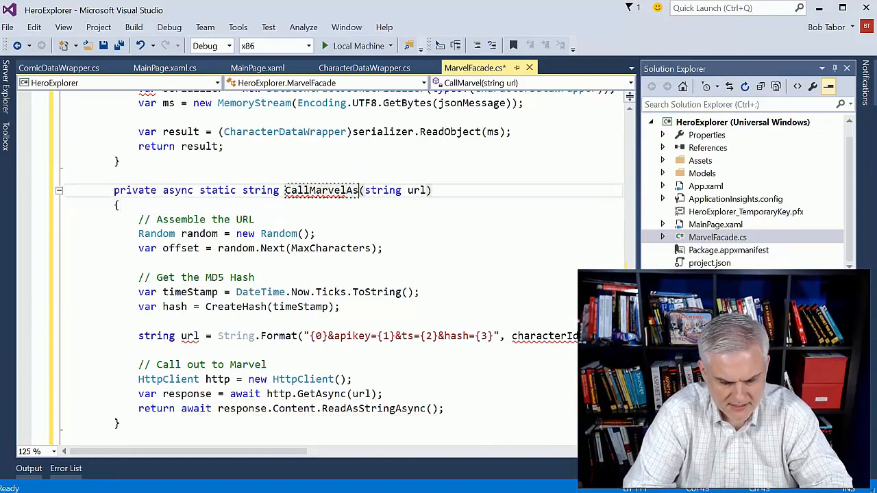
type("Async")
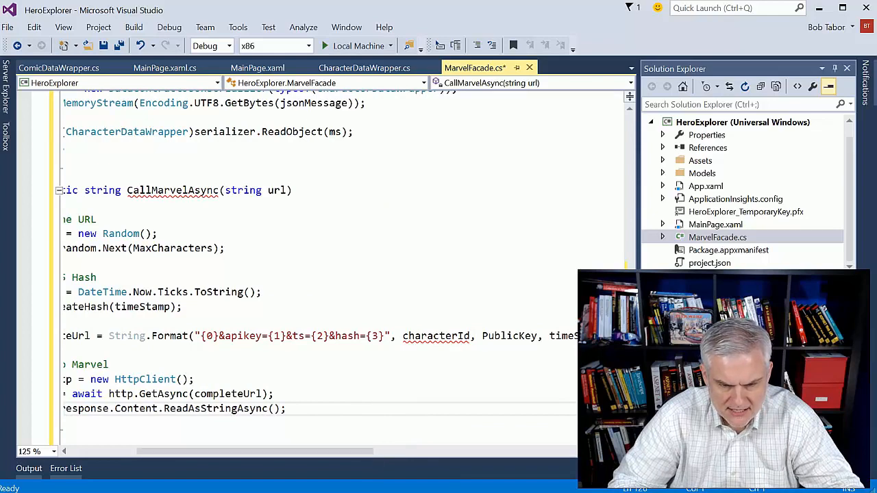
type("url")
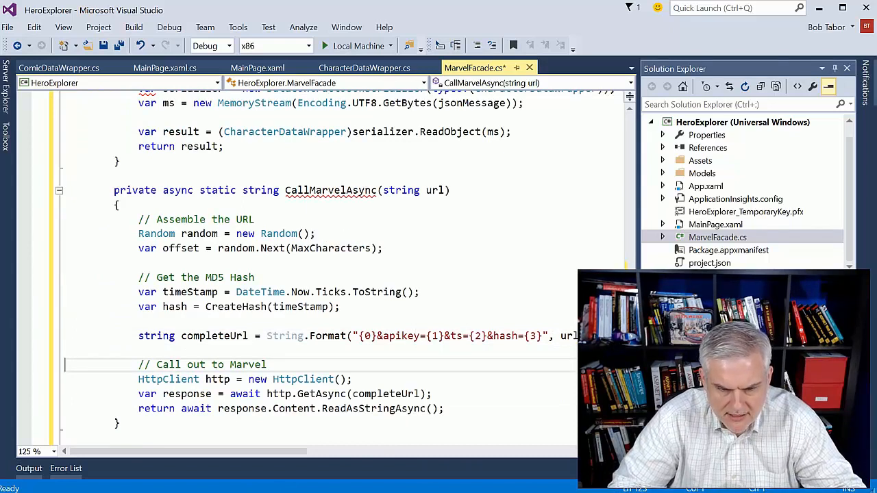
mouse_move(330, 190)
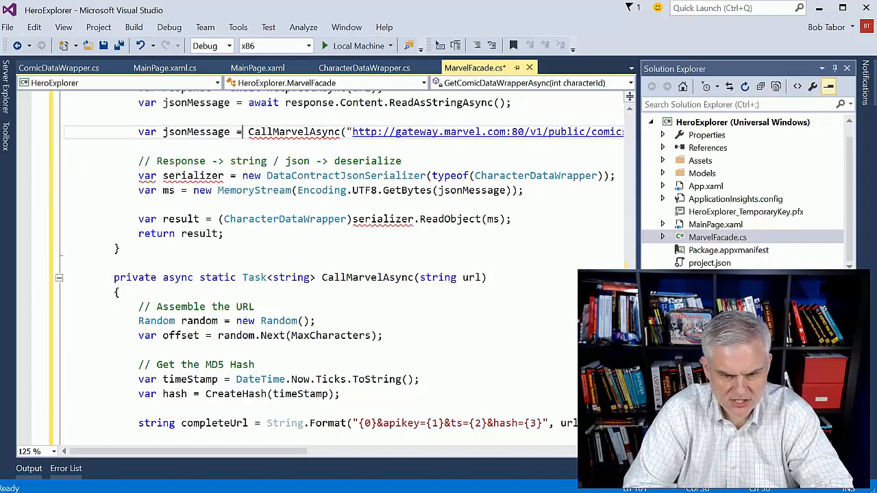
Build var url via String.Format with characterId, await CallMarvelAsync(url), and save MarvelFacade.cs
scroll("right", 3)
type("var jsonMessage = await CallMarvelAsync()")
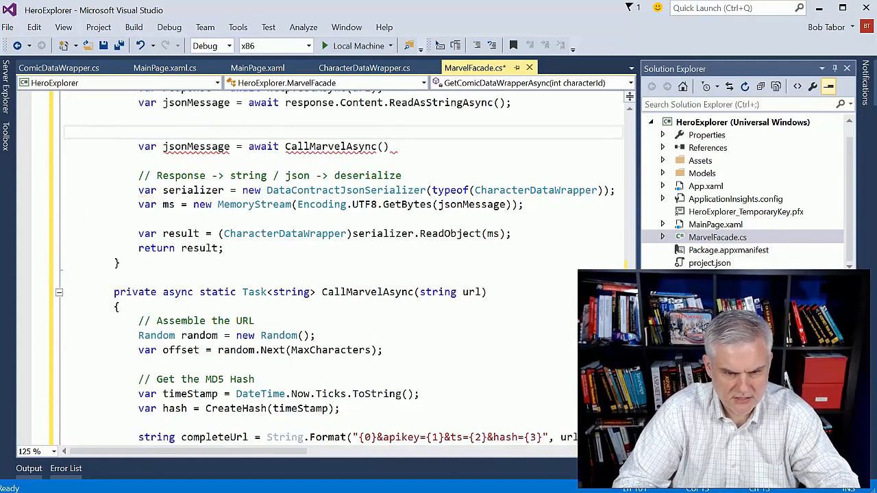
mouse_move(480, 204)
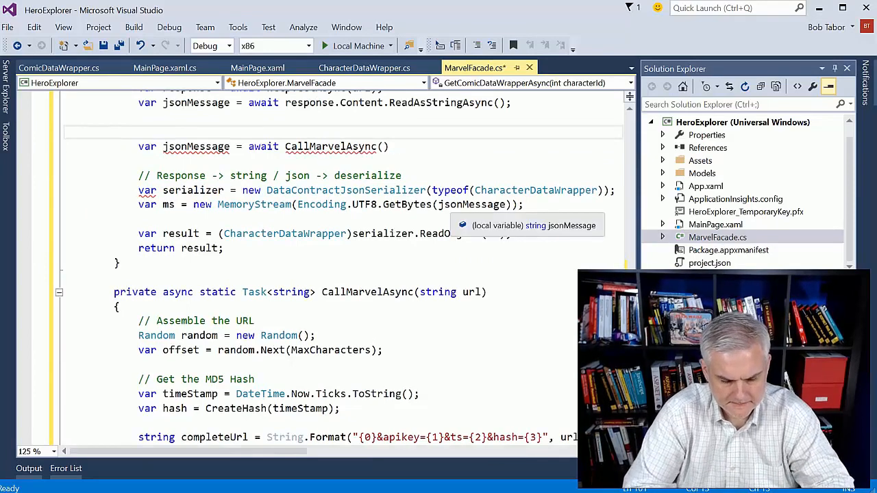
type("var url = S")
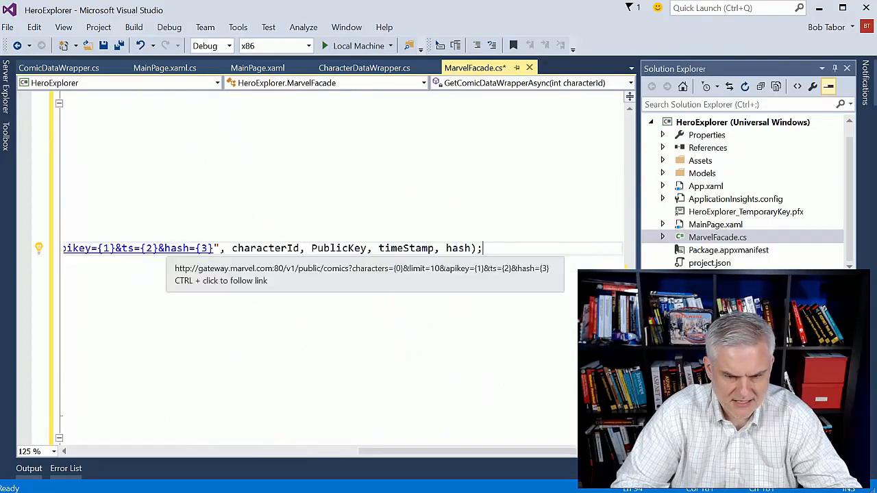
double_click(265, 248)
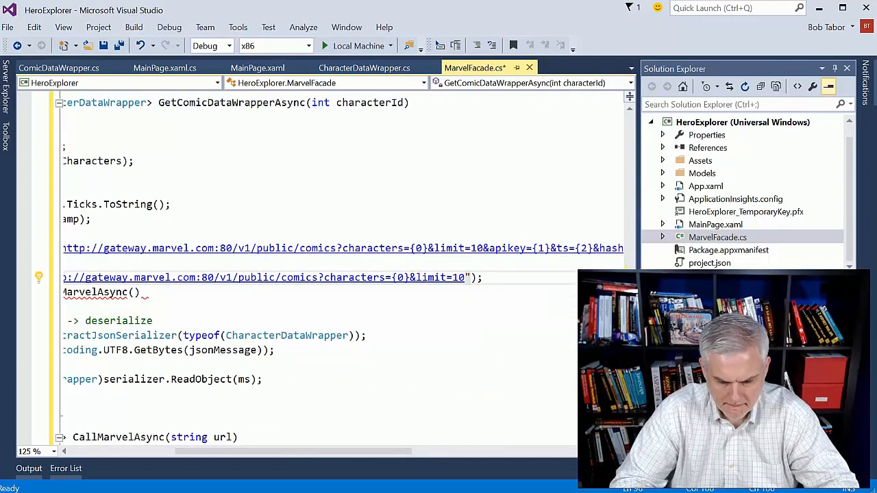
type(", characterId")
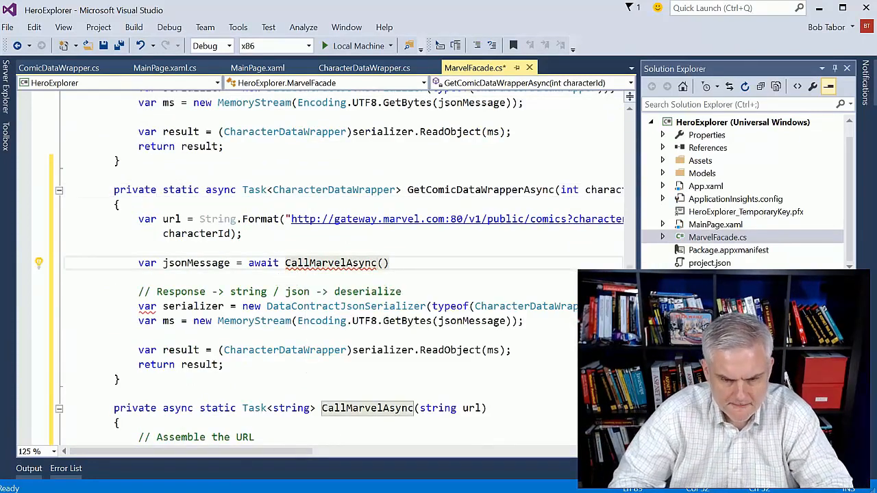
type("url")
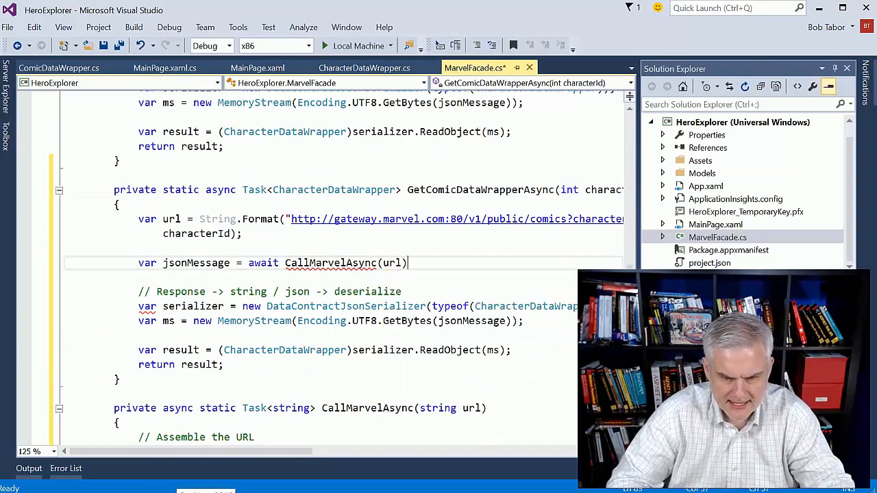
scroll("down", 3)
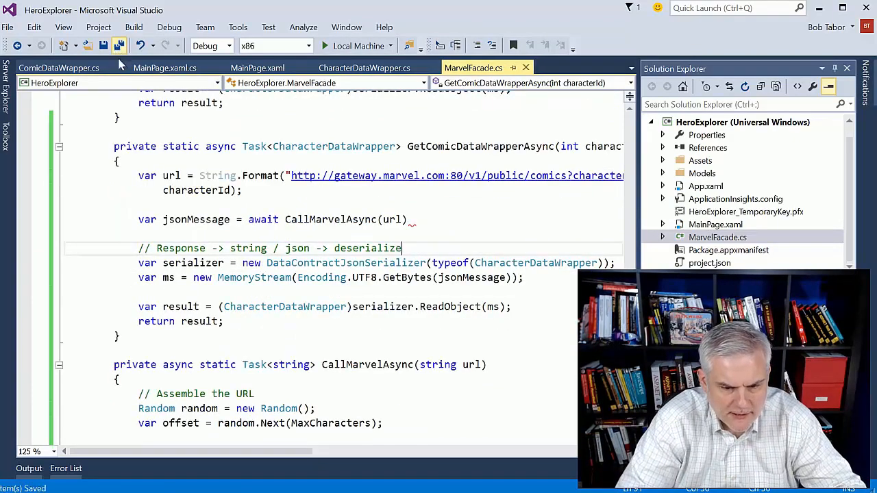
Delete GetCharacterDataWrapperAsync's hash and HttpClient code, keeping the offset URL and awaiting CallMarvelAsync(url)
scroll("down", 3)
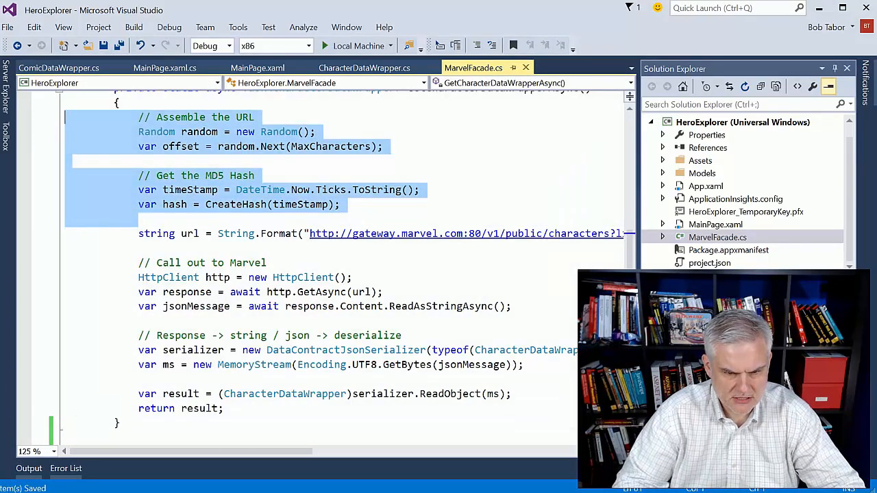
key("Delete")
type("var jsonMessage = await CallMarvelAsync(url);")
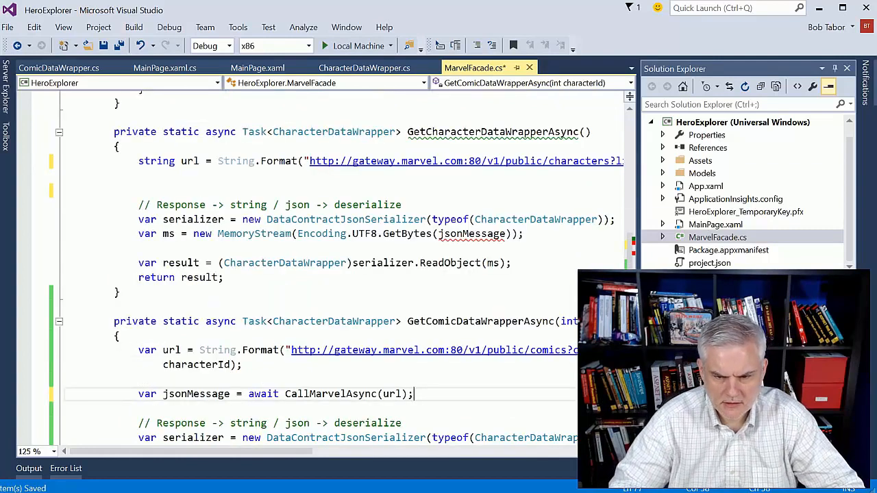
scroll("right", 3)
type("offset);")
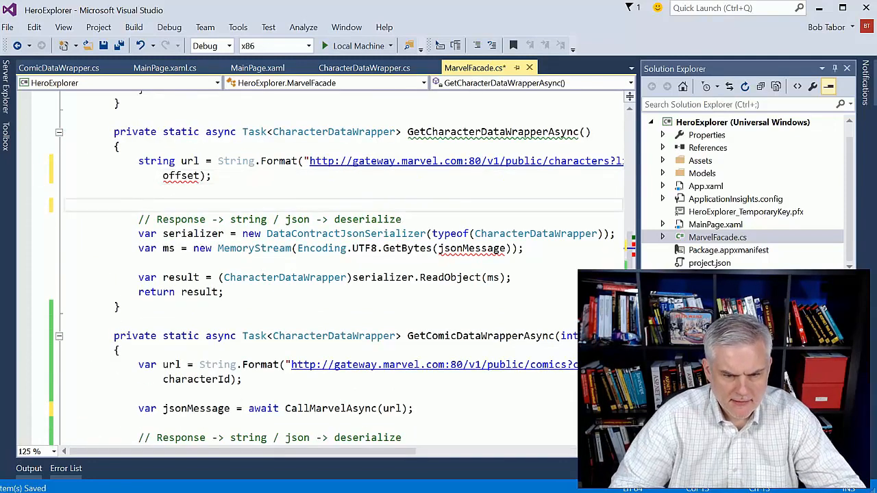
scroll("down", 3)
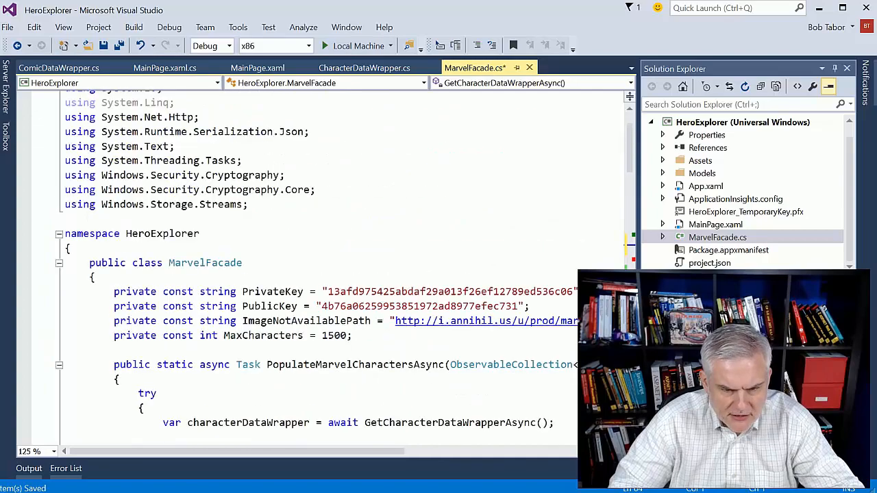
scroll("down", 3)
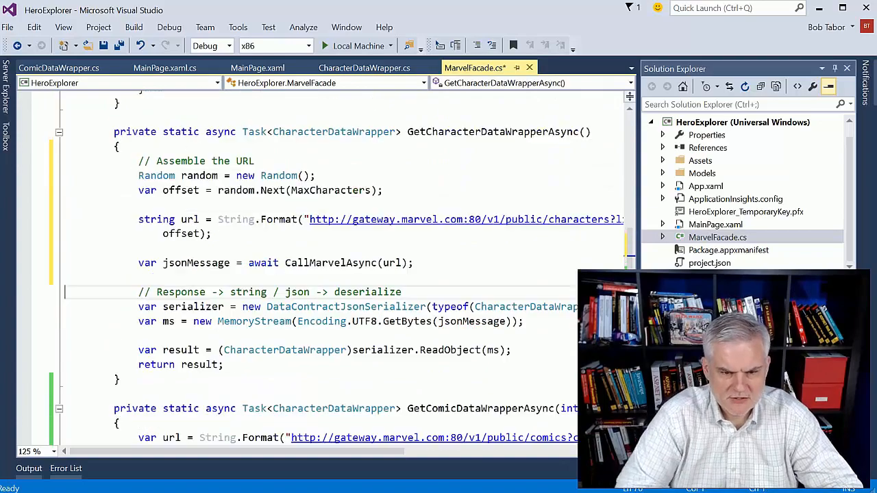
scroll("down", 3)
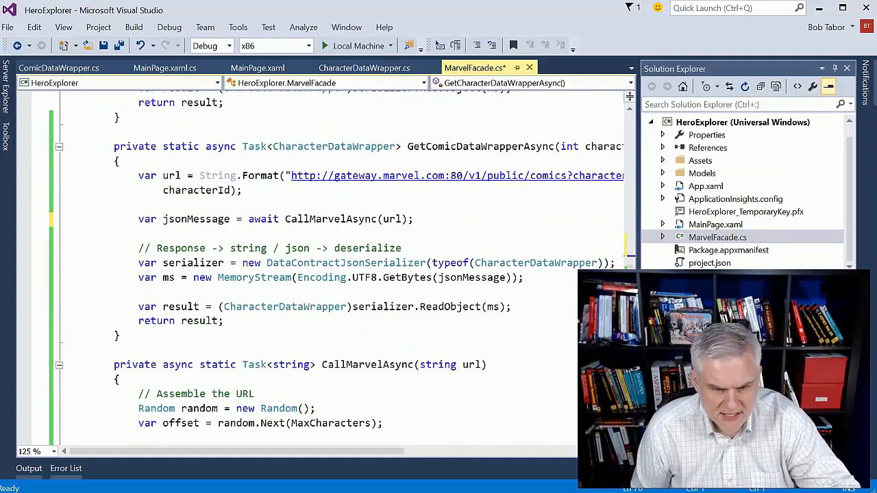
Delete the '// Assemble the URL', Random and offset lines from CallMarvelAsync
scroll("down", 3)
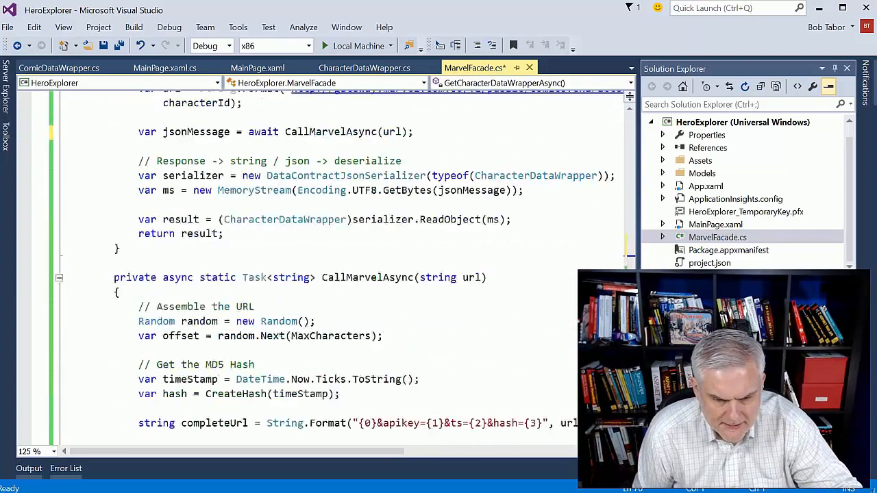
scroll("down", 3)
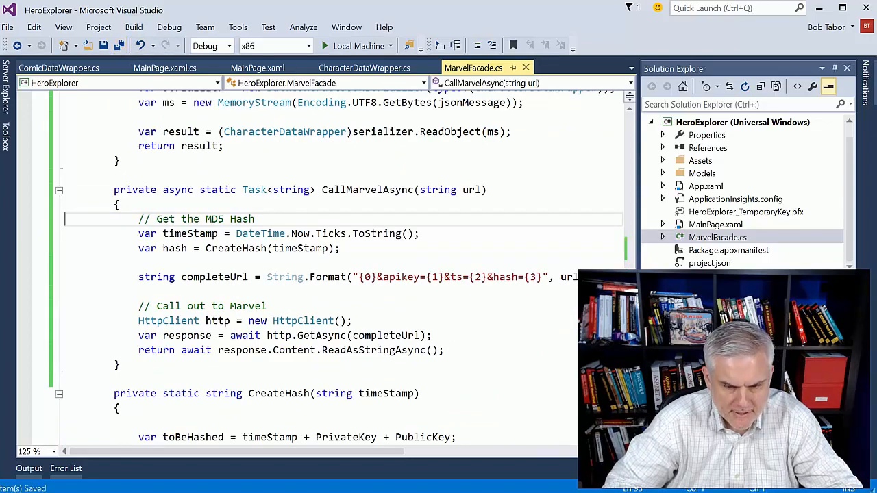
scroll("up", 3)
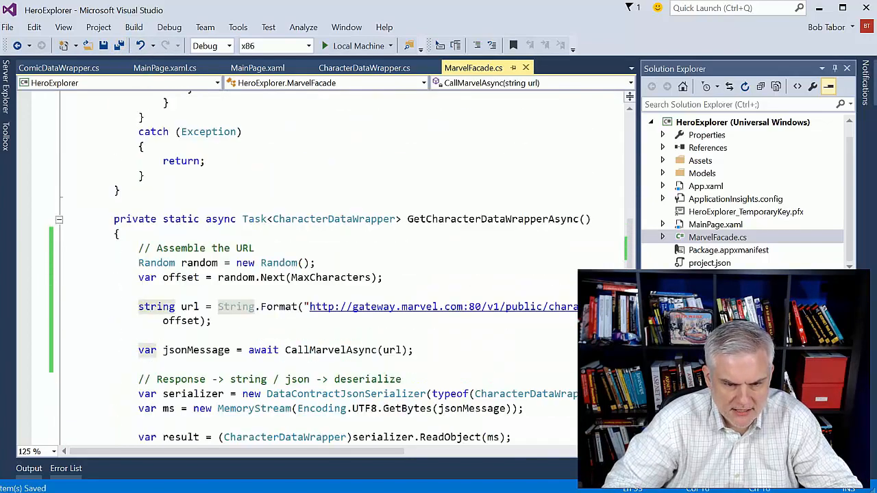
scroll("down", 3)
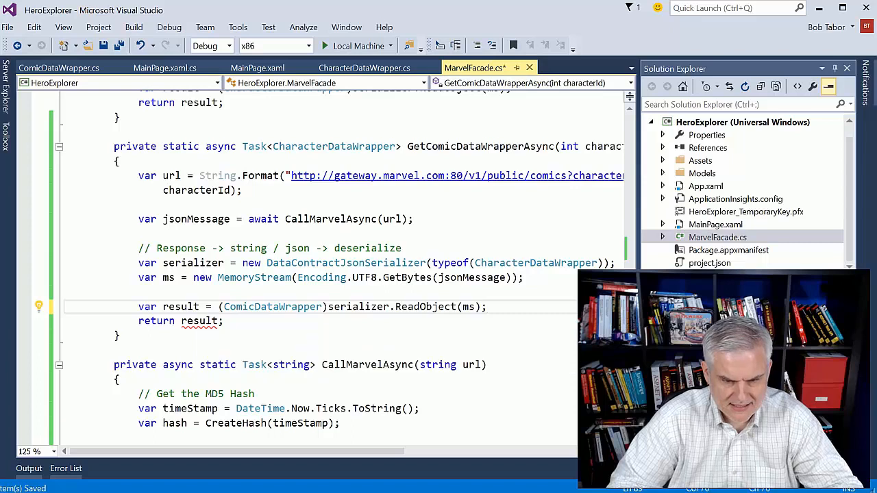
Change GetComicDataWrapperAsync's return type and typeof() from CharacterDataWrapper to ComicDataWrapper
double_click(299, 146)
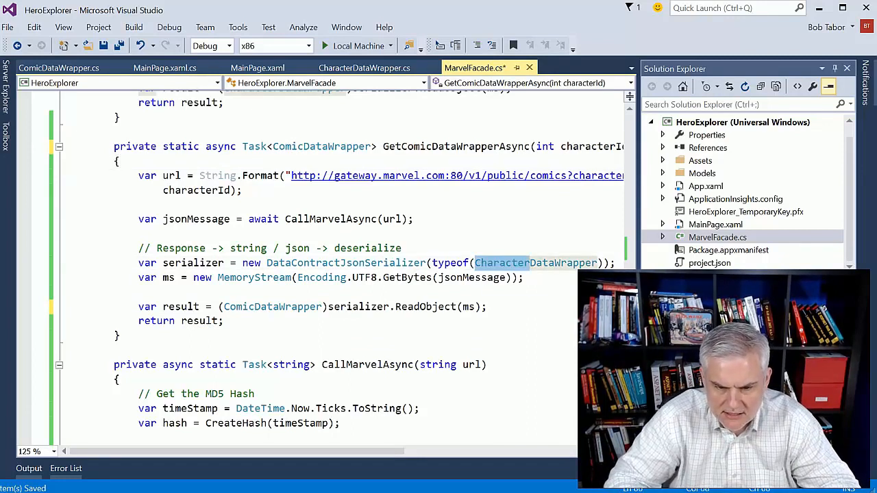
type("ComicDataWrapper")
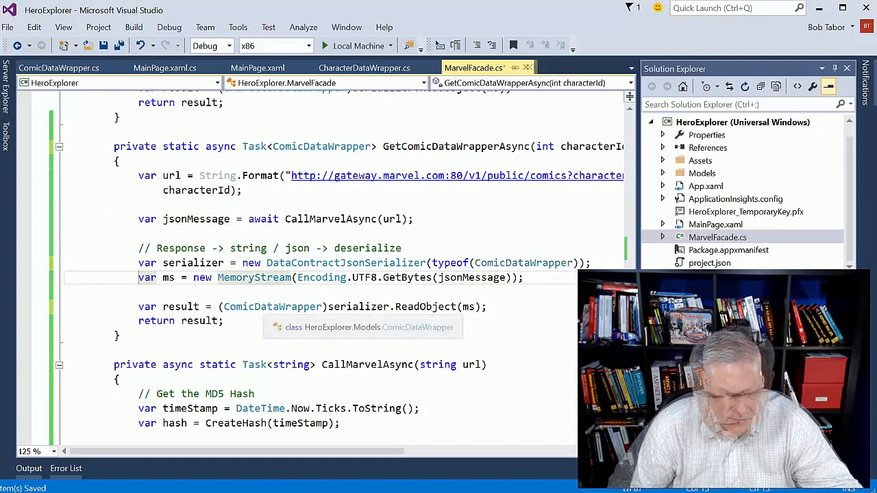
scroll("down", 3)
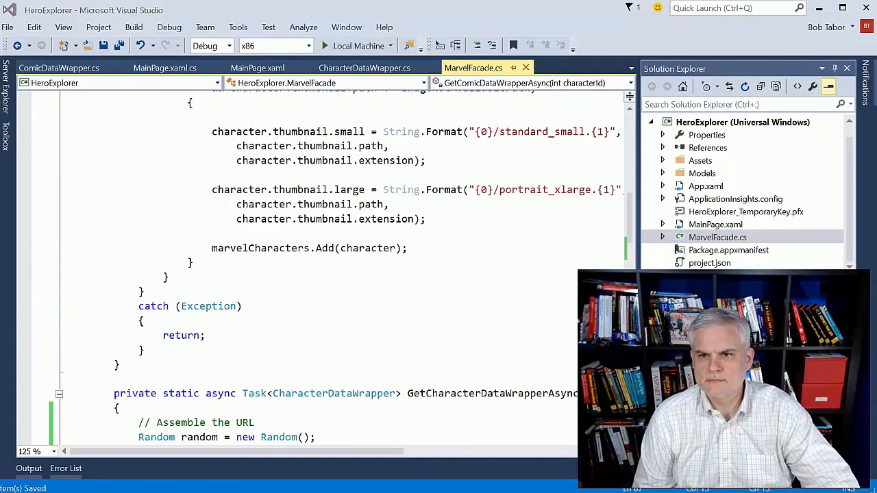
Copy the whole PopulateMarvelCharactersAsync method and paste a second copy beneath it
scroll("down", 3)
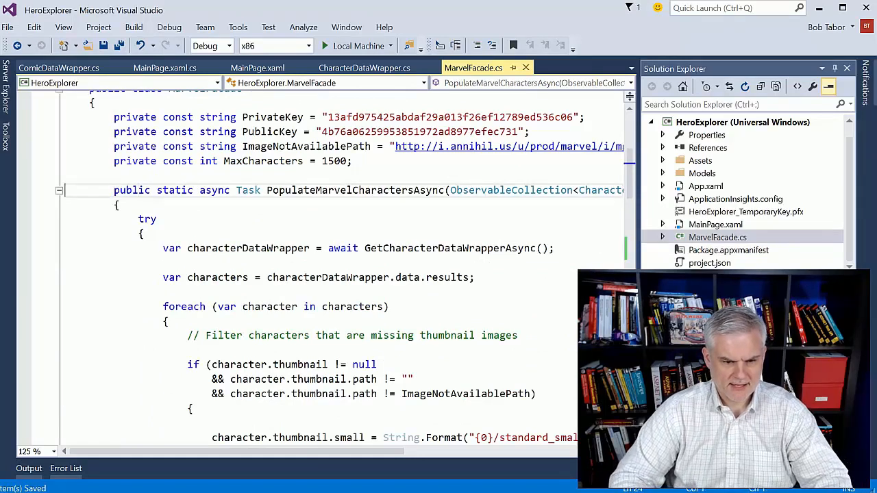
left_click_drag(114, 190, 554, 248)
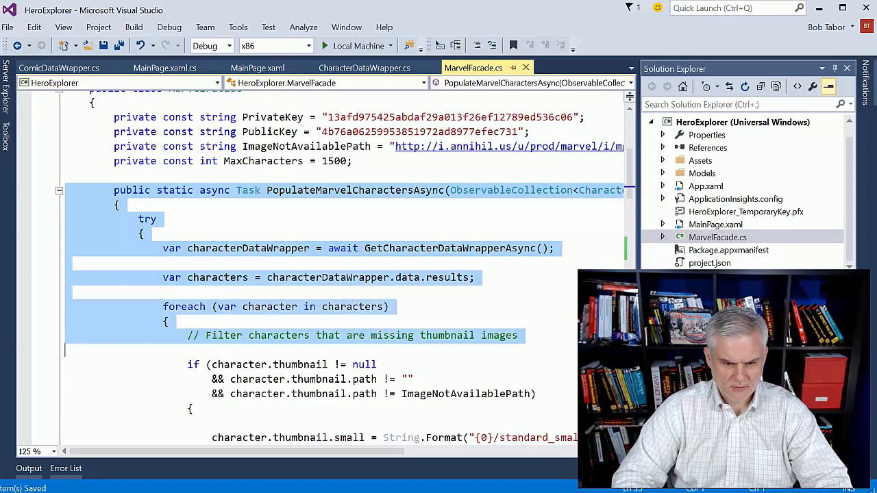
scroll("down", 3)
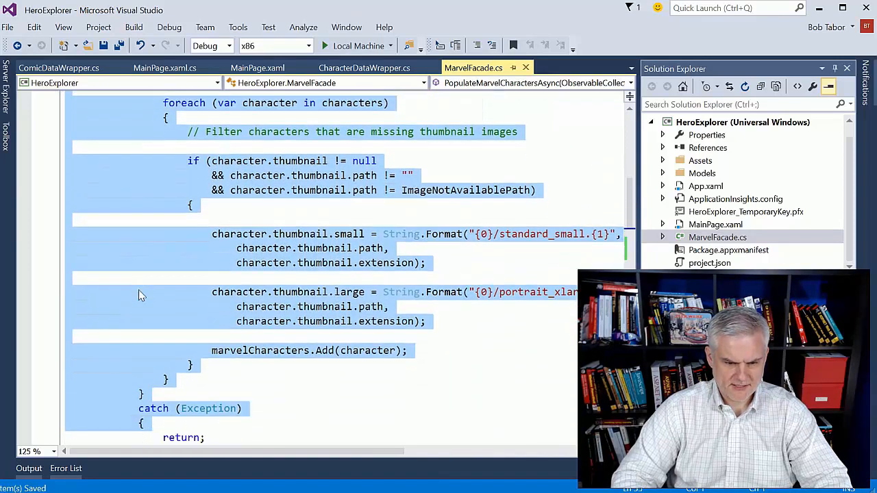
scroll("down", 3)
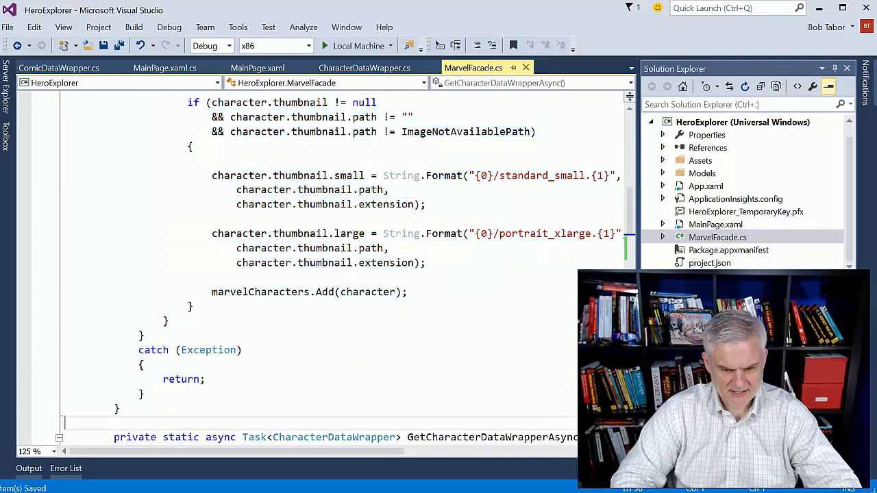
scroll("down", 3)
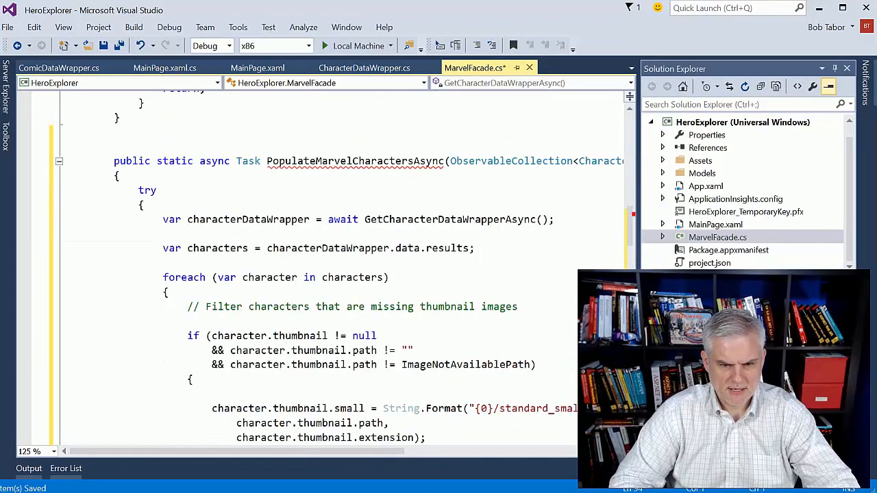
Rename the copy PopulateMarvelComicsAsync with int characterId and ObservableCollection<Comic> marvelComics parameters
double_click(355, 161)
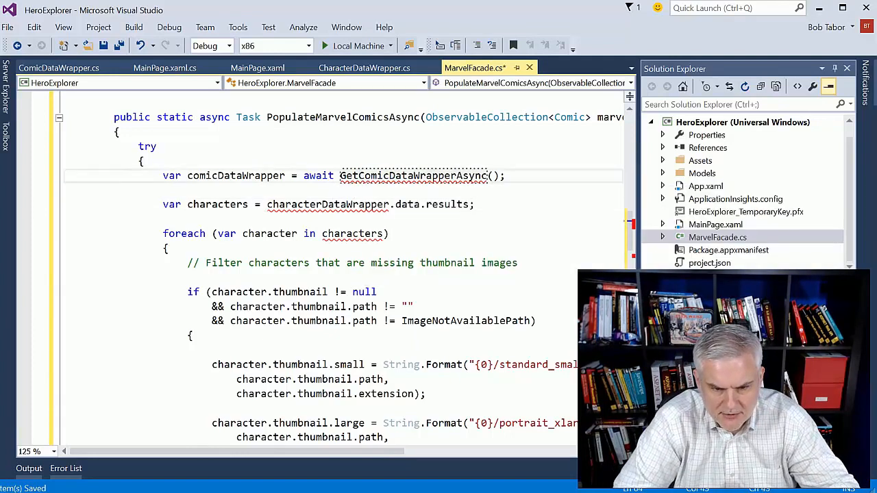
scroll("down", 3)
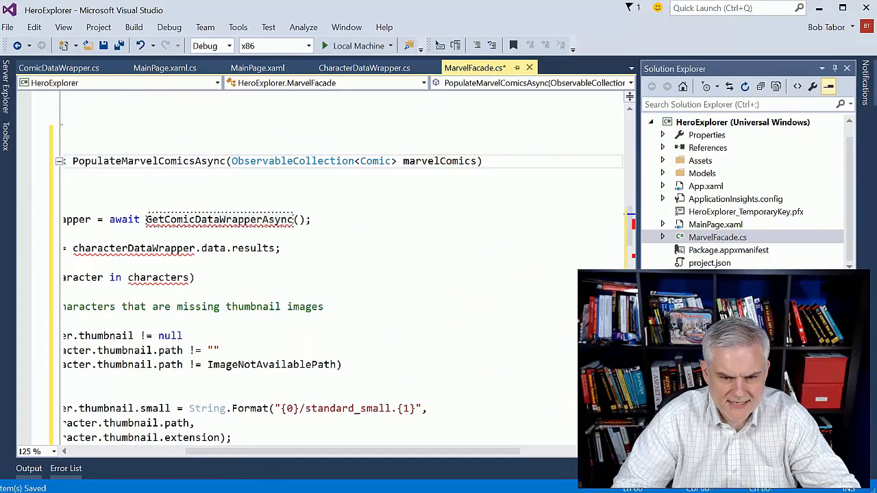
type("int")
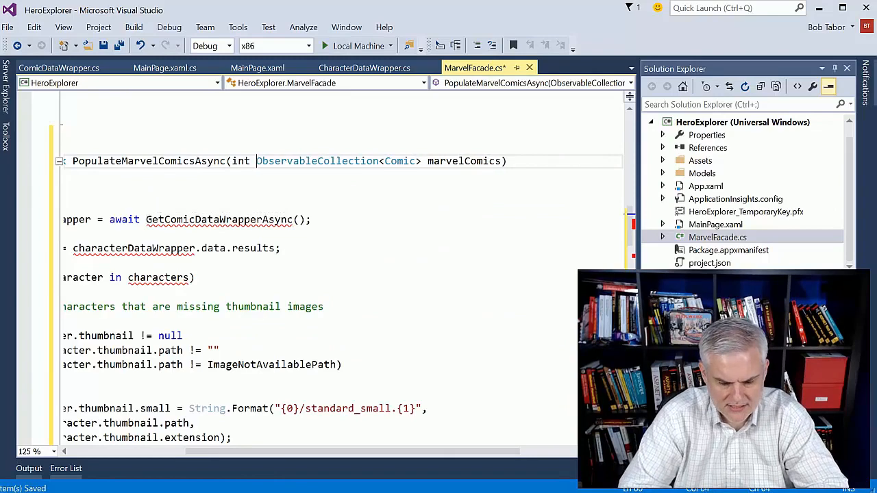
type("character I")
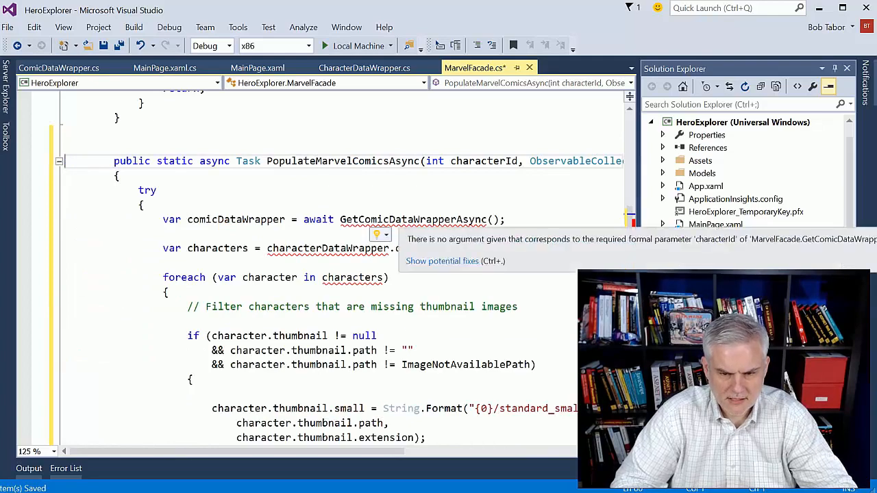
type("characterId")
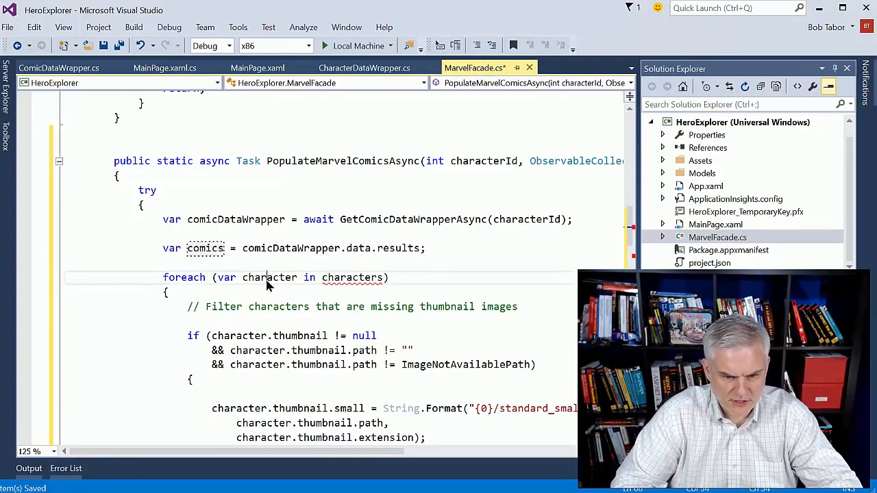
Replace character variables with comic throughout the foreach loop, adding items to marvelComics
type("comic")
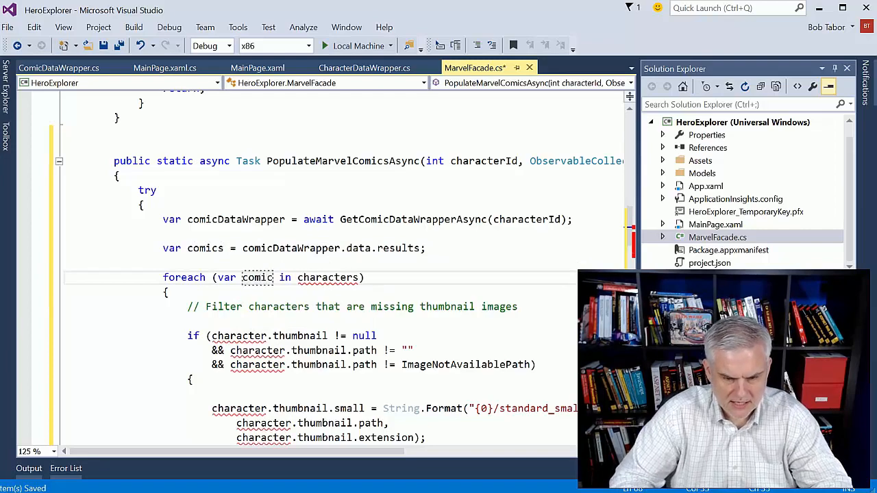
type("comic")
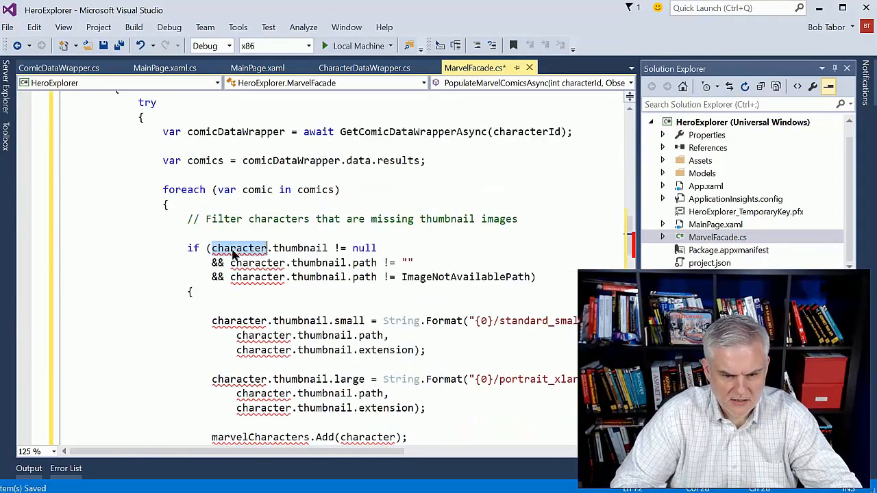
type("comic")
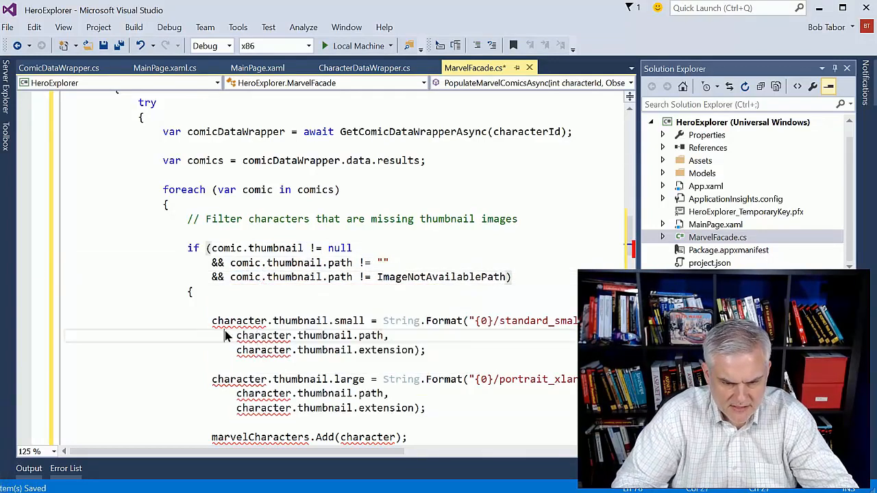
type("c")
type("omi")
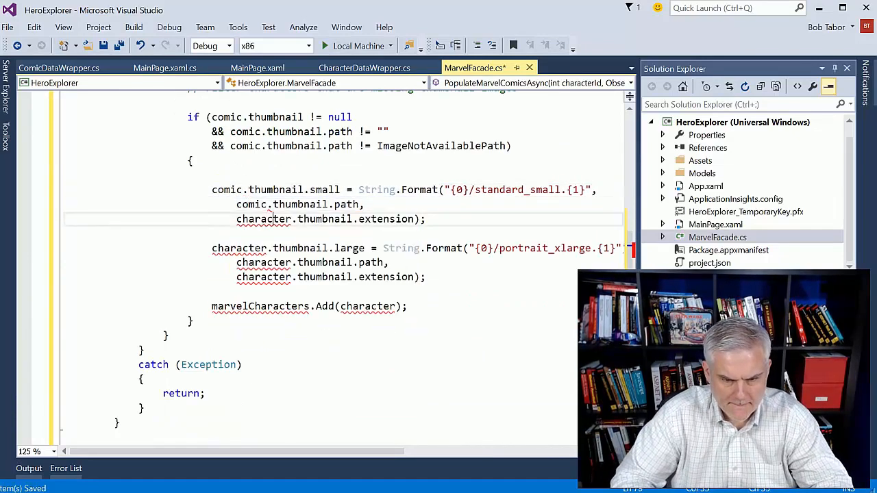
type("comic")
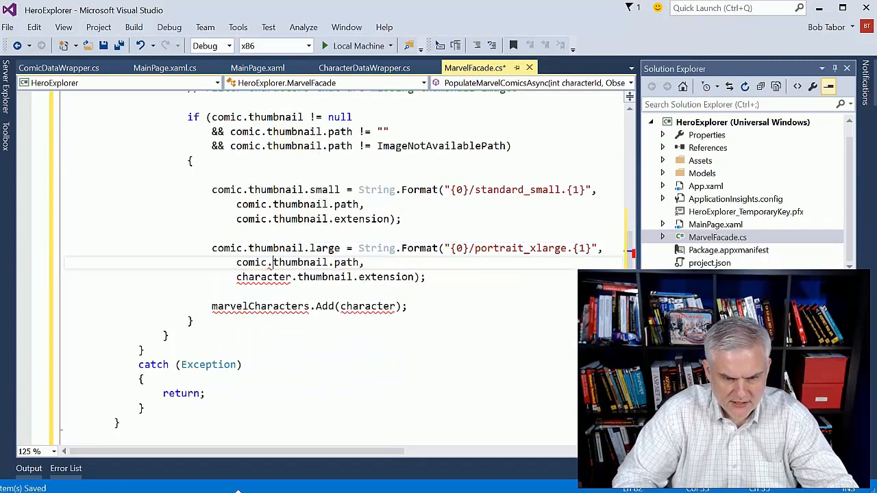
double_click(263, 277)
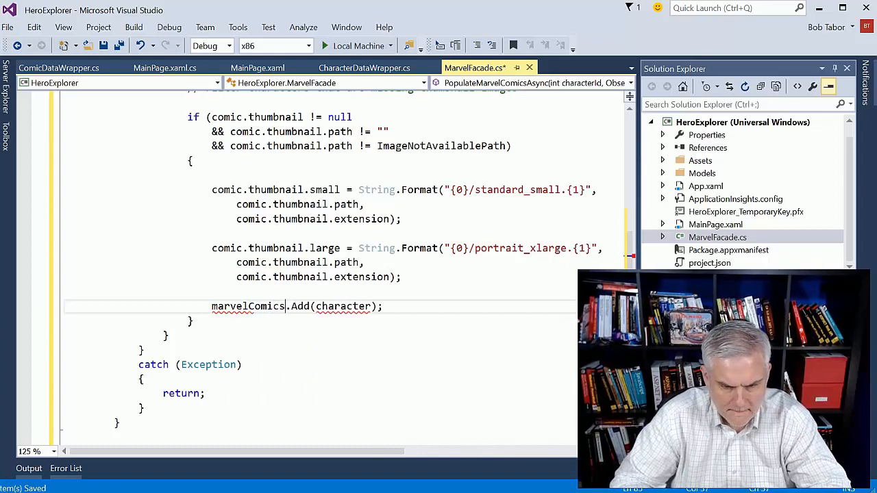
type("comic")
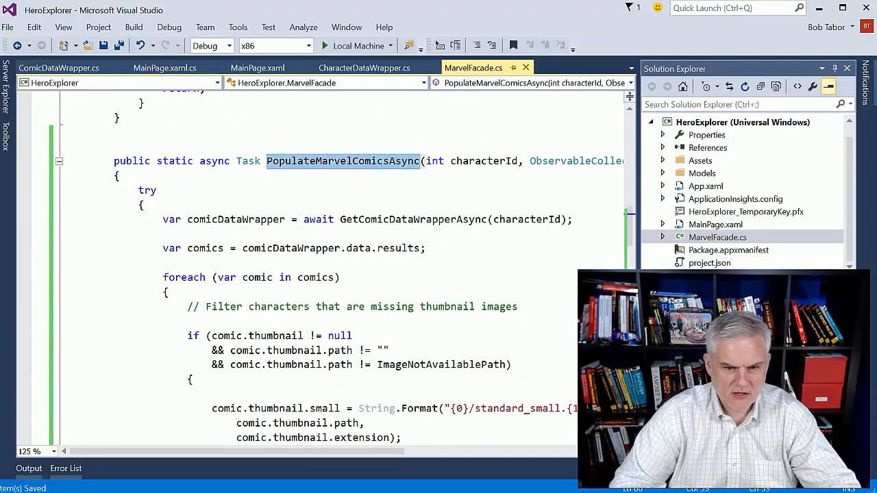
Declare a MarvelComics property of type ObservableCollection<Comic> in MainPage.xaml.cs
left_click(165, 68)
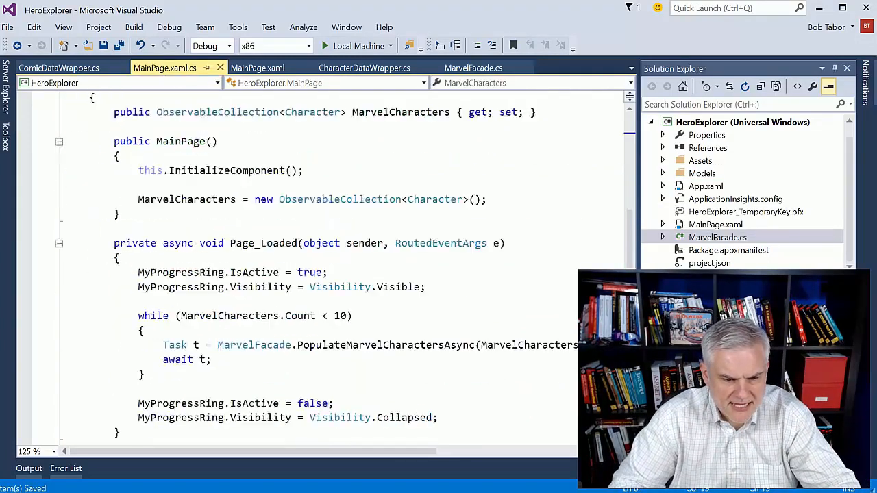
scroll("down", 3)
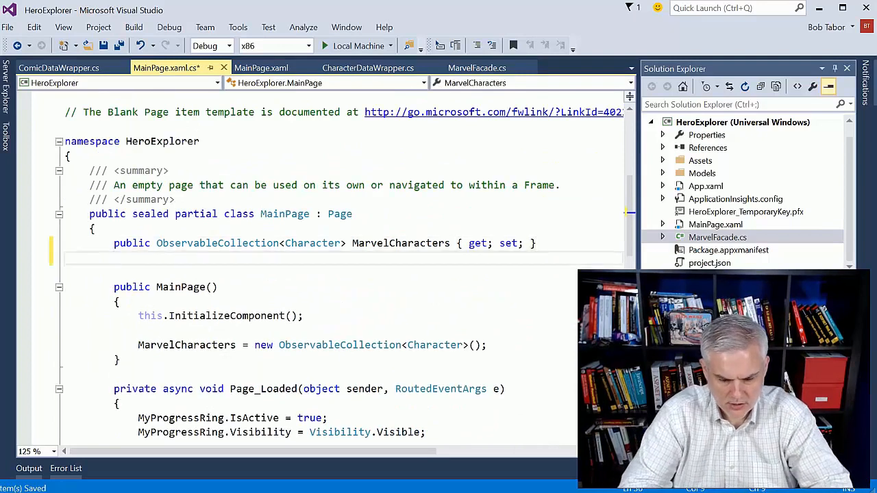
type("prop")
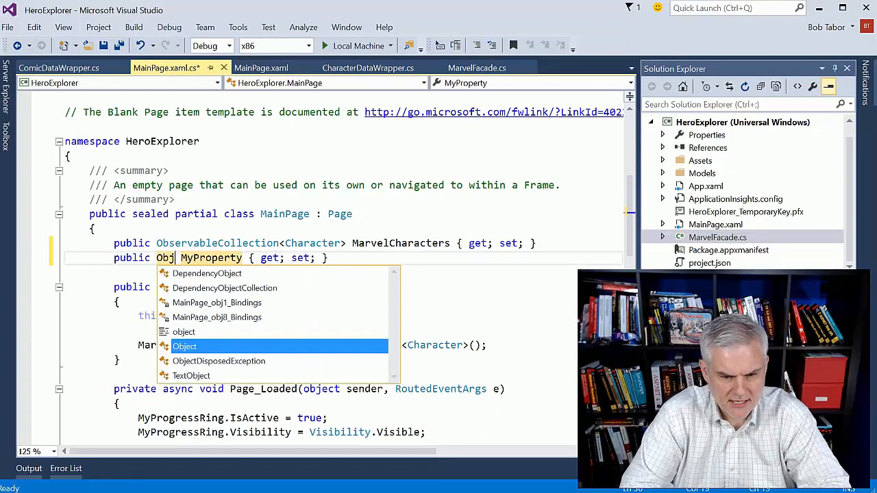
type("se")
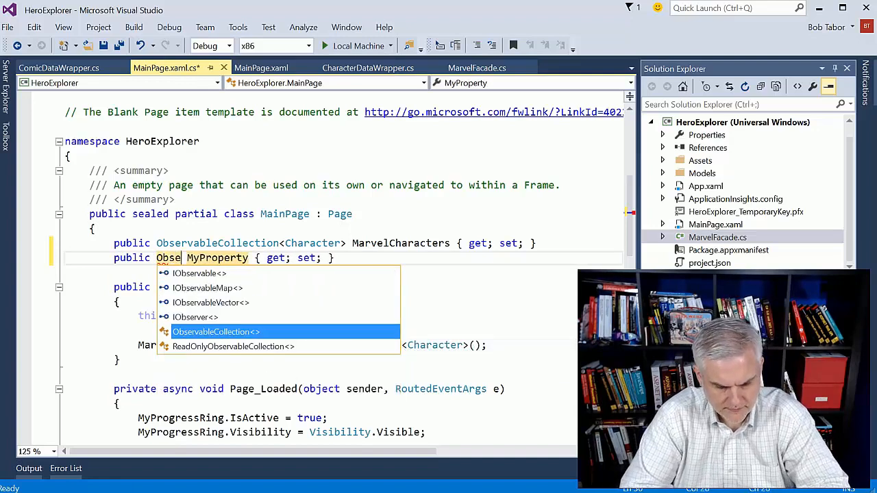
left_click(216, 332)
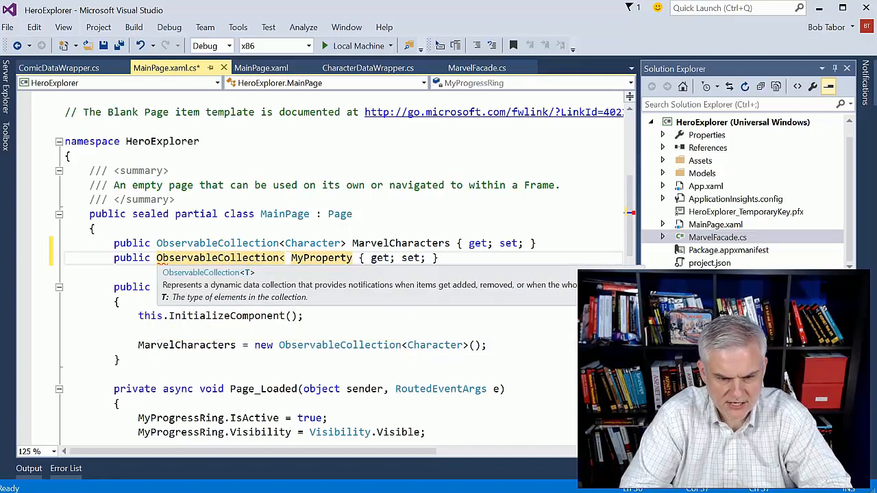
type("Comic>")
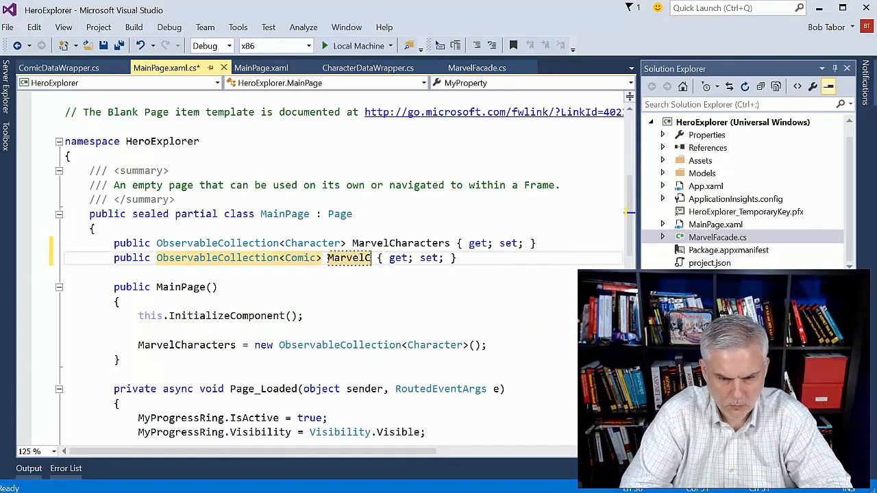
type("omics")
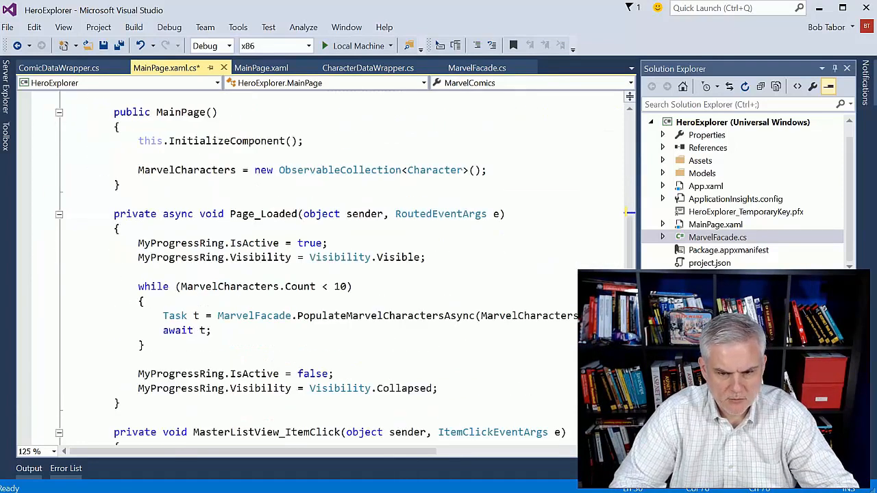
Initialise MarvelComics to a new ObservableCollection<Comic> in the MainPage constructor
type("Marvel")
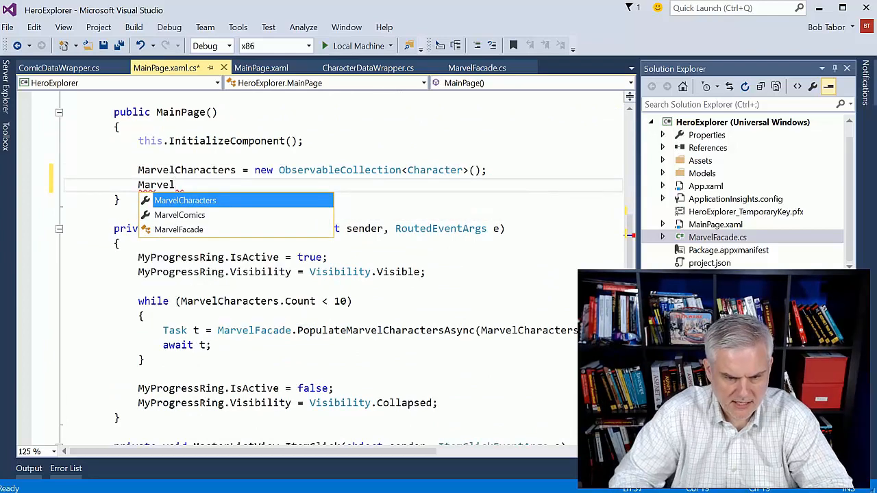
type("Comics_ = new ObservableCollection<Comic>(")
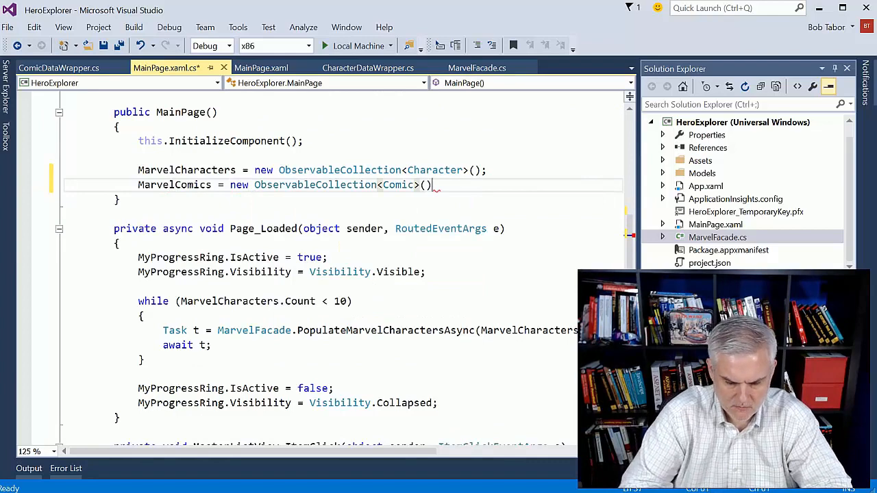
scroll("down", 3)
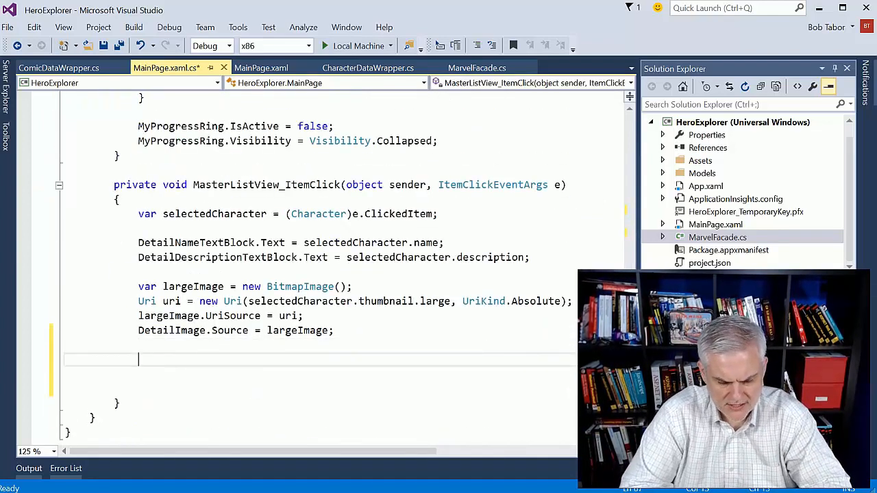
Add MarvelComics.Clear() to MasterListView_ItemClick
type("MarvelComics.")
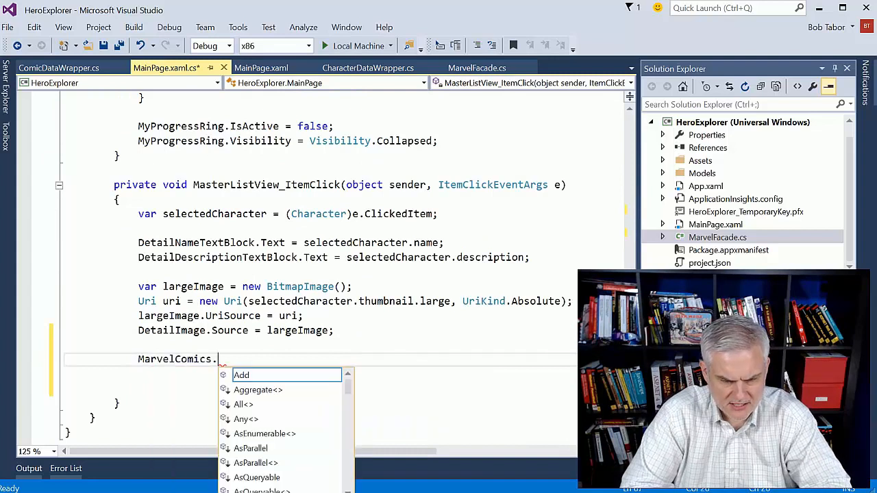
type("Clear*(")
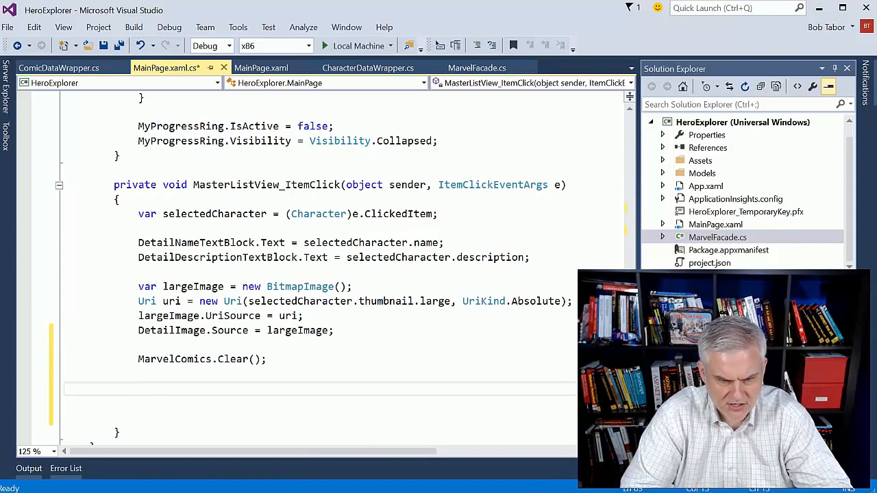
scroll("down", 3)
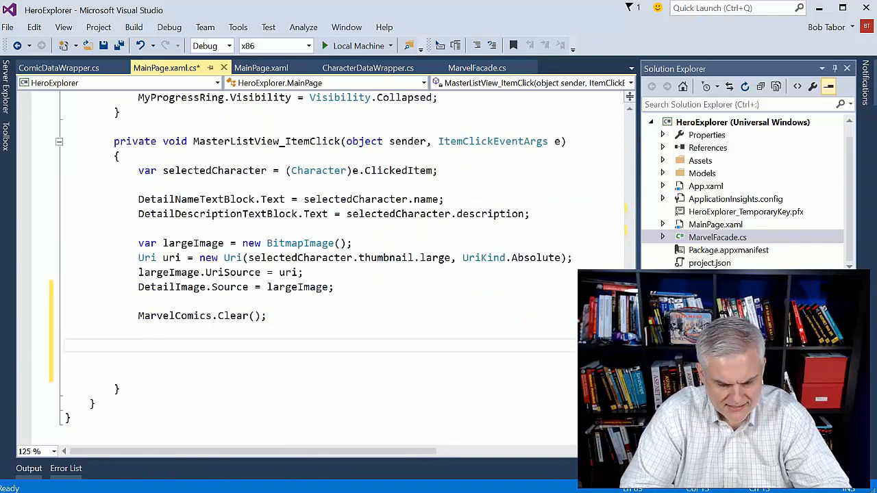
Await MarvelFacade.PopulateMarvelComicsAsync(selectedCharacter.id, MarvelComics) and save all files
type("PopulateMarvelComicsAsync")
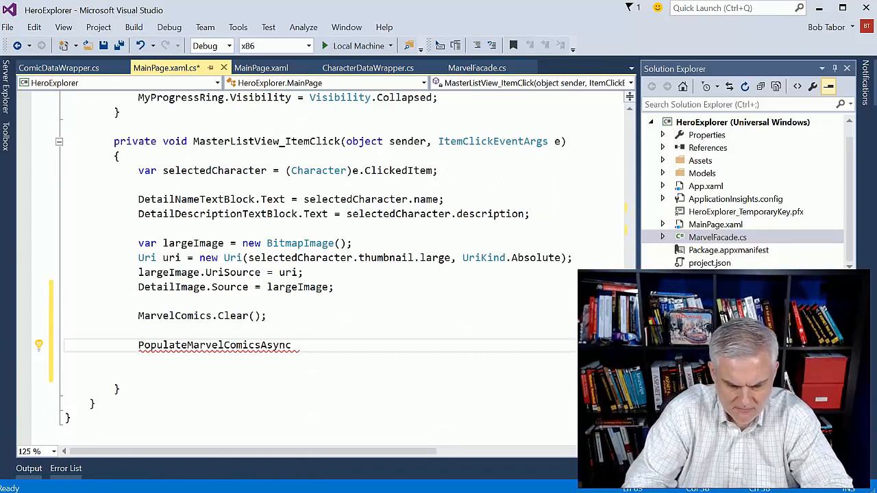
type("()")
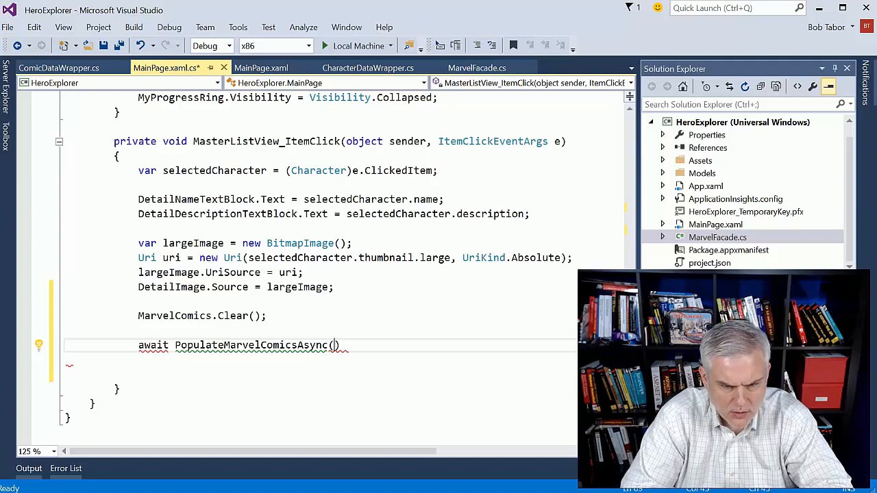
type("selectedCharacter.")
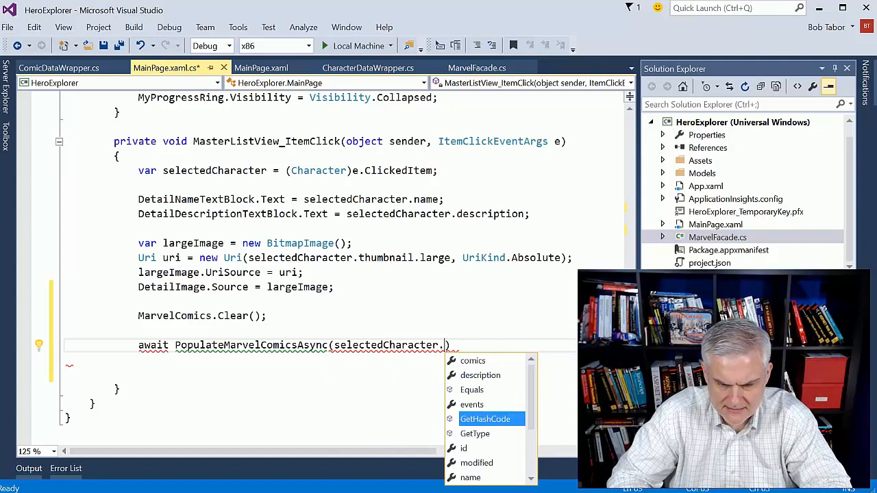
type("id,")
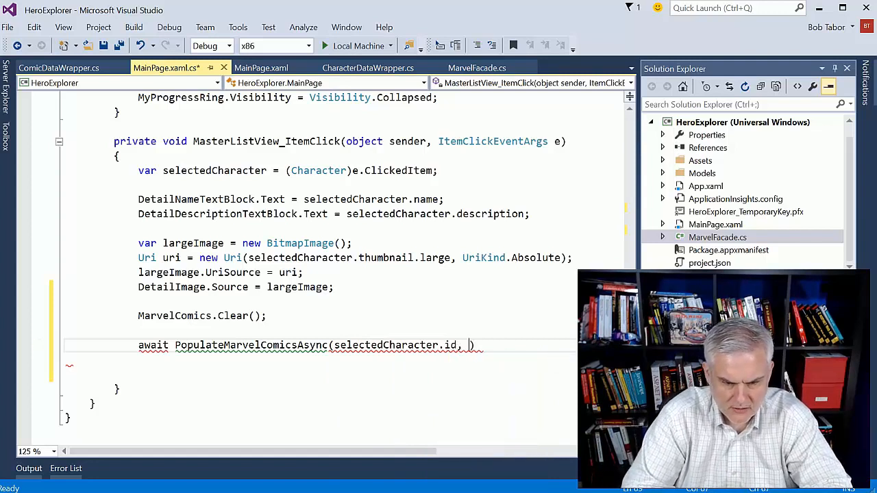
type("MarvelComics")
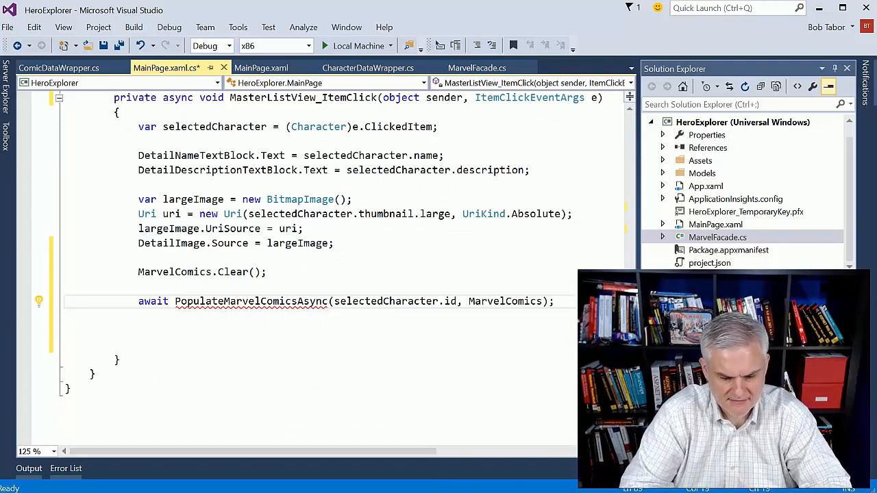
type("MarvelFacade.")
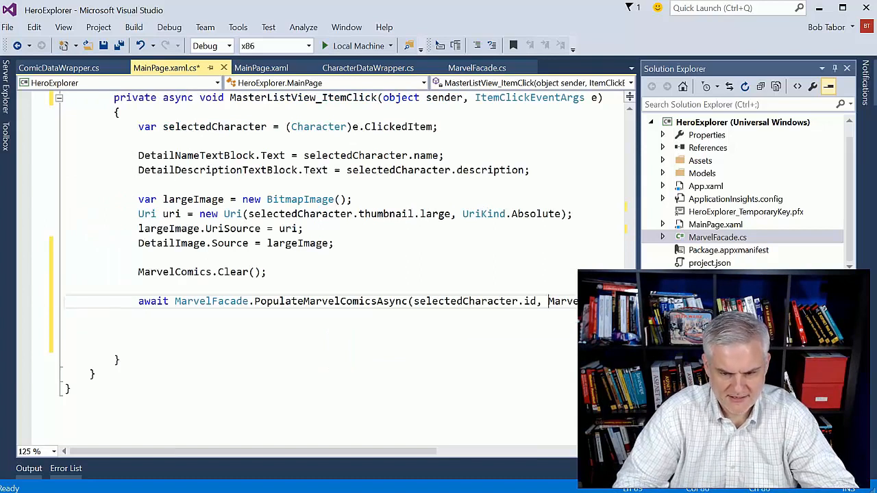
type("MarvelComics);")
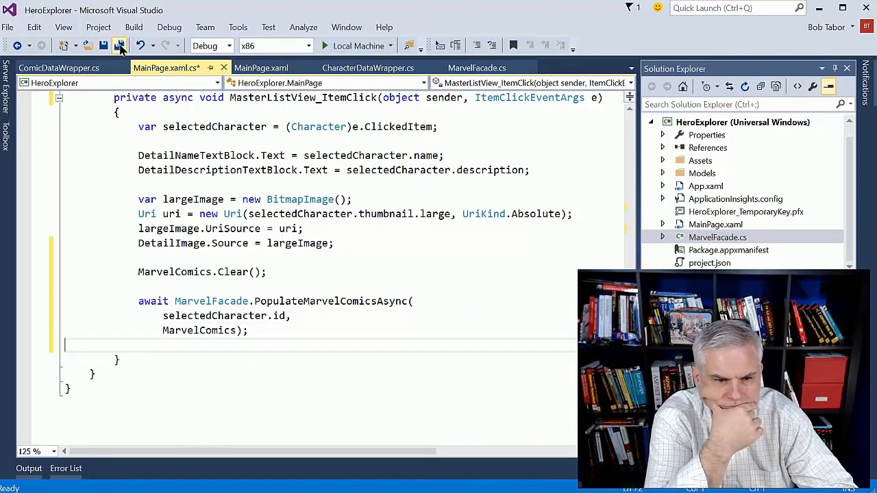
left_click(118, 45)
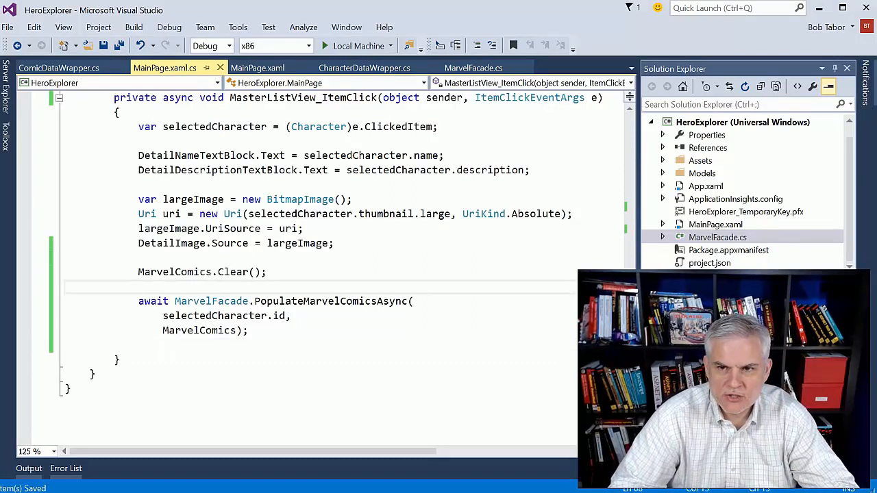
Copy the progress ring show/hide lines into MasterListView_ItemClick, then run on Local Machine
left_click(139, 287)
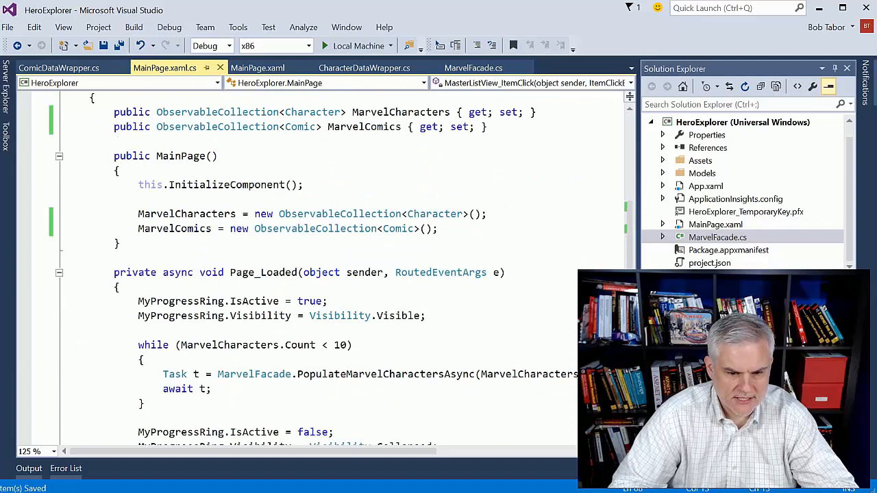
left_click_drag(138, 301, 425, 316)
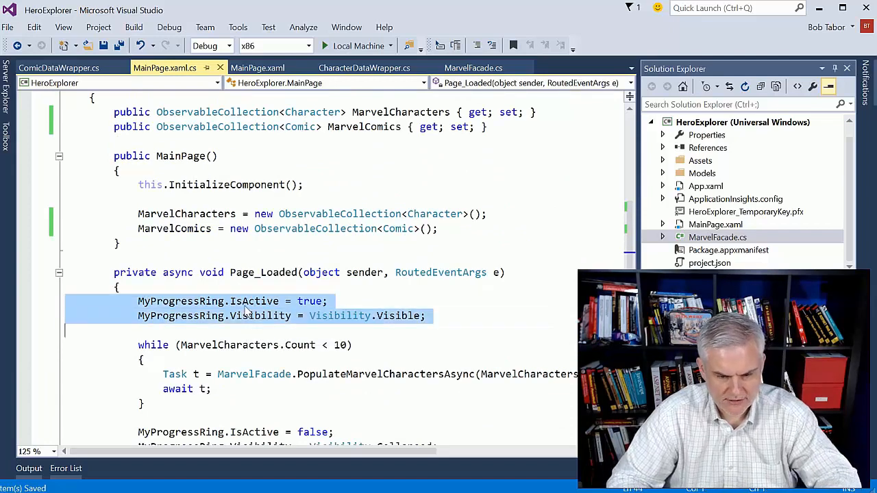
scroll("down", 3)
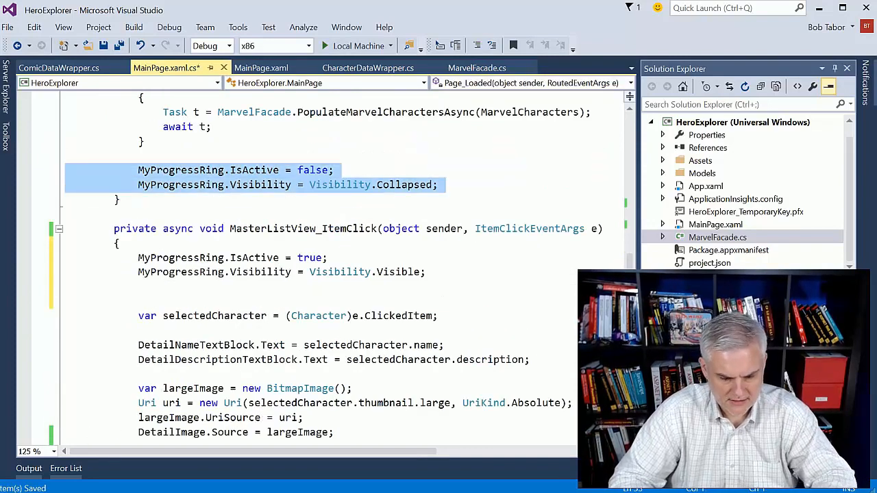
scroll("down", 3)
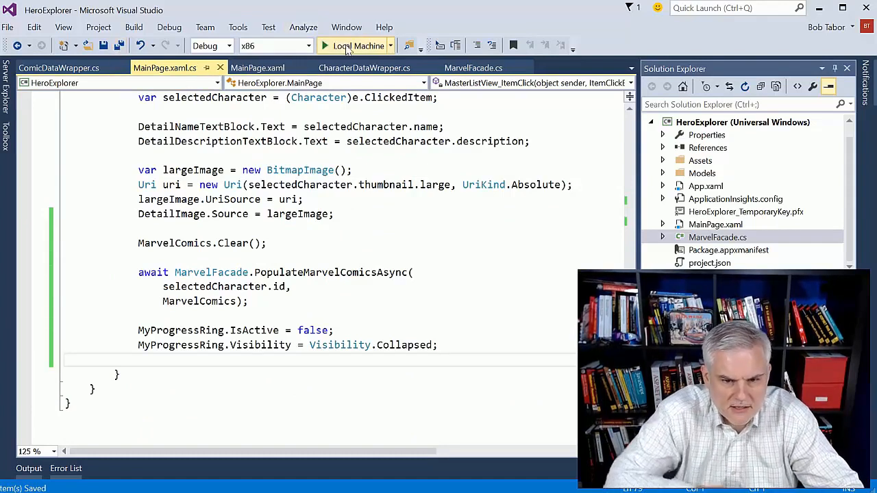
left_click(354, 46)
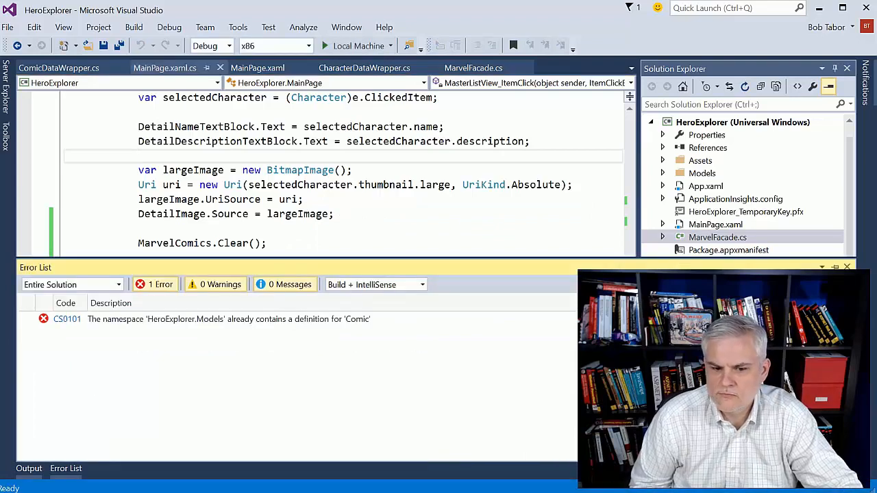
Rename class Comic to ComicBook in ComicDataWrapper.cs, save, then return to MarvelFacade.cs
left_click(59, 68)
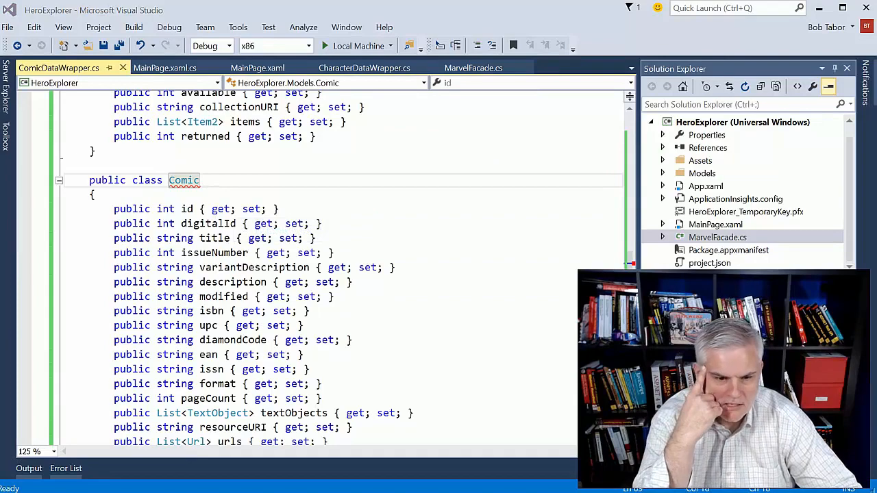
scroll("down", 3)
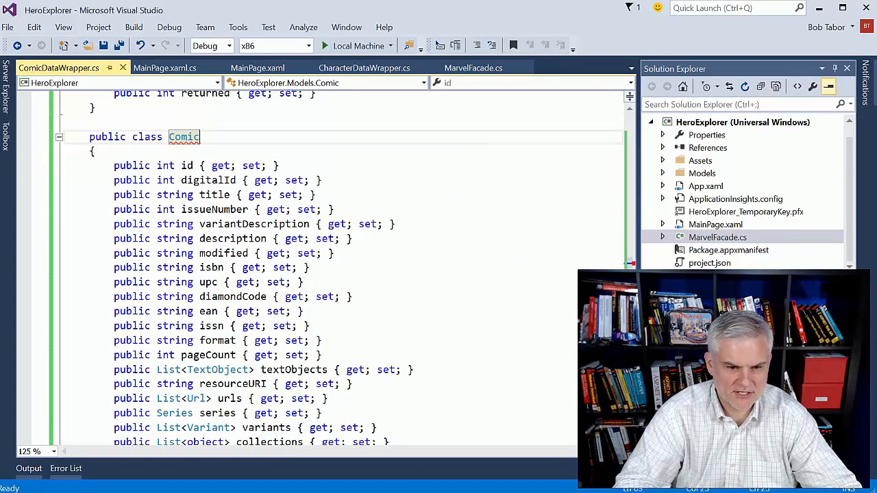
type("Book> results { get; set;")
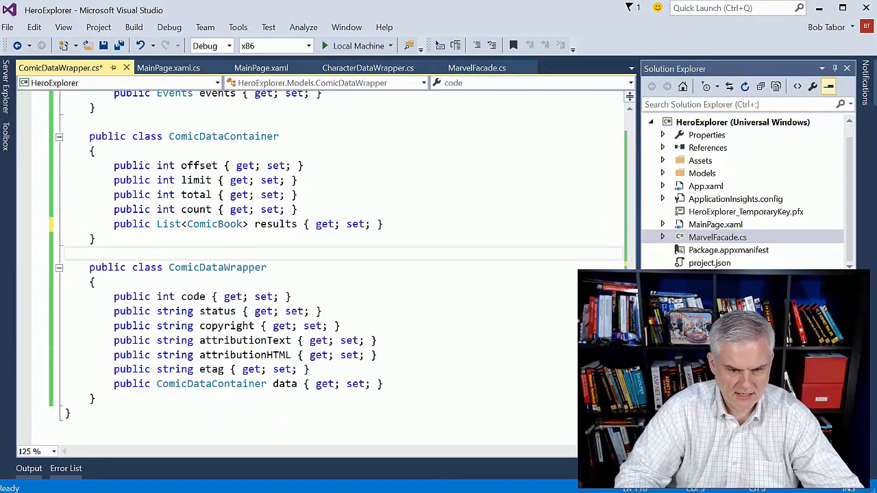
key("ctrl+s")
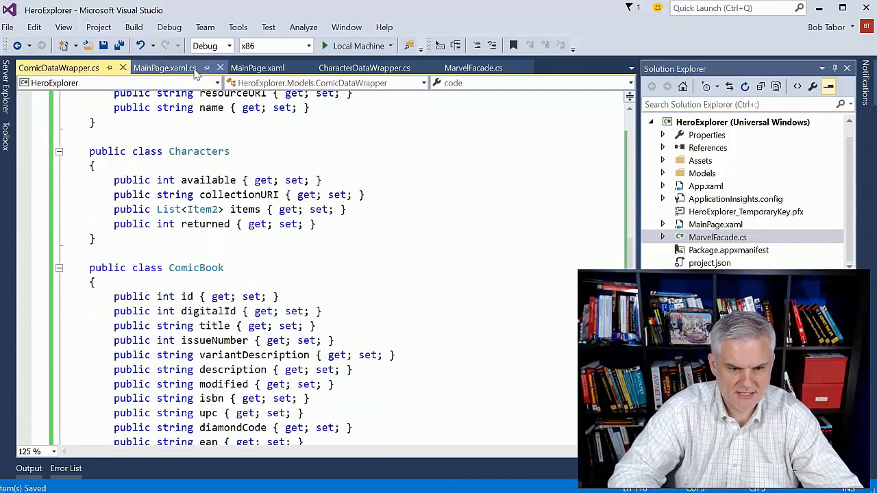
left_click(164, 67)
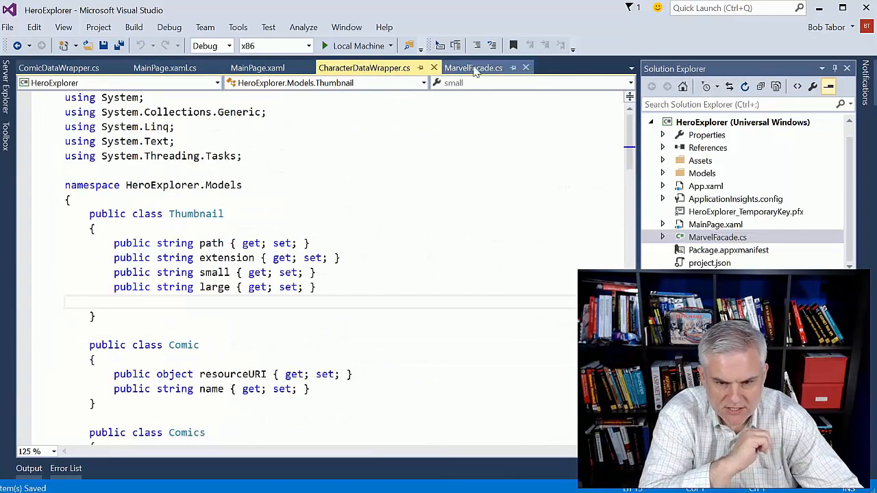
left_click(473, 68)
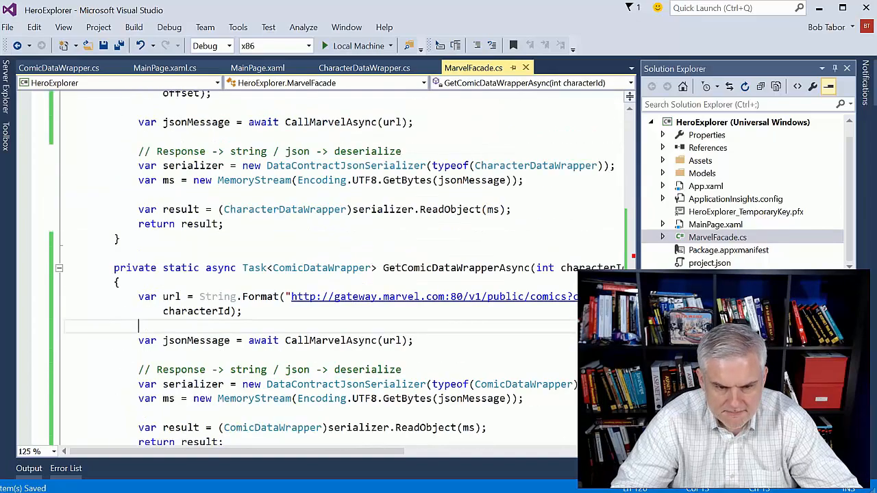
Change MarvelComics to ObservableCollection<ComicBook> in MainPage.xaml.cs
left_click(165, 68)
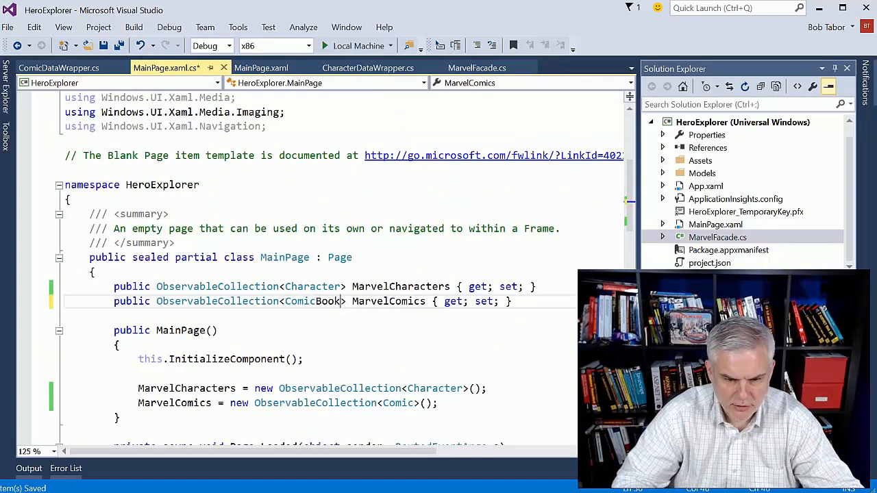
scroll("down", 3)
type("Book")
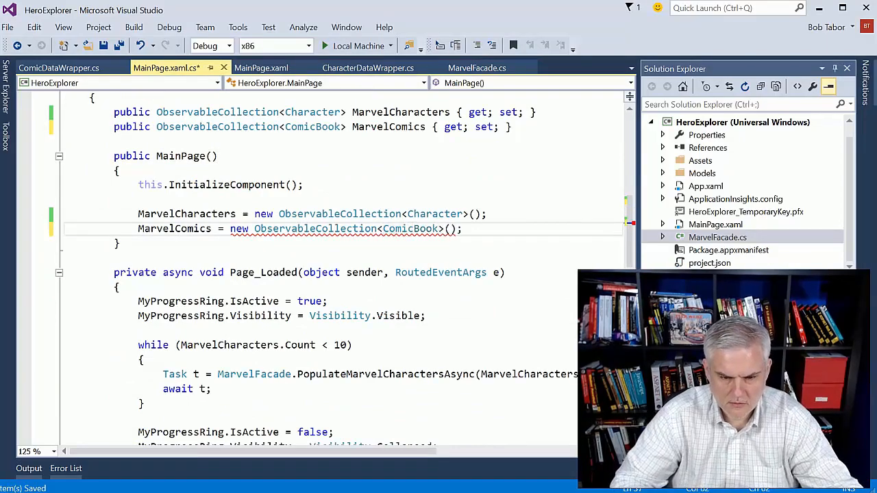
scroll("down", 3)
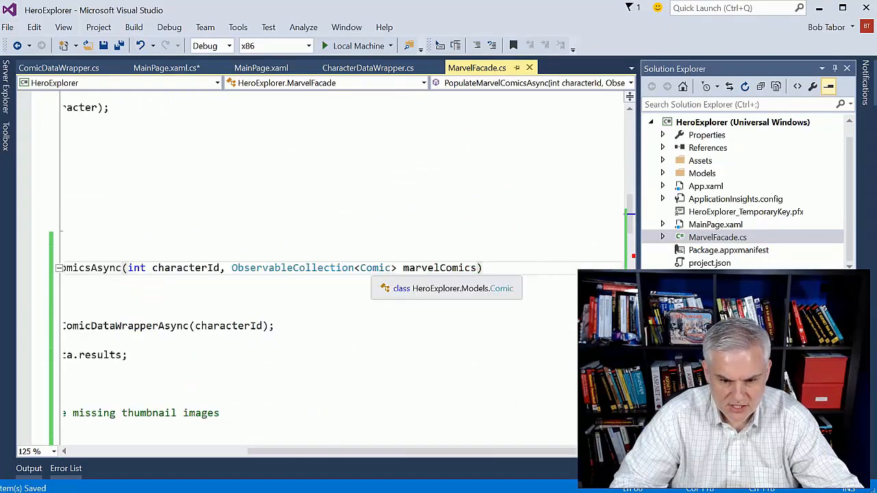
type("Book")
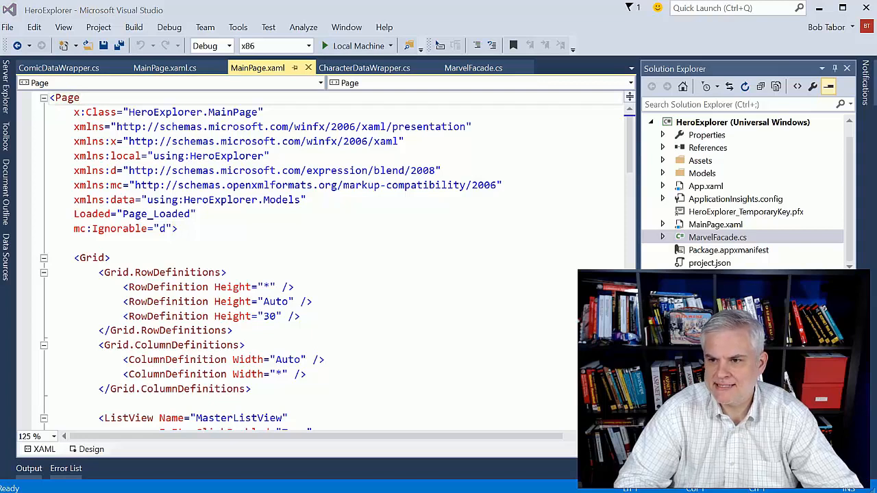
mouse_move(620, 15)
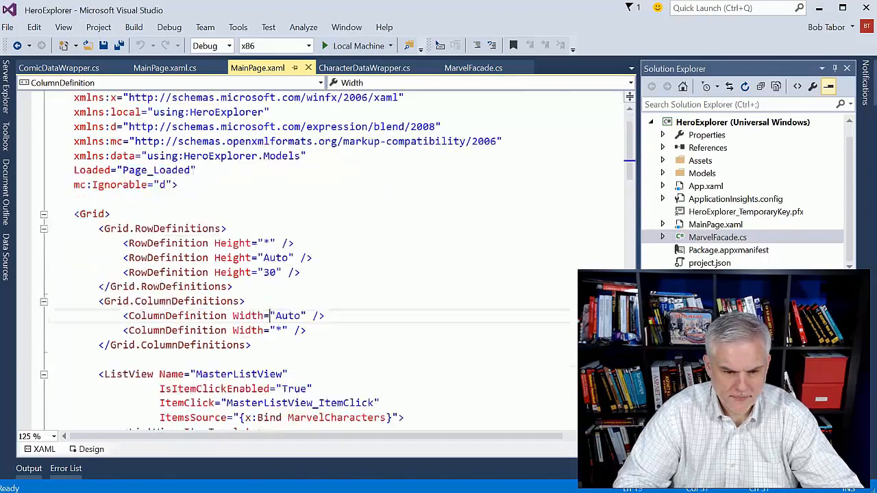
Below the details Grid in MainPage.xaml, add '<!-- List of Comics -->' and begin a new tag
scroll("down", 3)
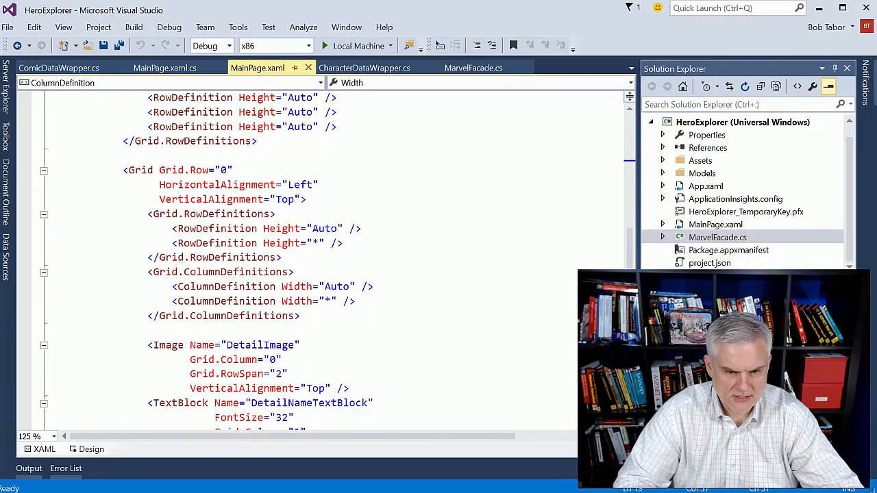
scroll("down", 3)
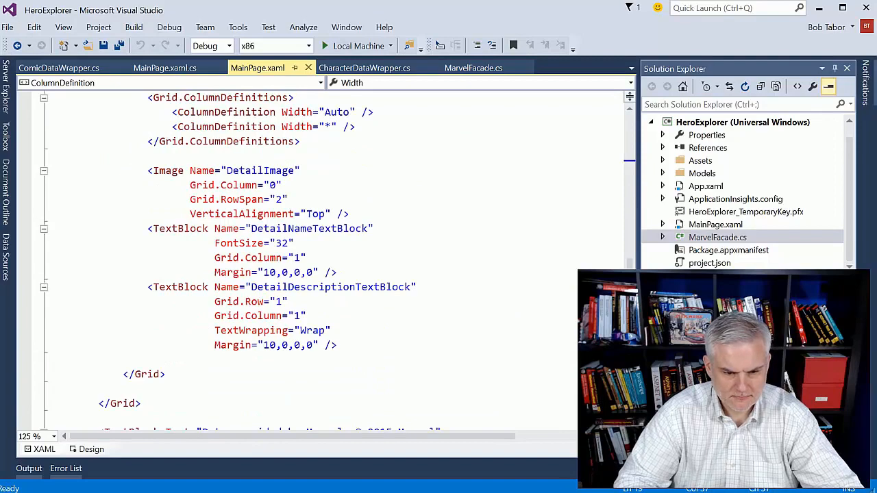
scroll("down", 3)
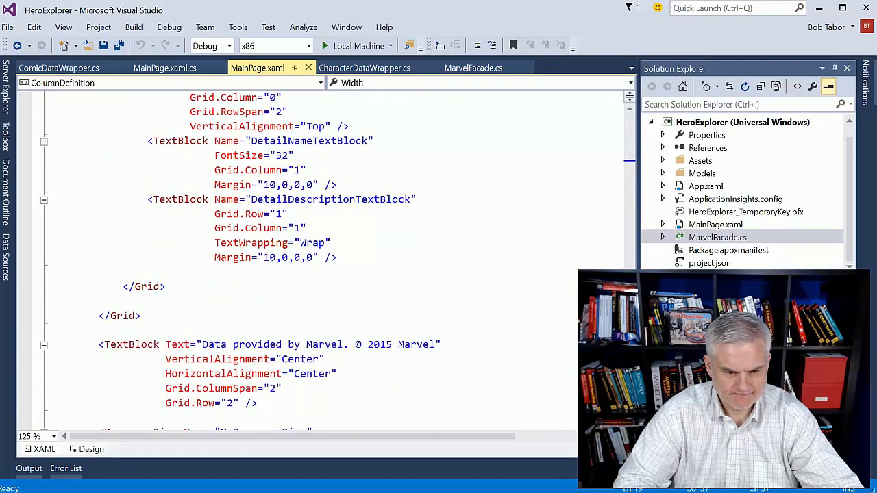
type("<")
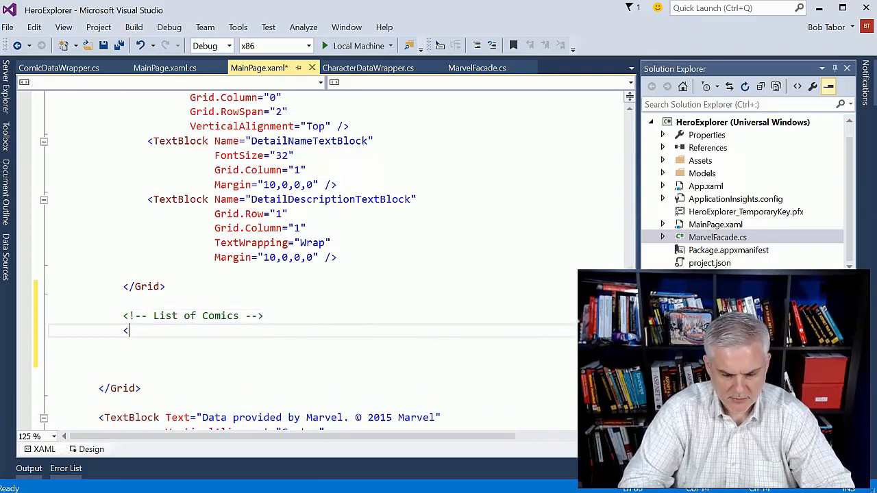
Add a GridView in its own grid row with ItemsSource bound to the comics collection
type("Grid >")
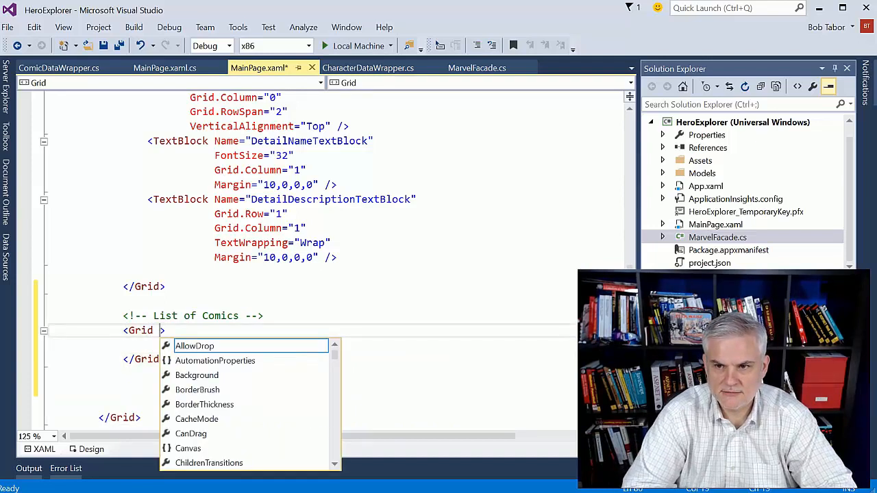
type("View")
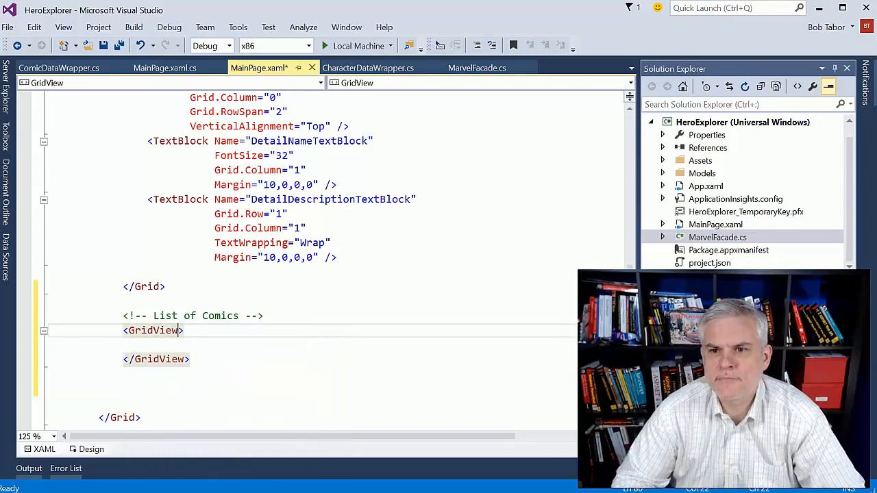
type("Grid.Row=\"1")
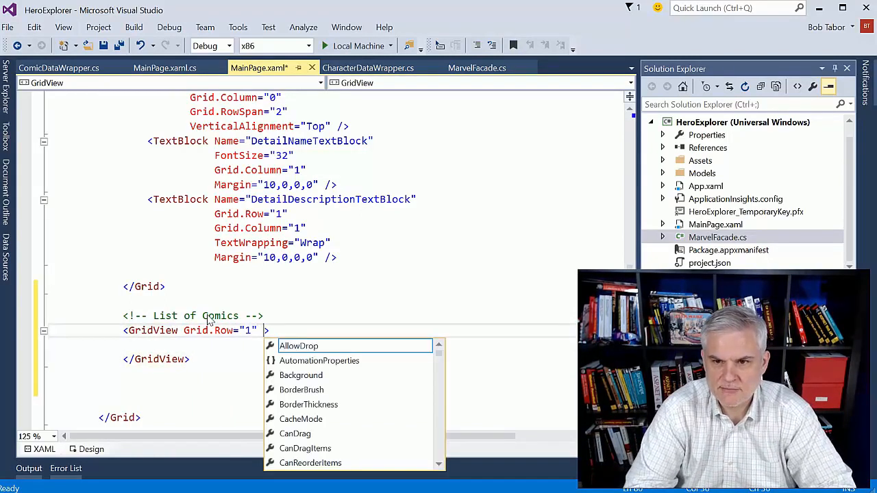
type("Itemses")
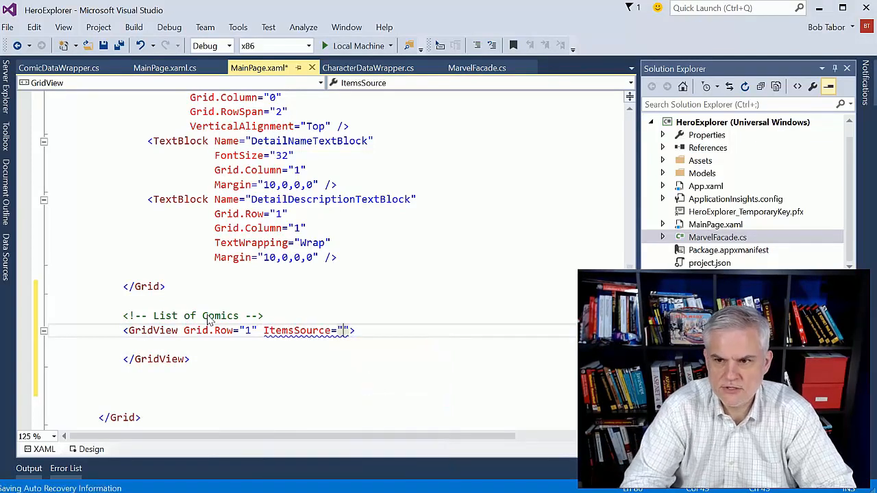
type("{x:Bind MarvelComi")
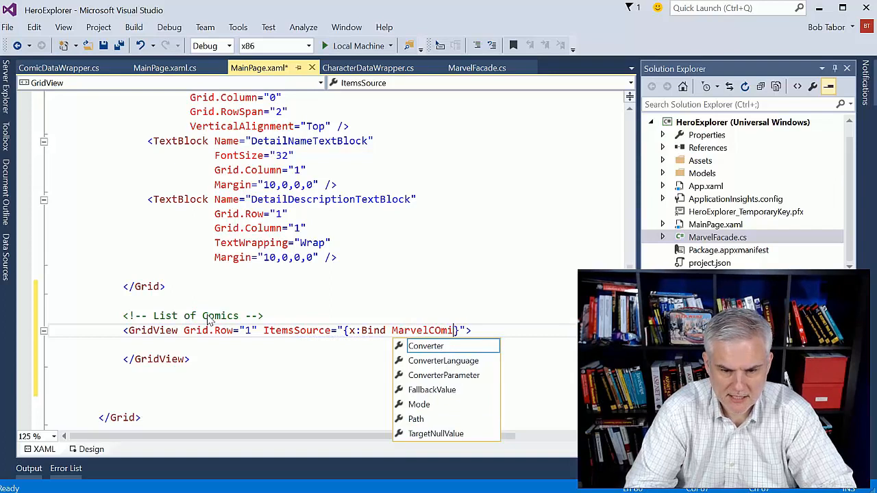
key("Backspace")
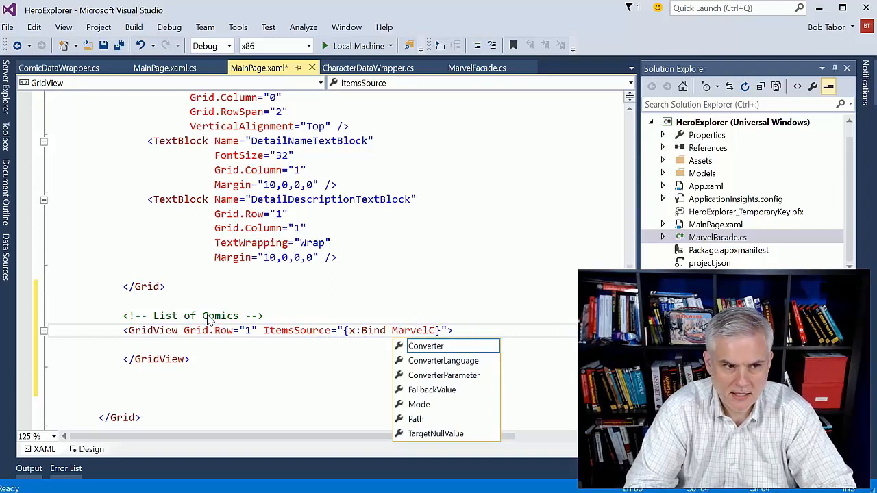
type("omicBooks")
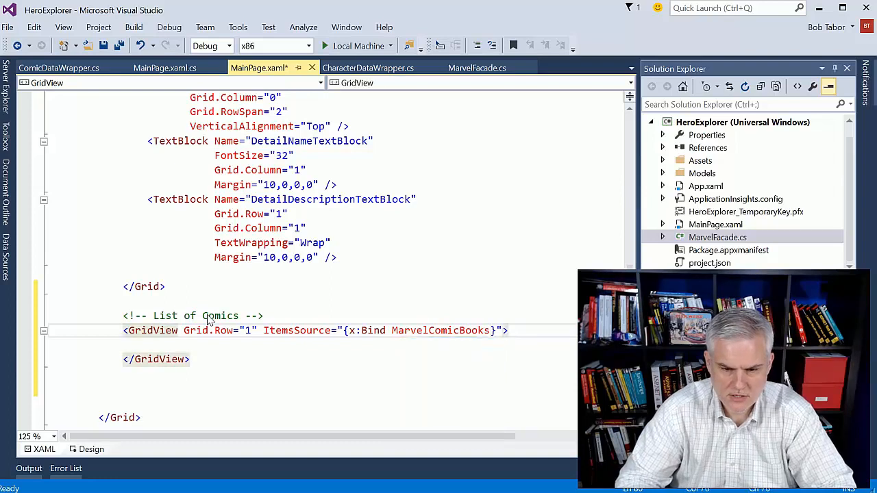
Enable item clicks on the GridView with an ItemClick="GridView_ItemClick" handler
left_click(509, 330)
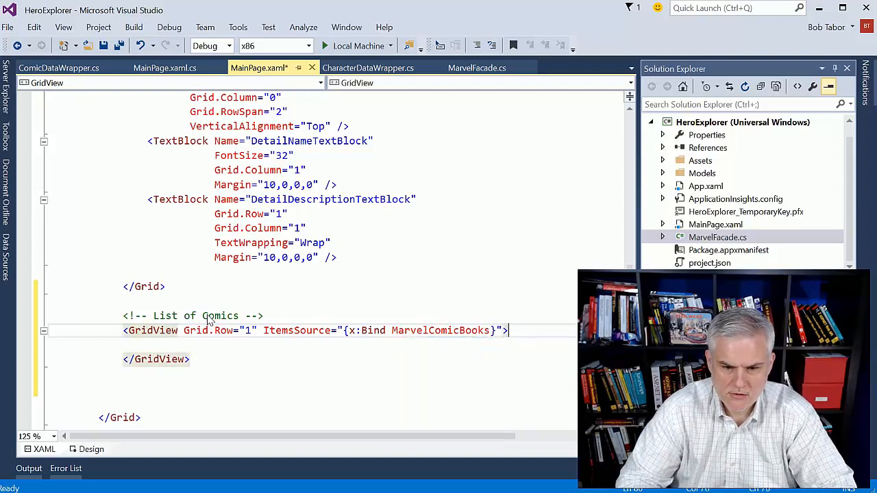
type("IsItemClickEnabled=\"")
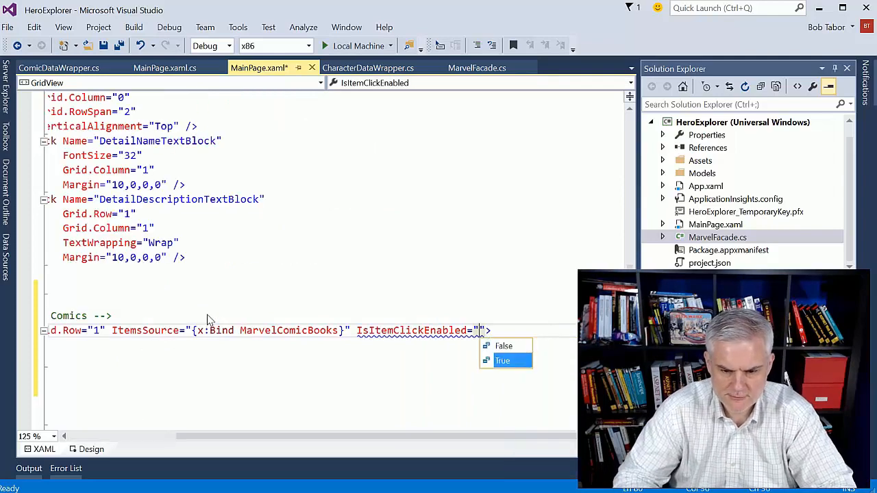
left_click(503, 361)
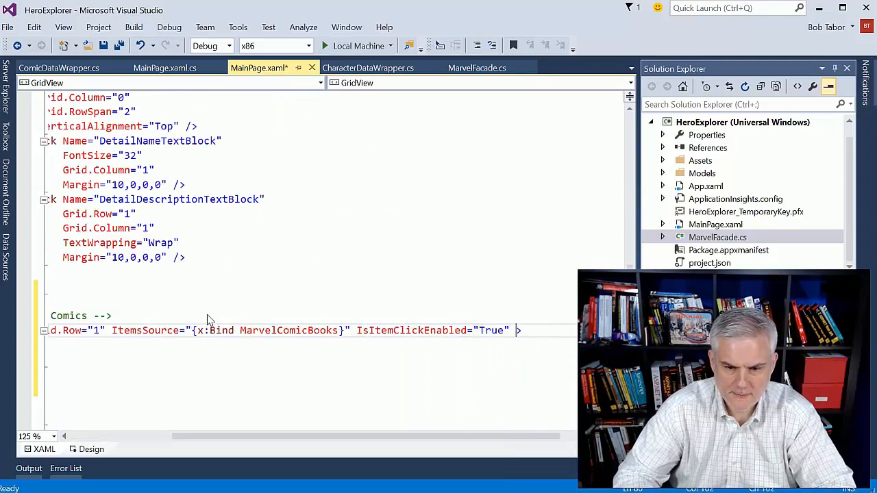
type("IsI")
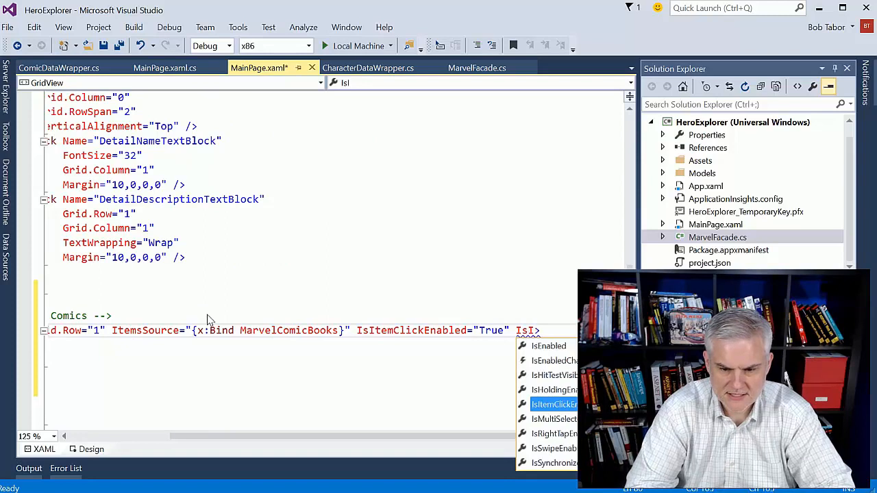
type("tem")
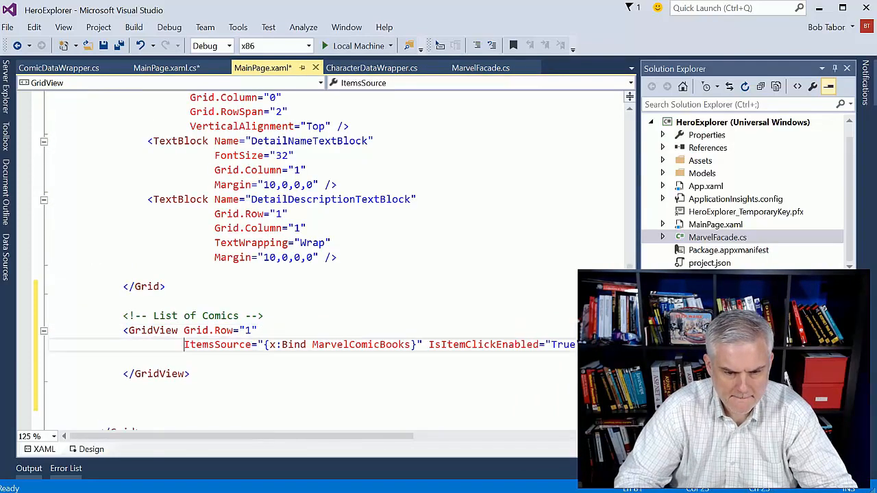
type("ItemClick=\"GridView_ItemClick\">")
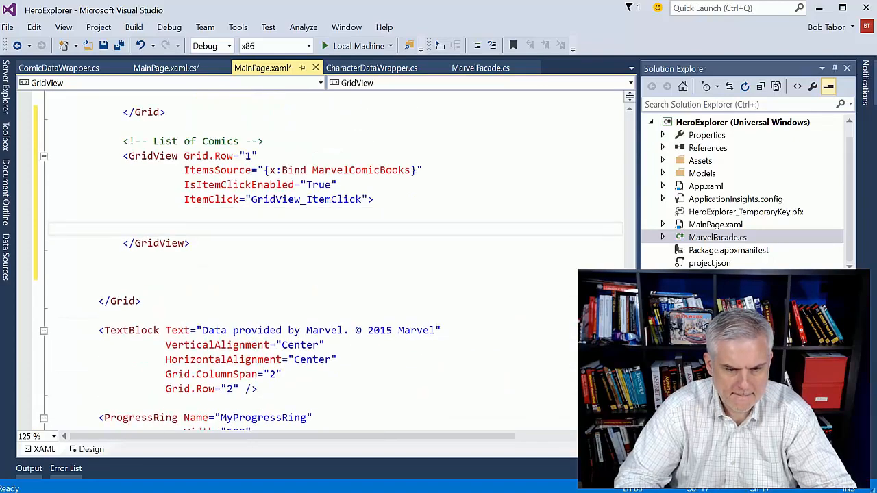
Add a GridView.ItemTemplate containing a DataTemplate and start an Image element
type("<")
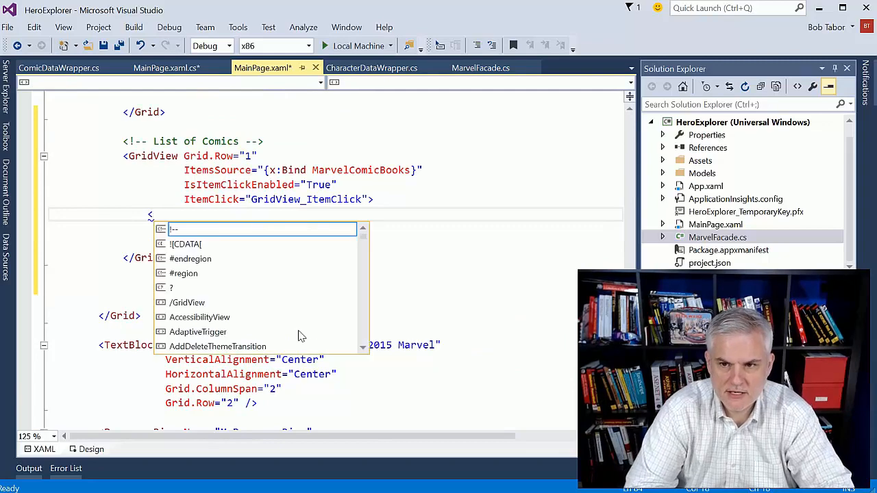
type("GridView.")
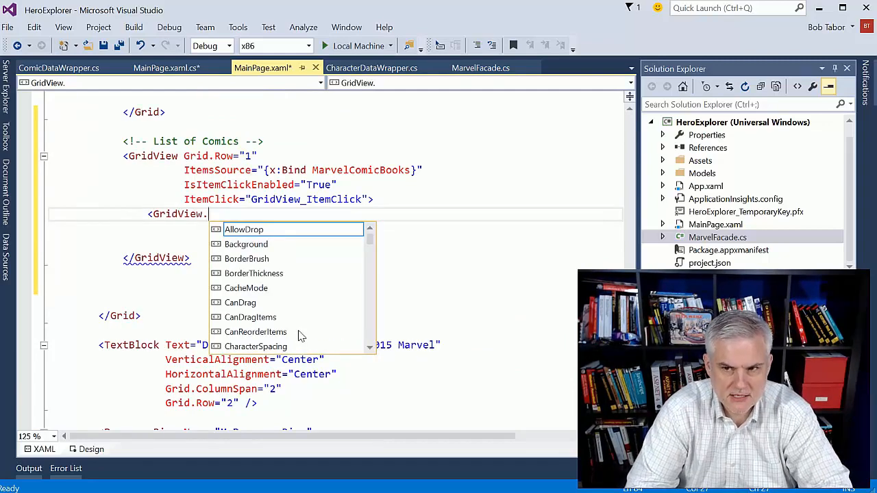
type("ItemTemplate")
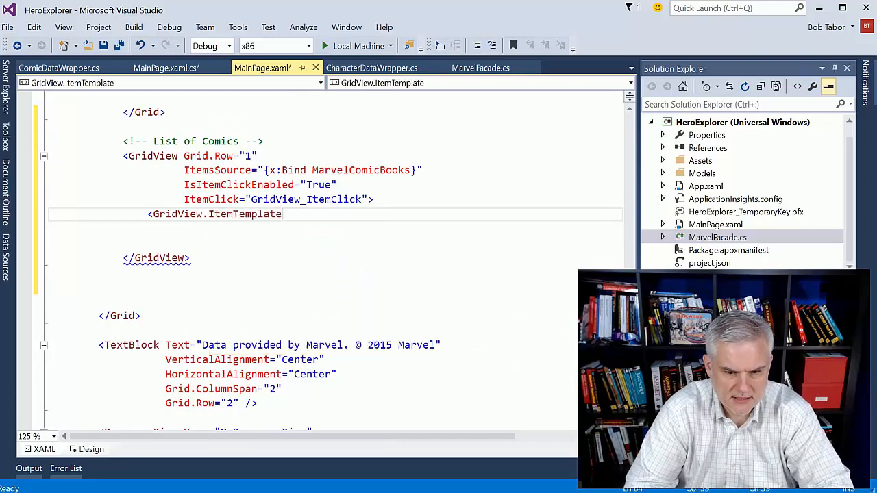
type(">")
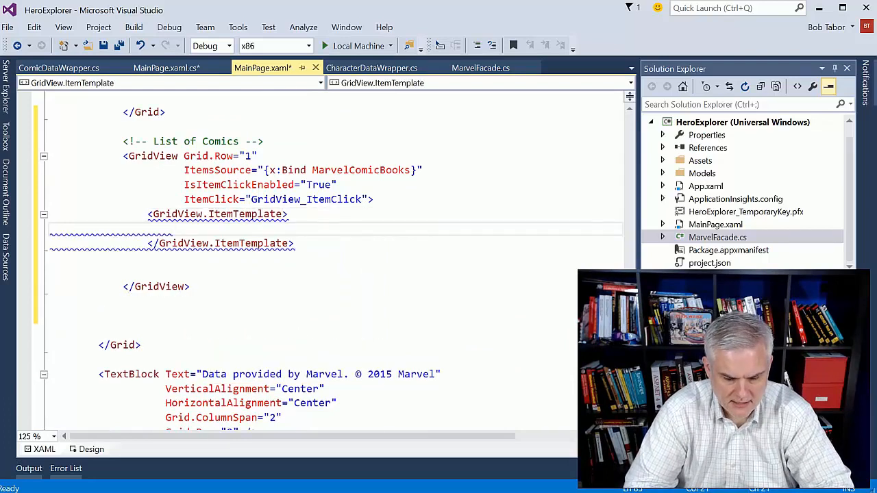
type("<DataTemplate>")
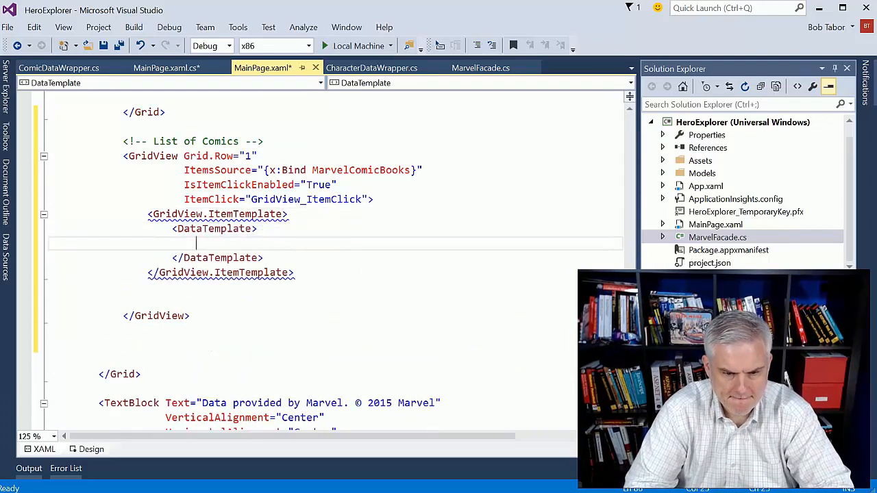
type("Image")
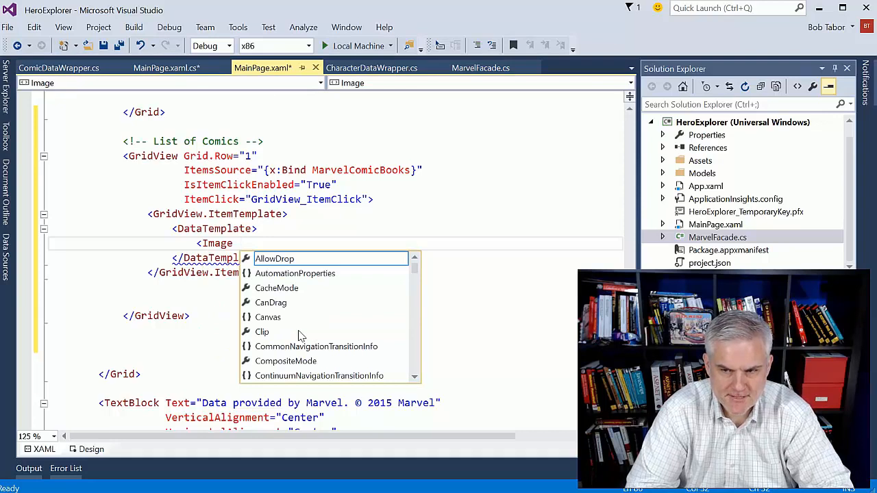
Type the DataTemplate as data:ComicBook and bind the Image Source to the thumbnail
key("Escape")
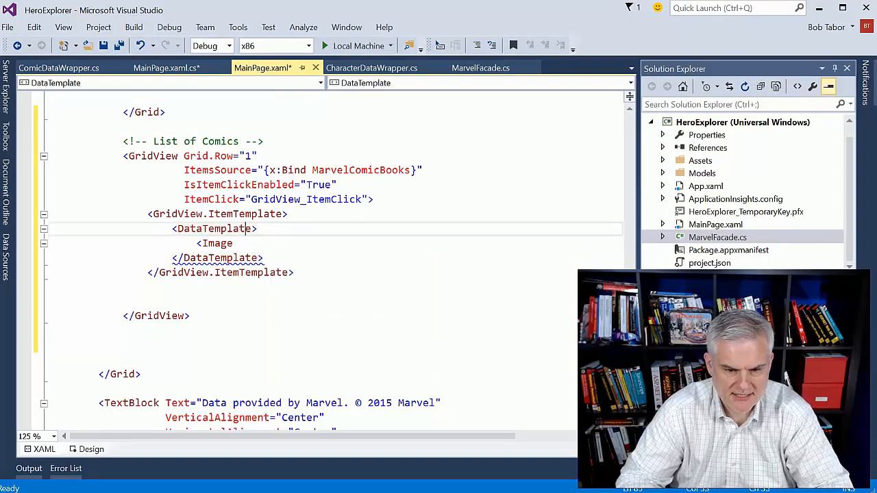
type("x:DataType=\"")
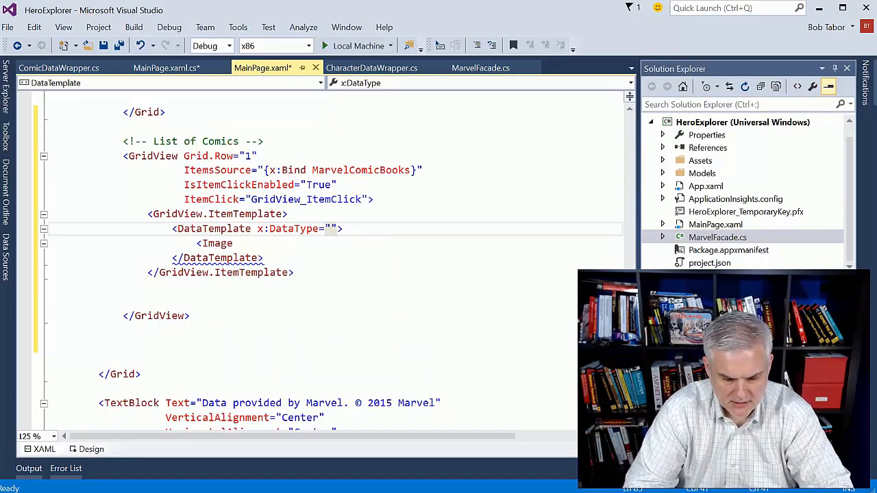
type("data:")
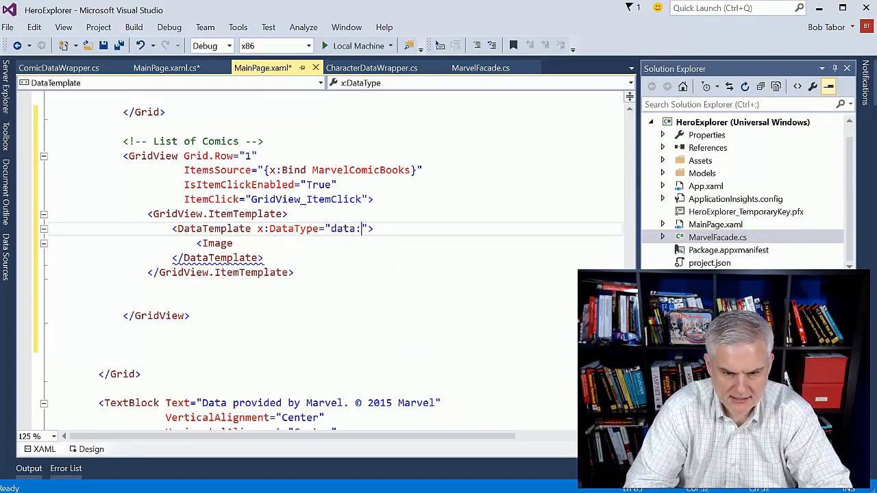
type("ComicBook")
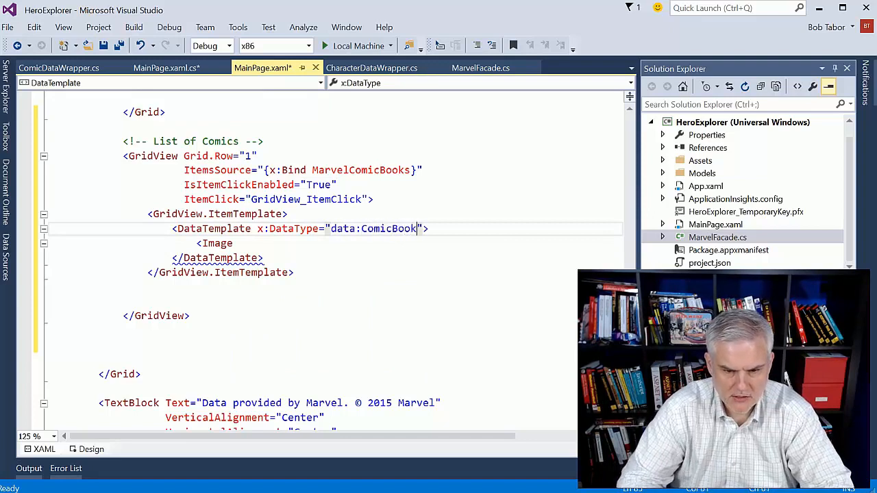
type("Source=\"\"")
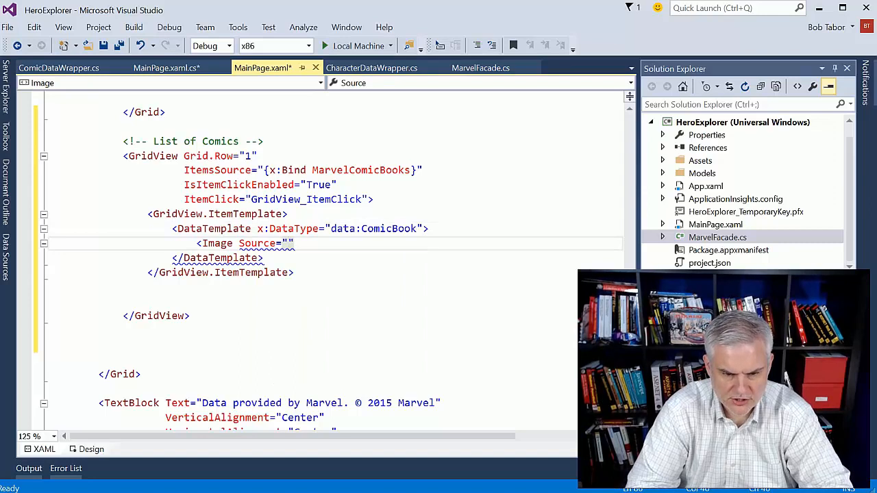
type("{x:Bind thumbnail.")
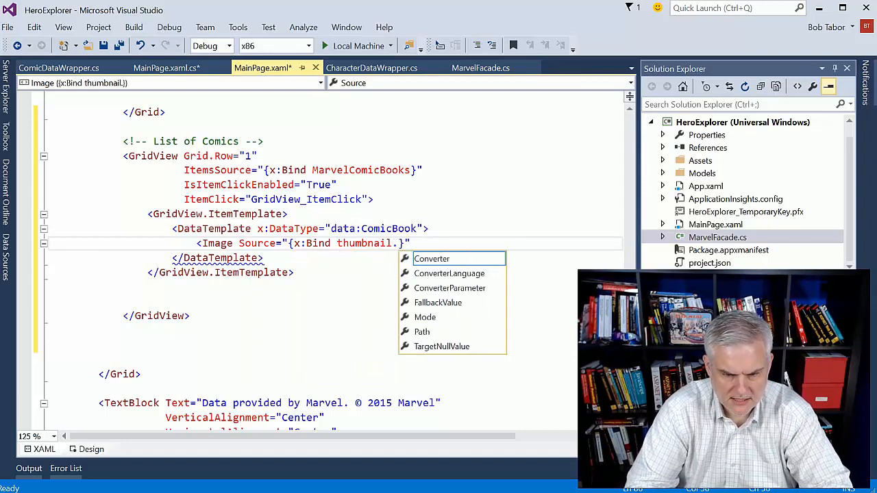
type("large")
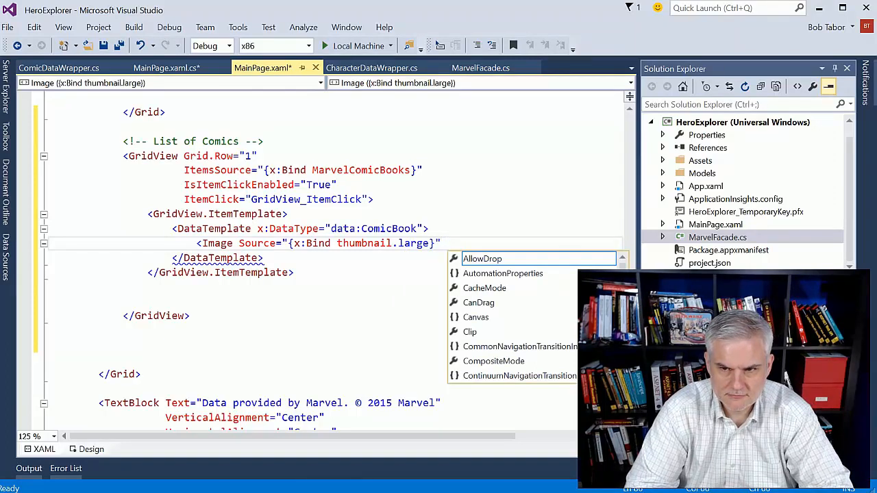
Point the binding at the small thumbnail and size the image Width 100, Height 150
key("Escape")
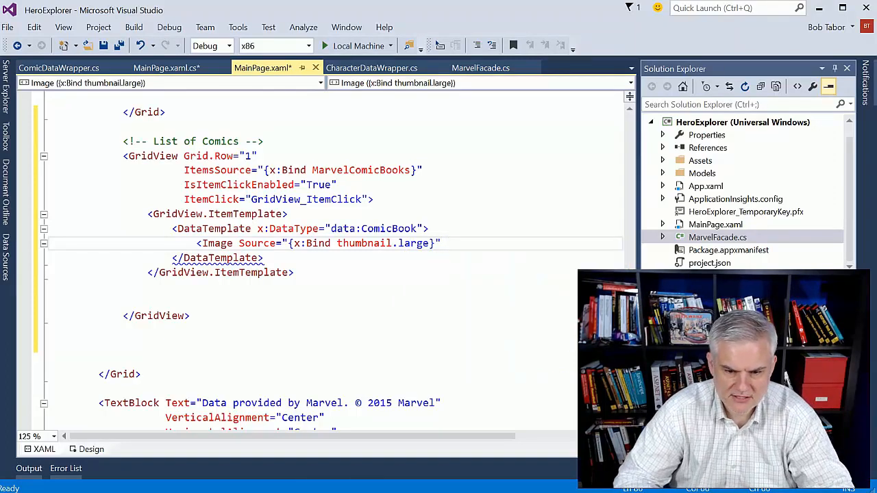
key("Backspace")
type("small")
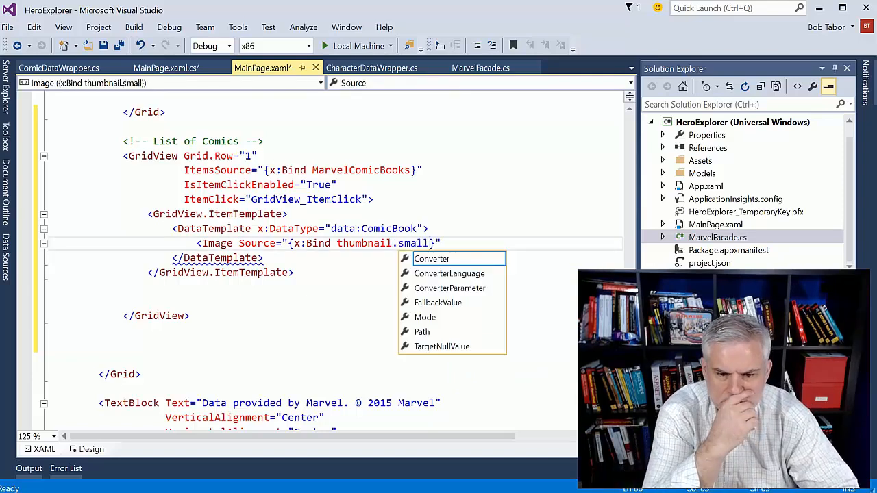
key("Escape")
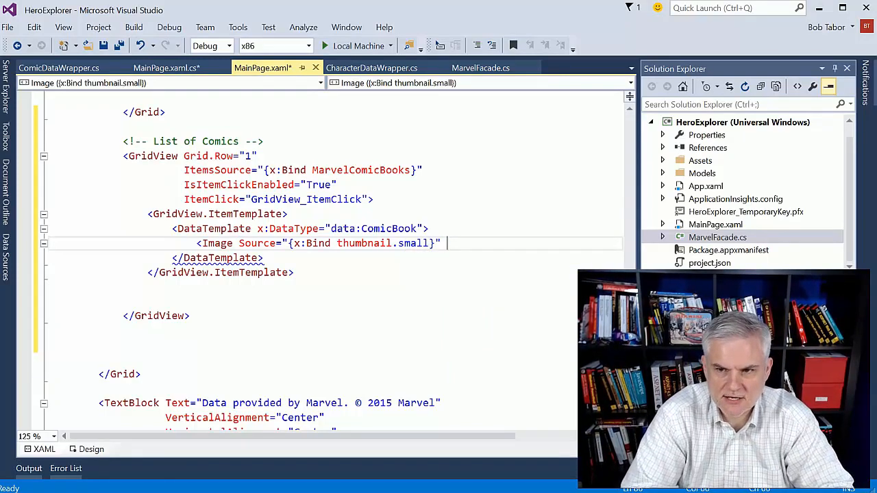
type("Width=\"")
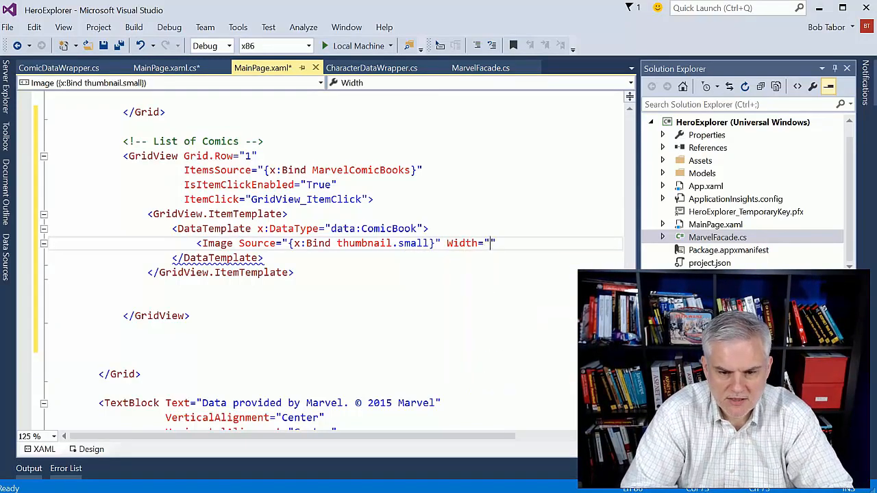
type("100\" H")
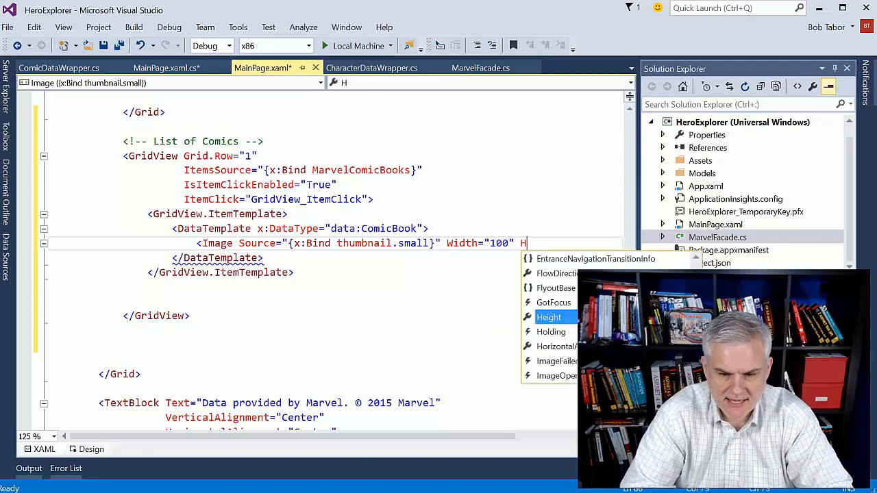
type("eight=\"150\"")
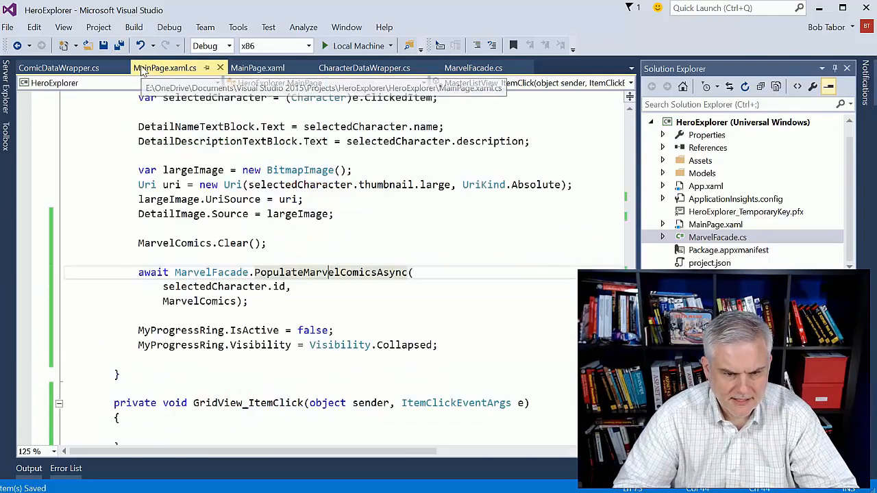
In MarvelFacade.cs, change the small thumbnail format to portrait_medium and save all files
left_click(474, 68)
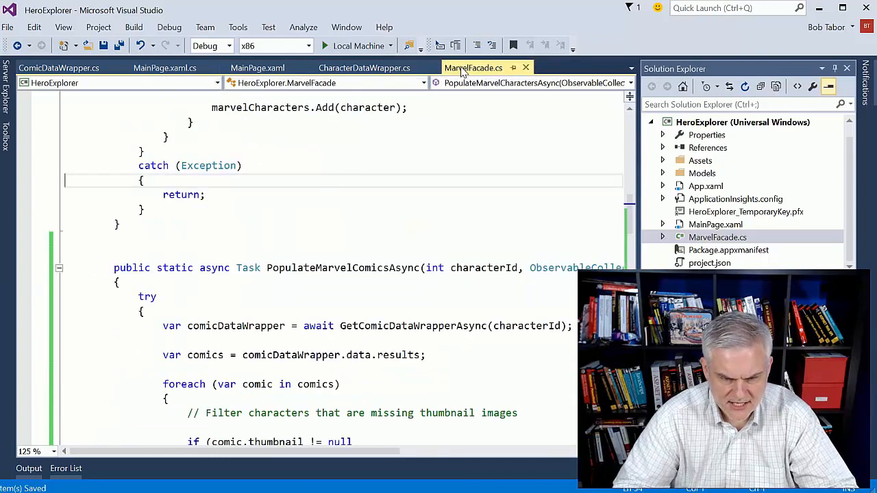
scroll("down", 3)
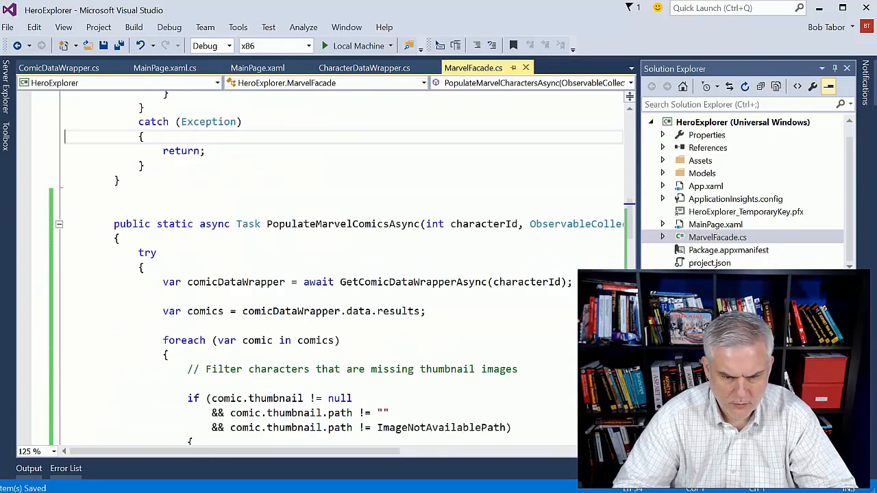
scroll("down", 3)
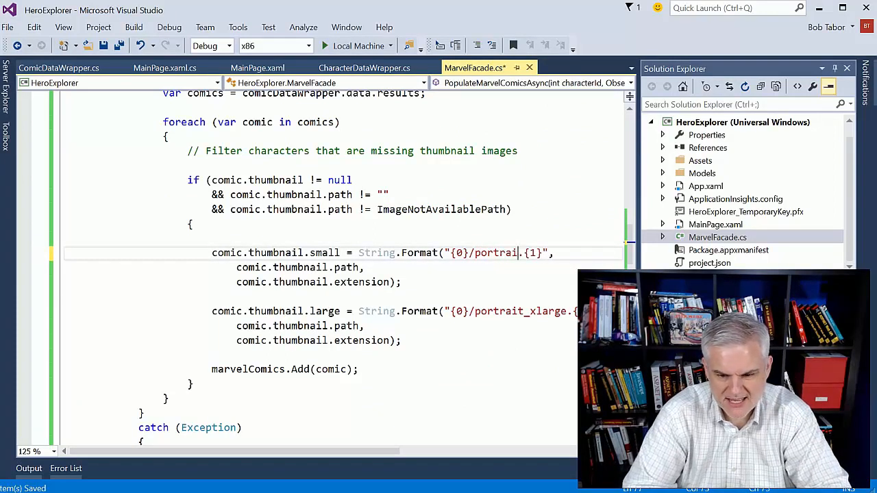
type("t_")
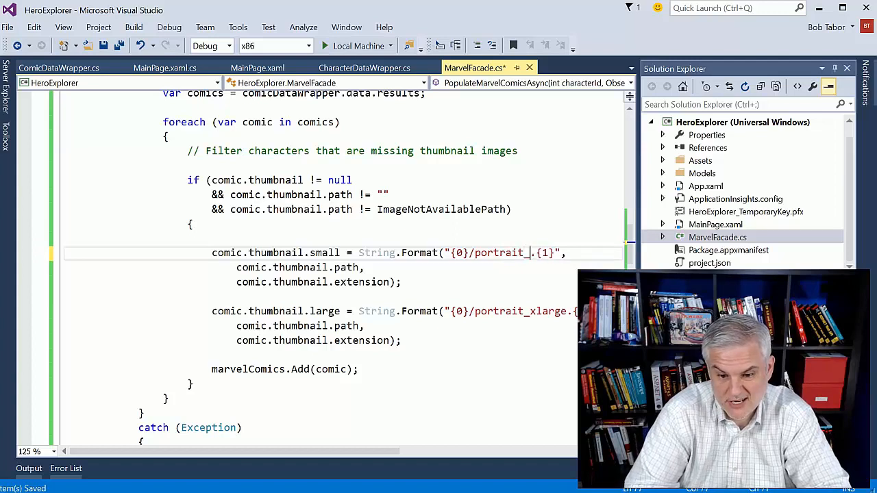
type("medium")
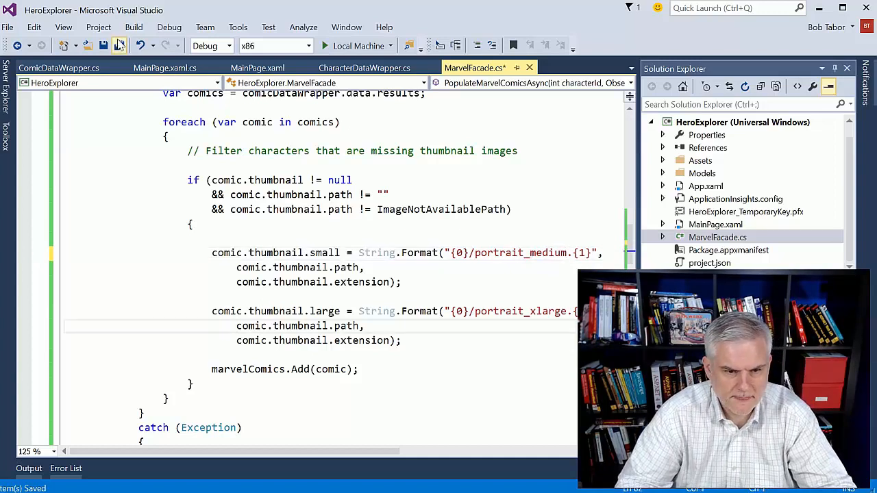
left_click(118, 45)
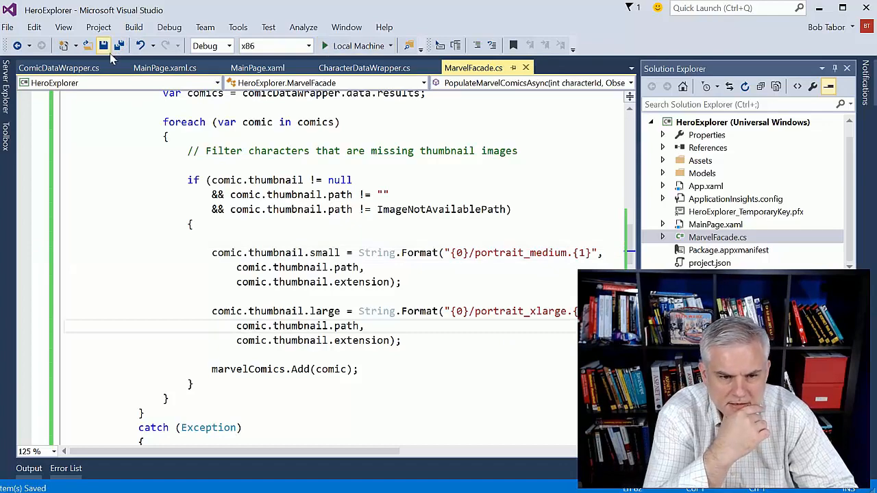
left_click(103, 45)
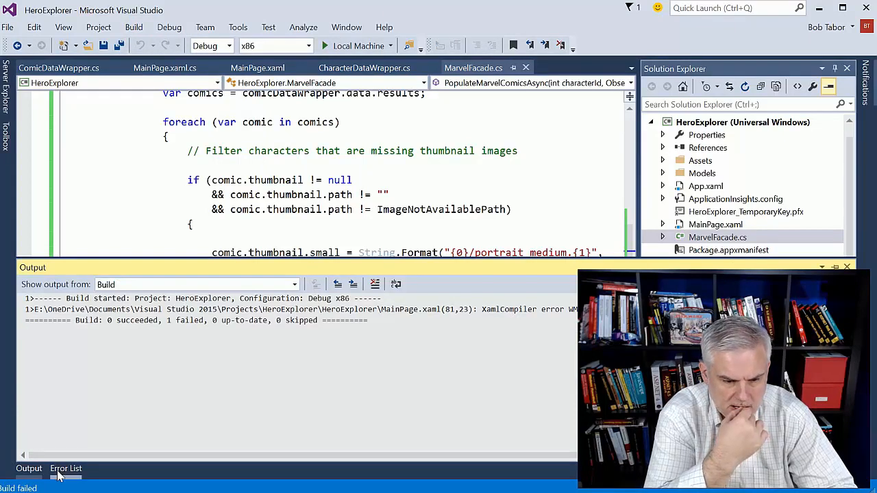
Use the Error List to rename the ItemsSource binding to MarvelComics, then save all
left_click(65, 468)
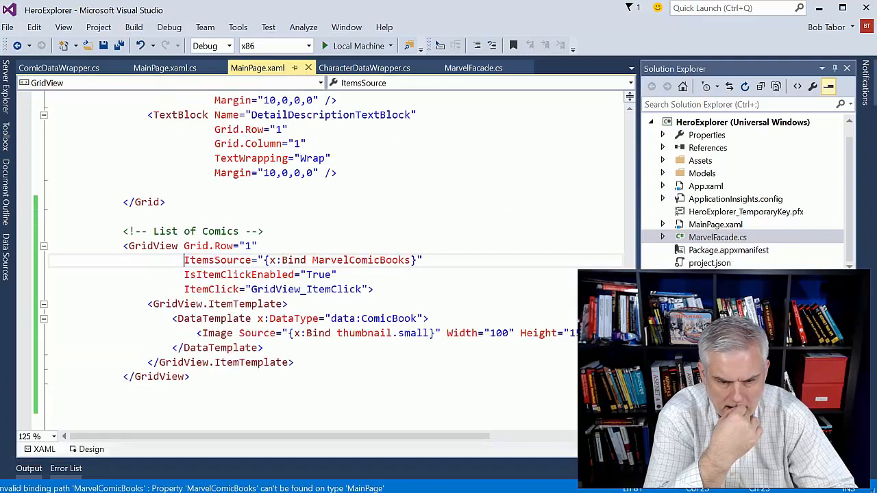
left_click(165, 67)
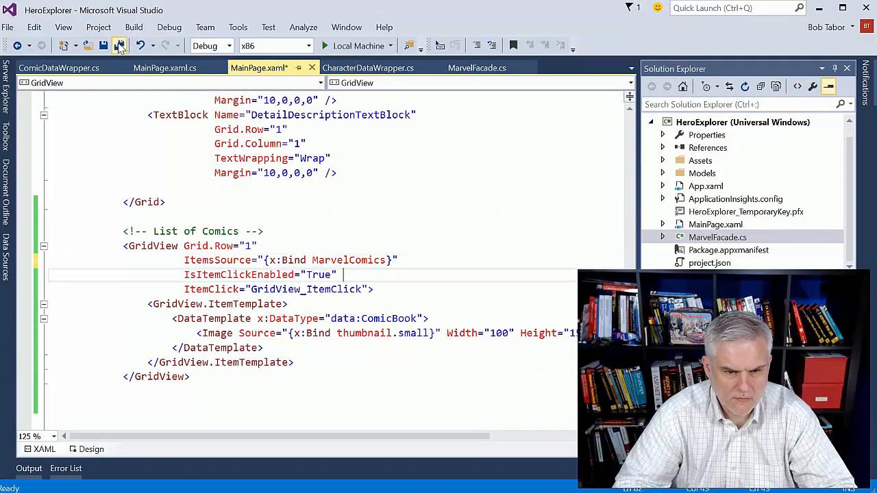
left_click(118, 45)
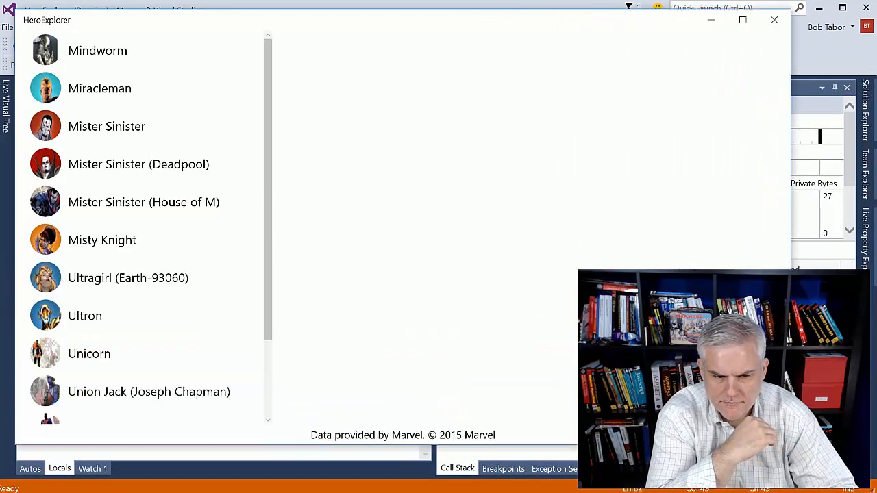
View Mister Sinister, Miracleman and Mindworm, ending on Ultron's details and comic covers
left_click(138, 164)
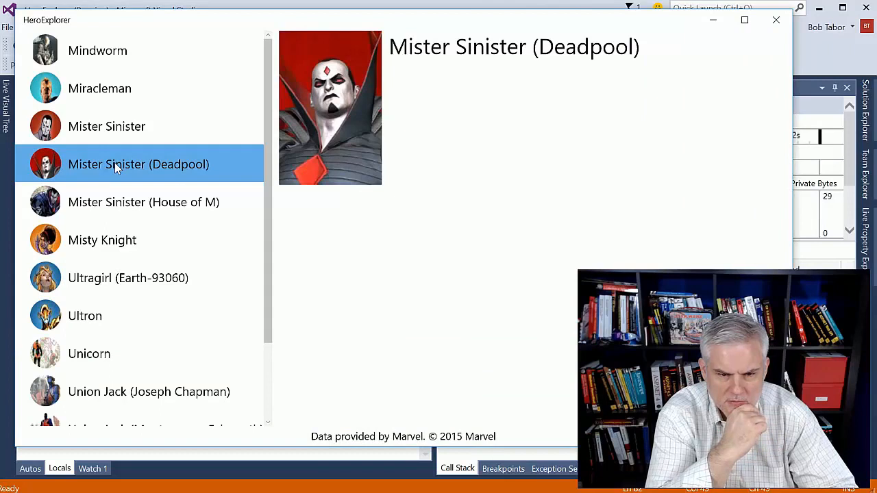
left_click(106, 127)
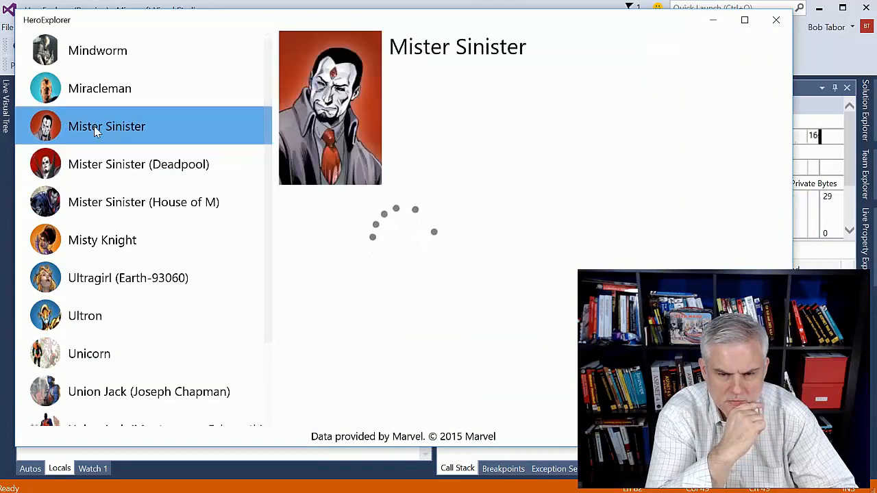
left_click(106, 126)
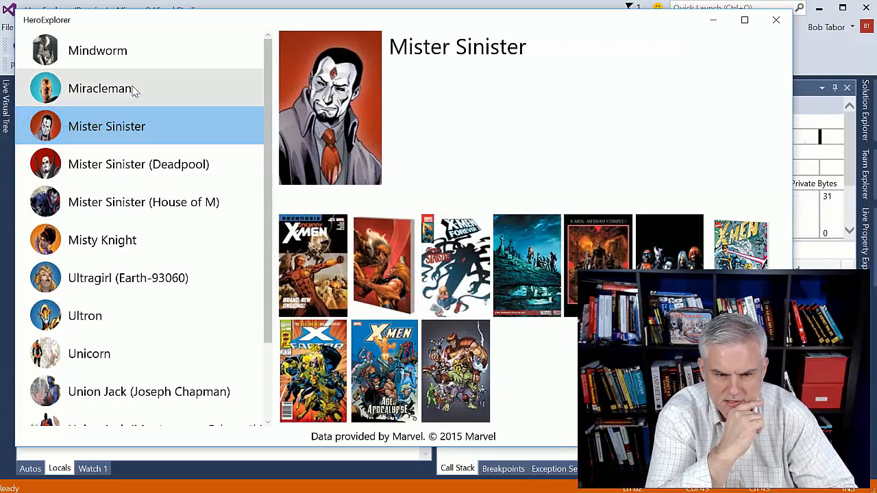
left_click(100, 88)
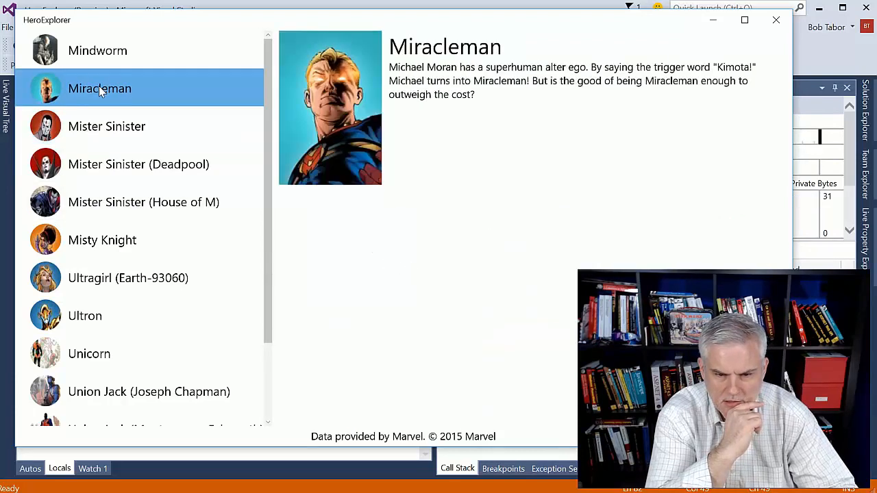
mouse_move(97, 50)
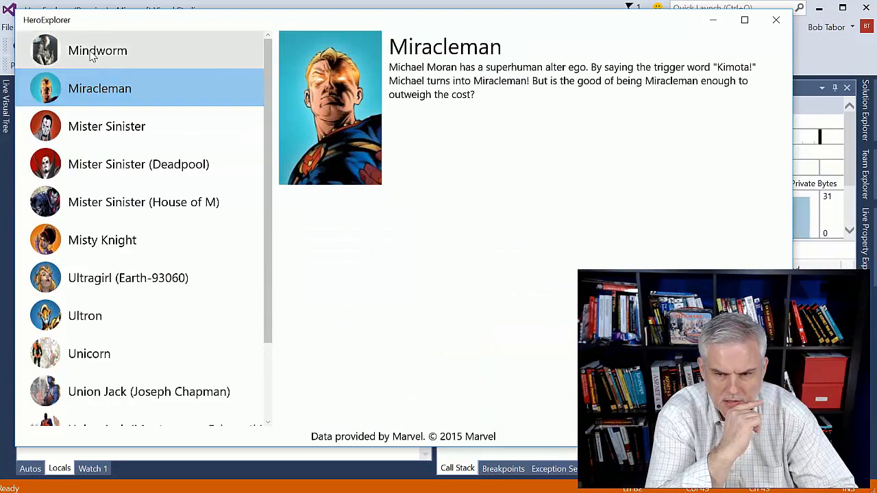
left_click(97, 50)
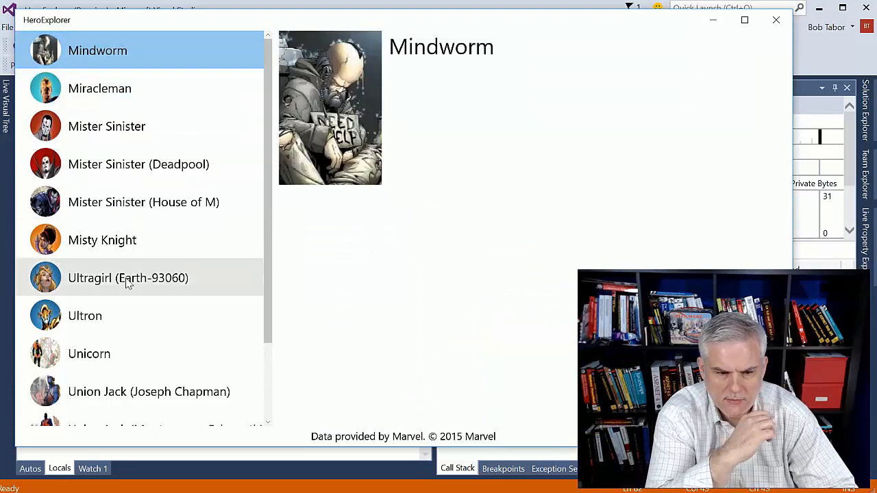
left_click(85, 316)
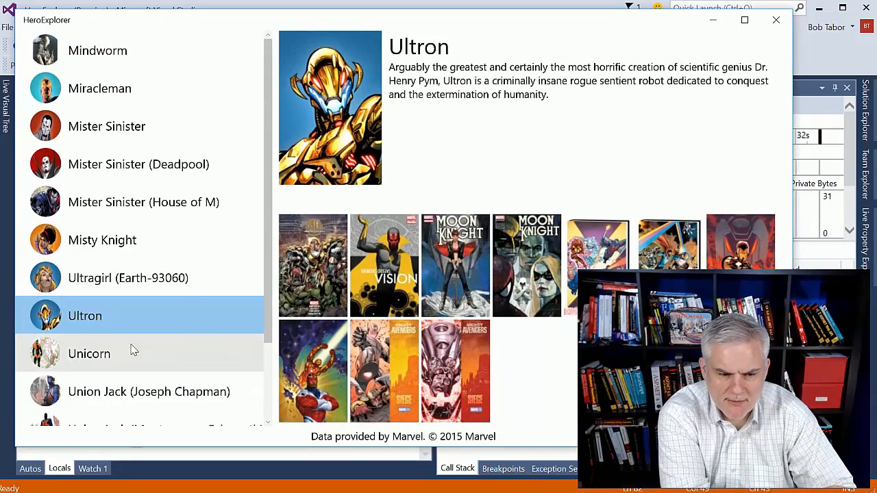
mouse_move(281, 199)
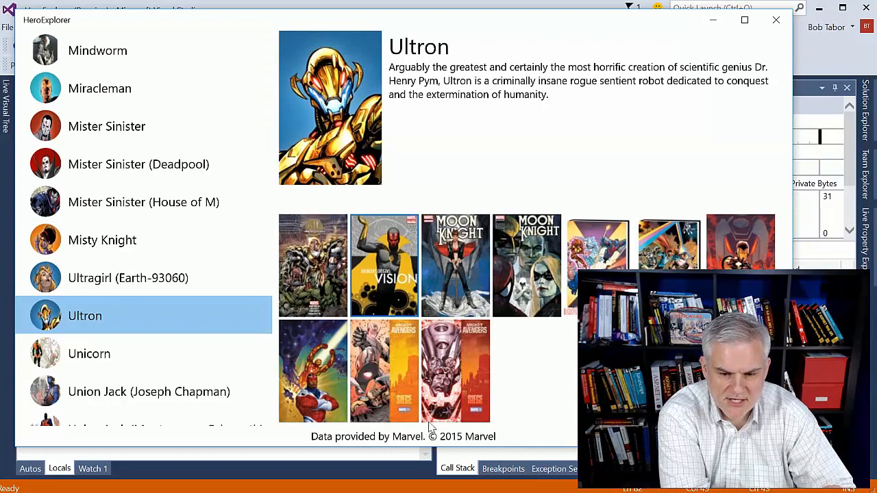
mouse_move(426, 396)
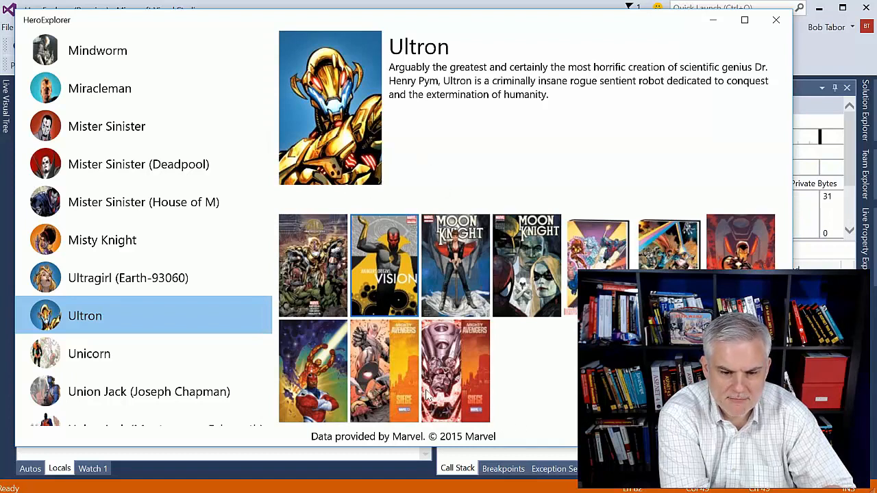